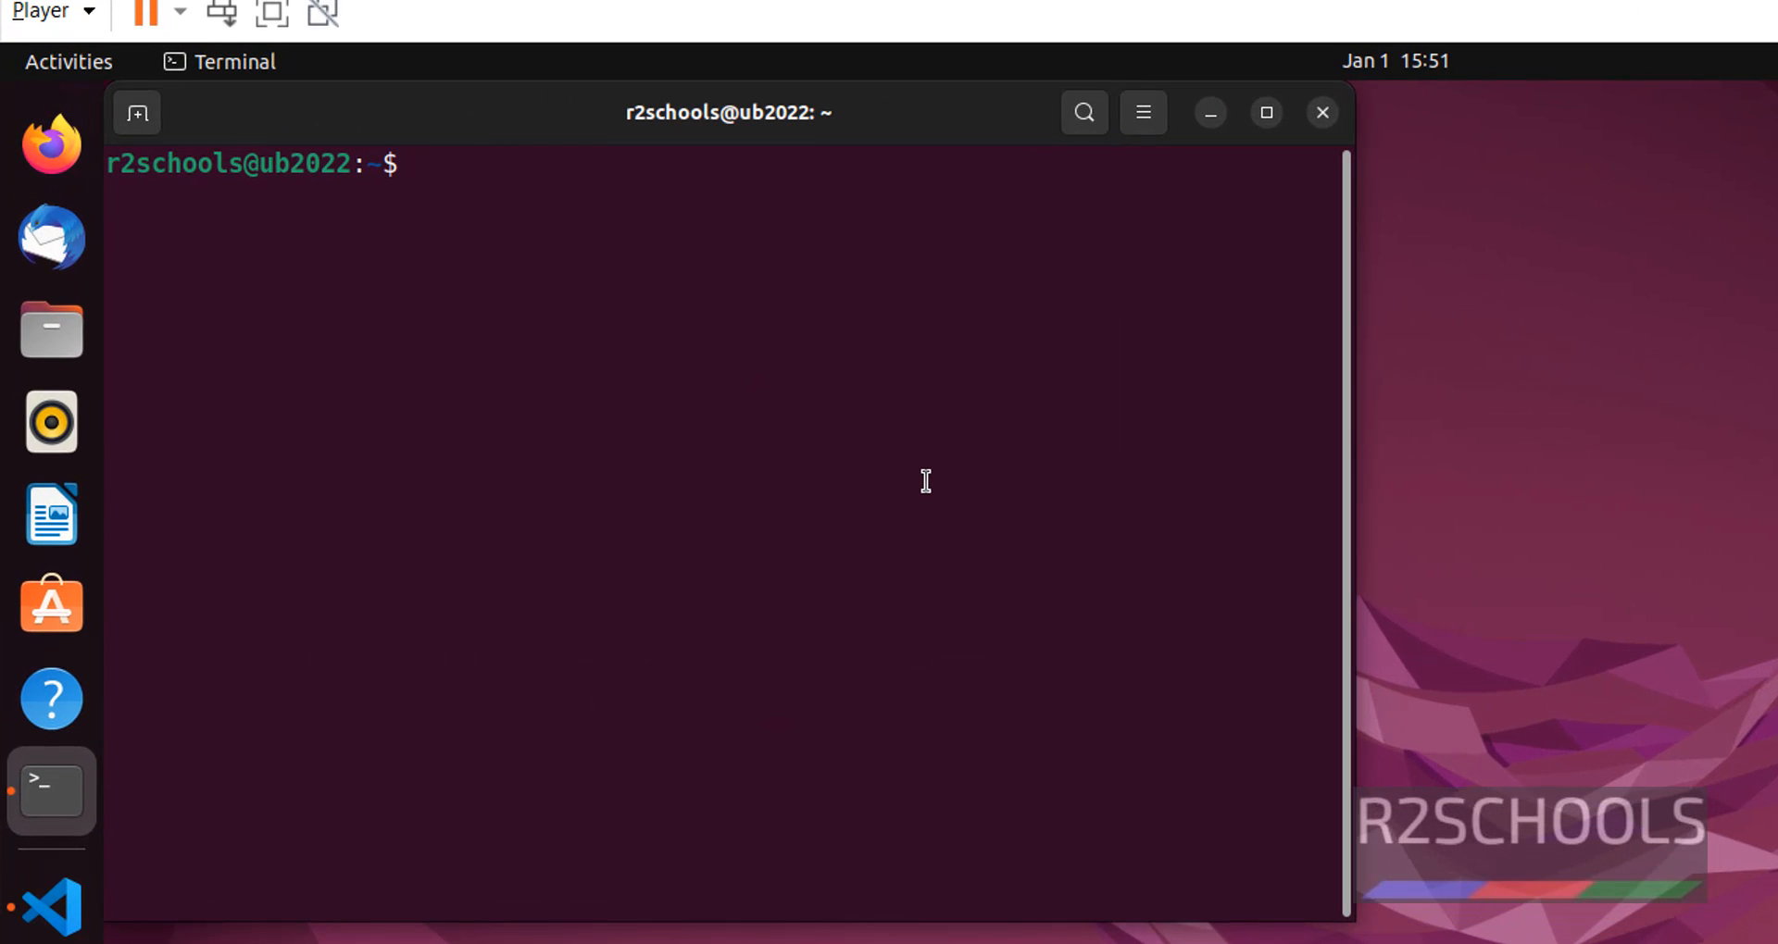
# - Run 'sudo systemctl status jenkins', confirm Active reads inactive (dead), and quit the pager
pyautogui.write('sud')
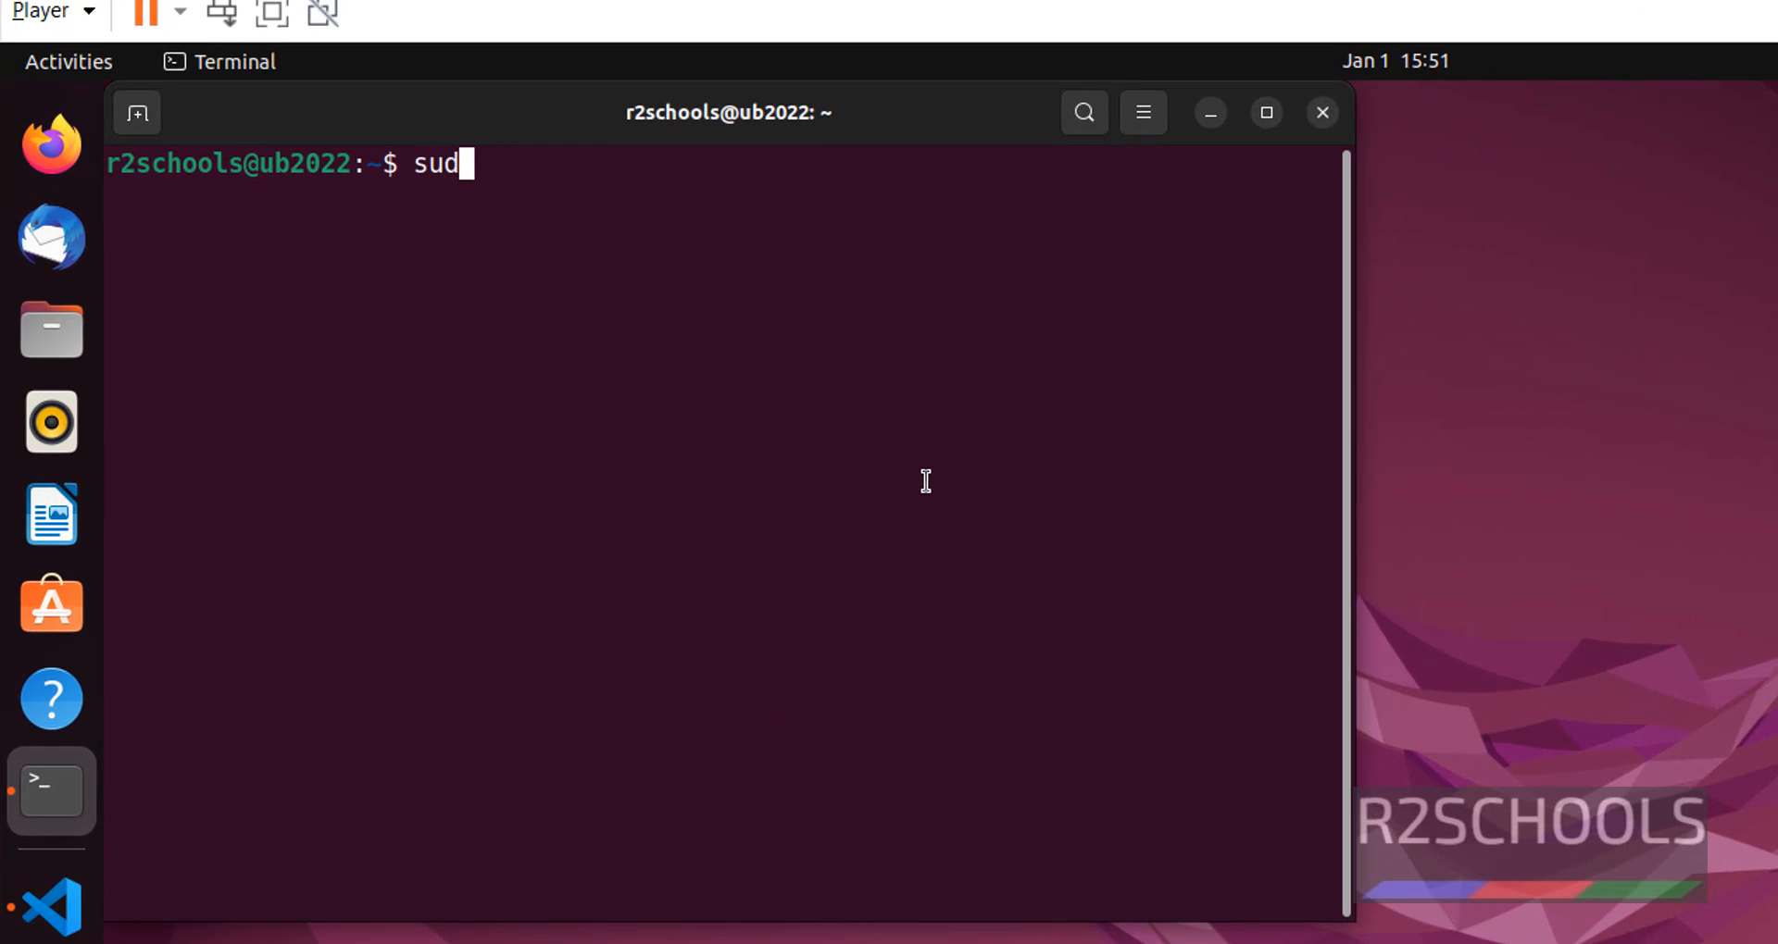
pyautogui.write('o systemct')
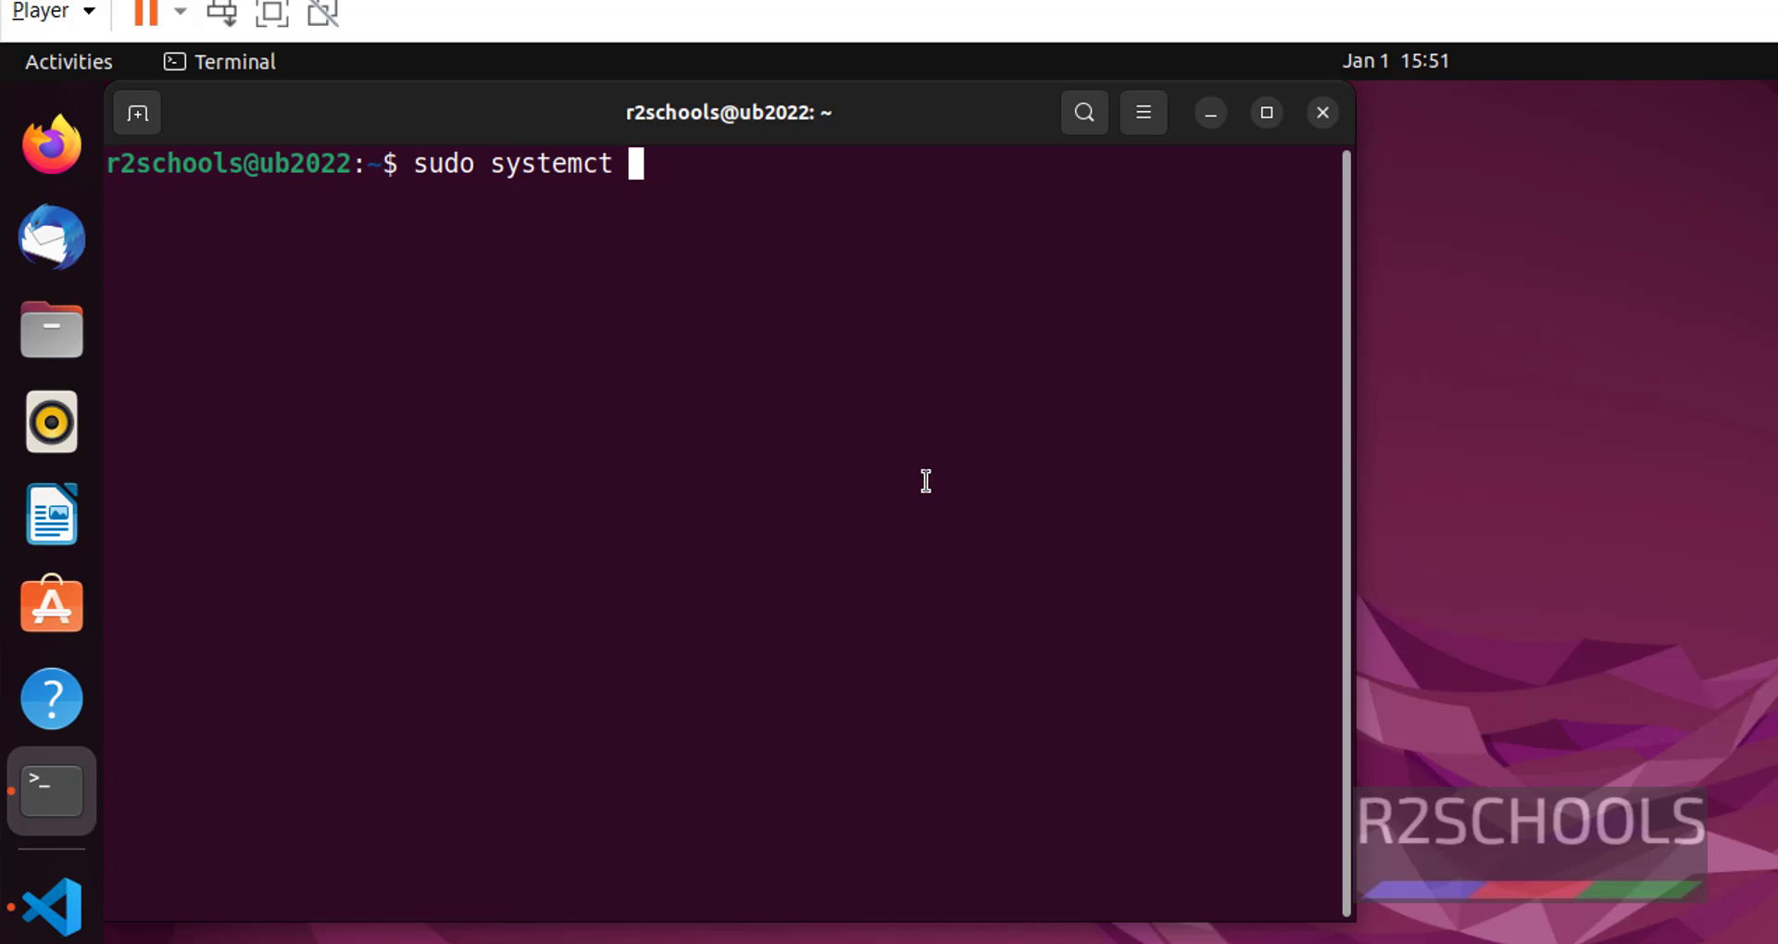
pyautogui.write('l')
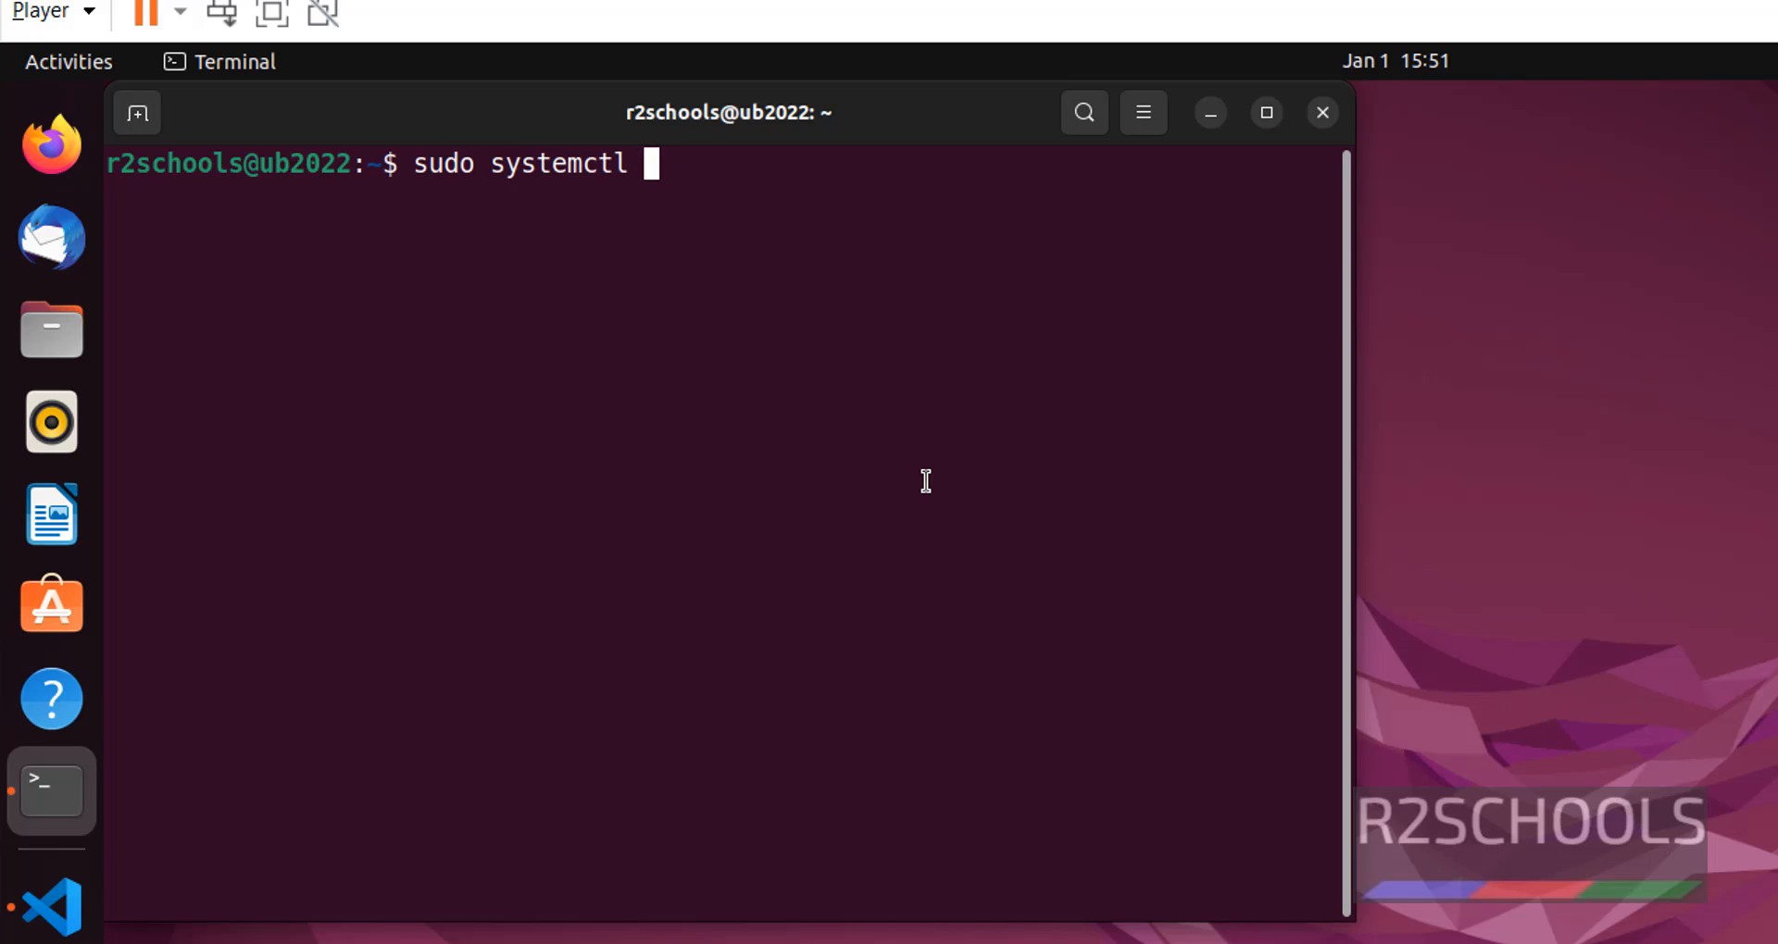
pyautogui.write('status')
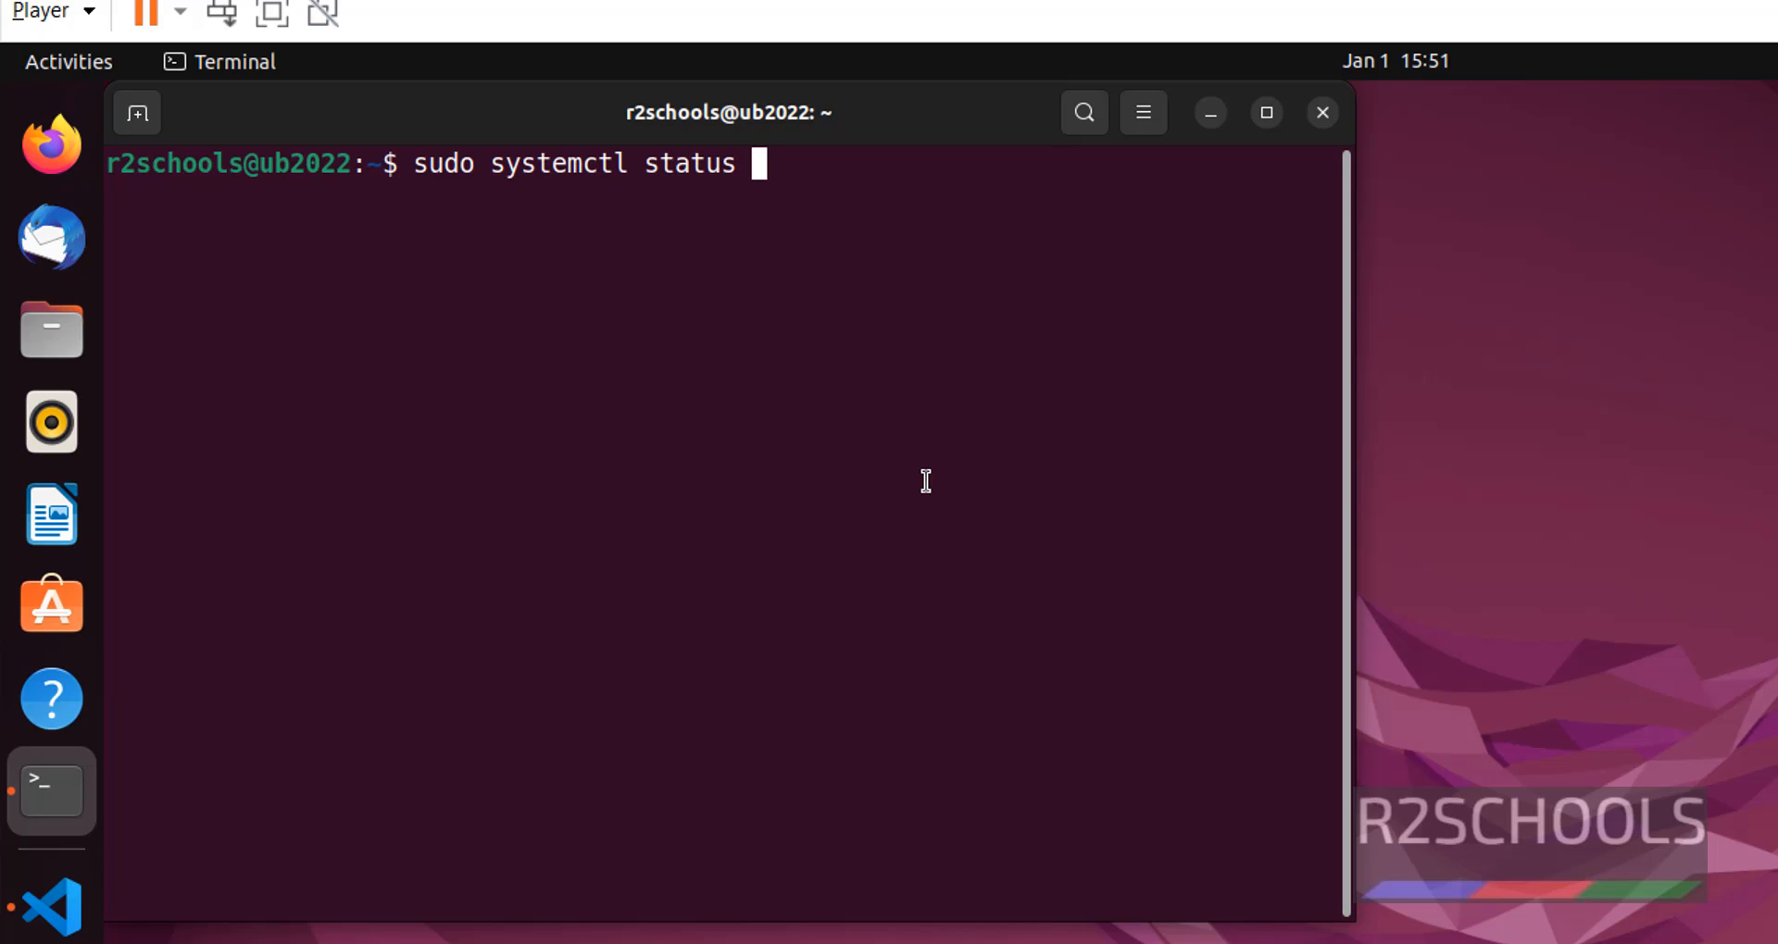
pyautogui.write('jekins')
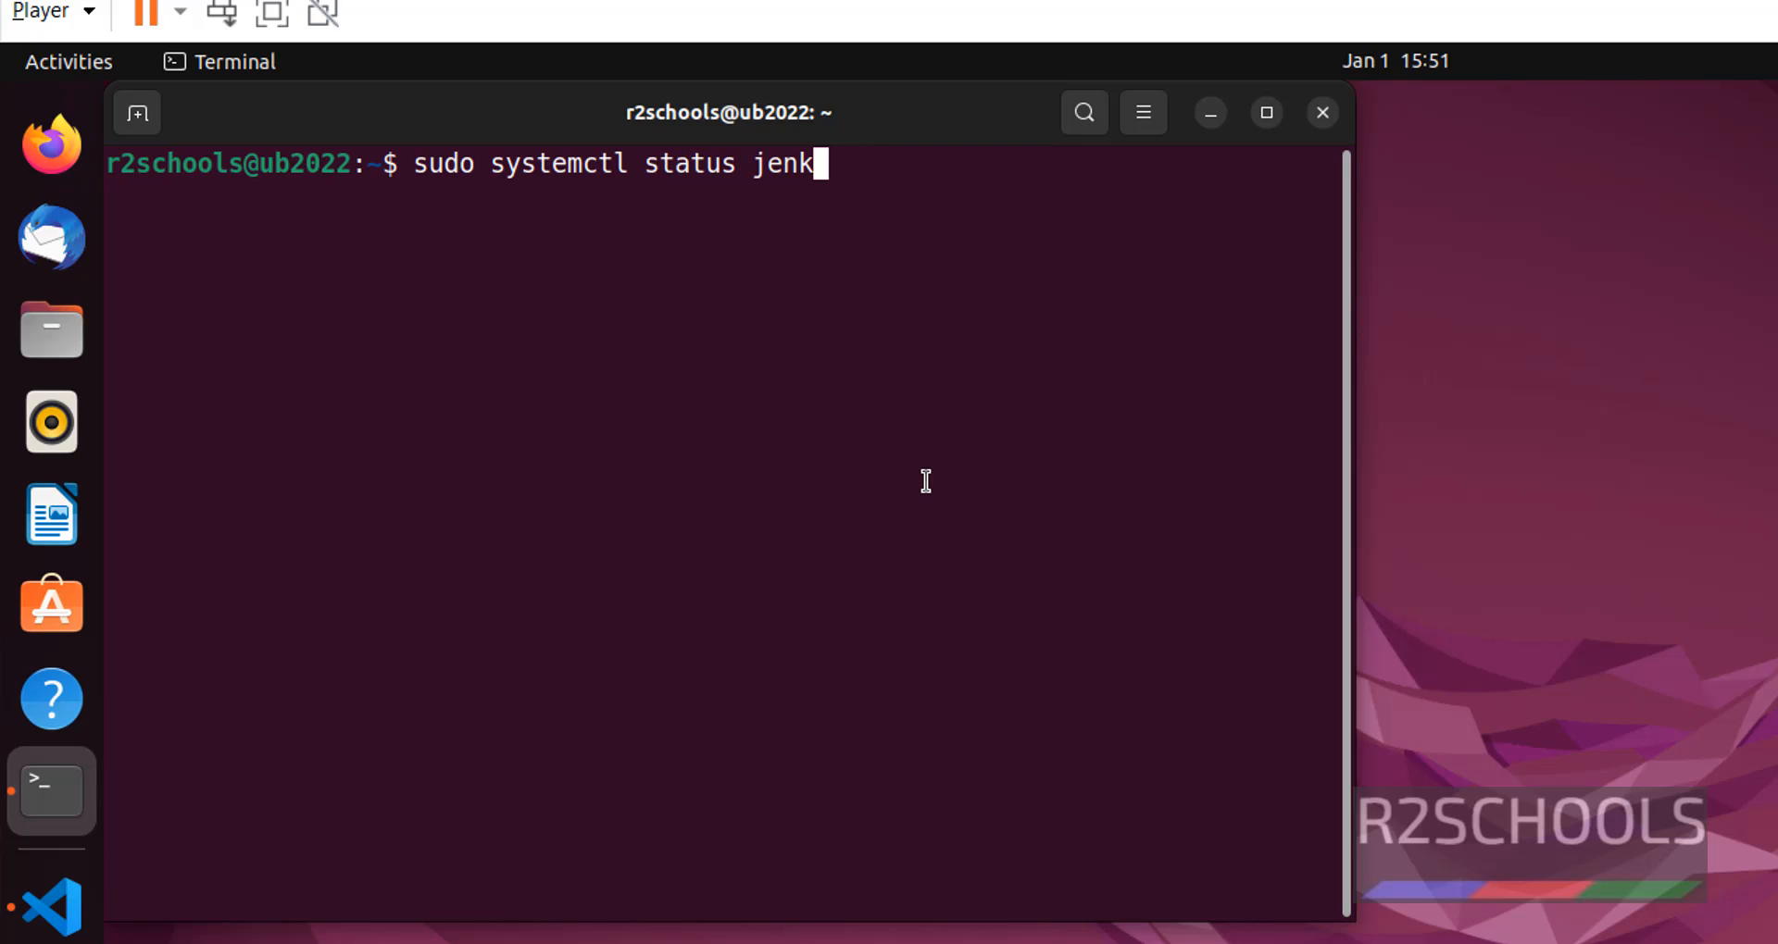
pyautogui.write('ins')
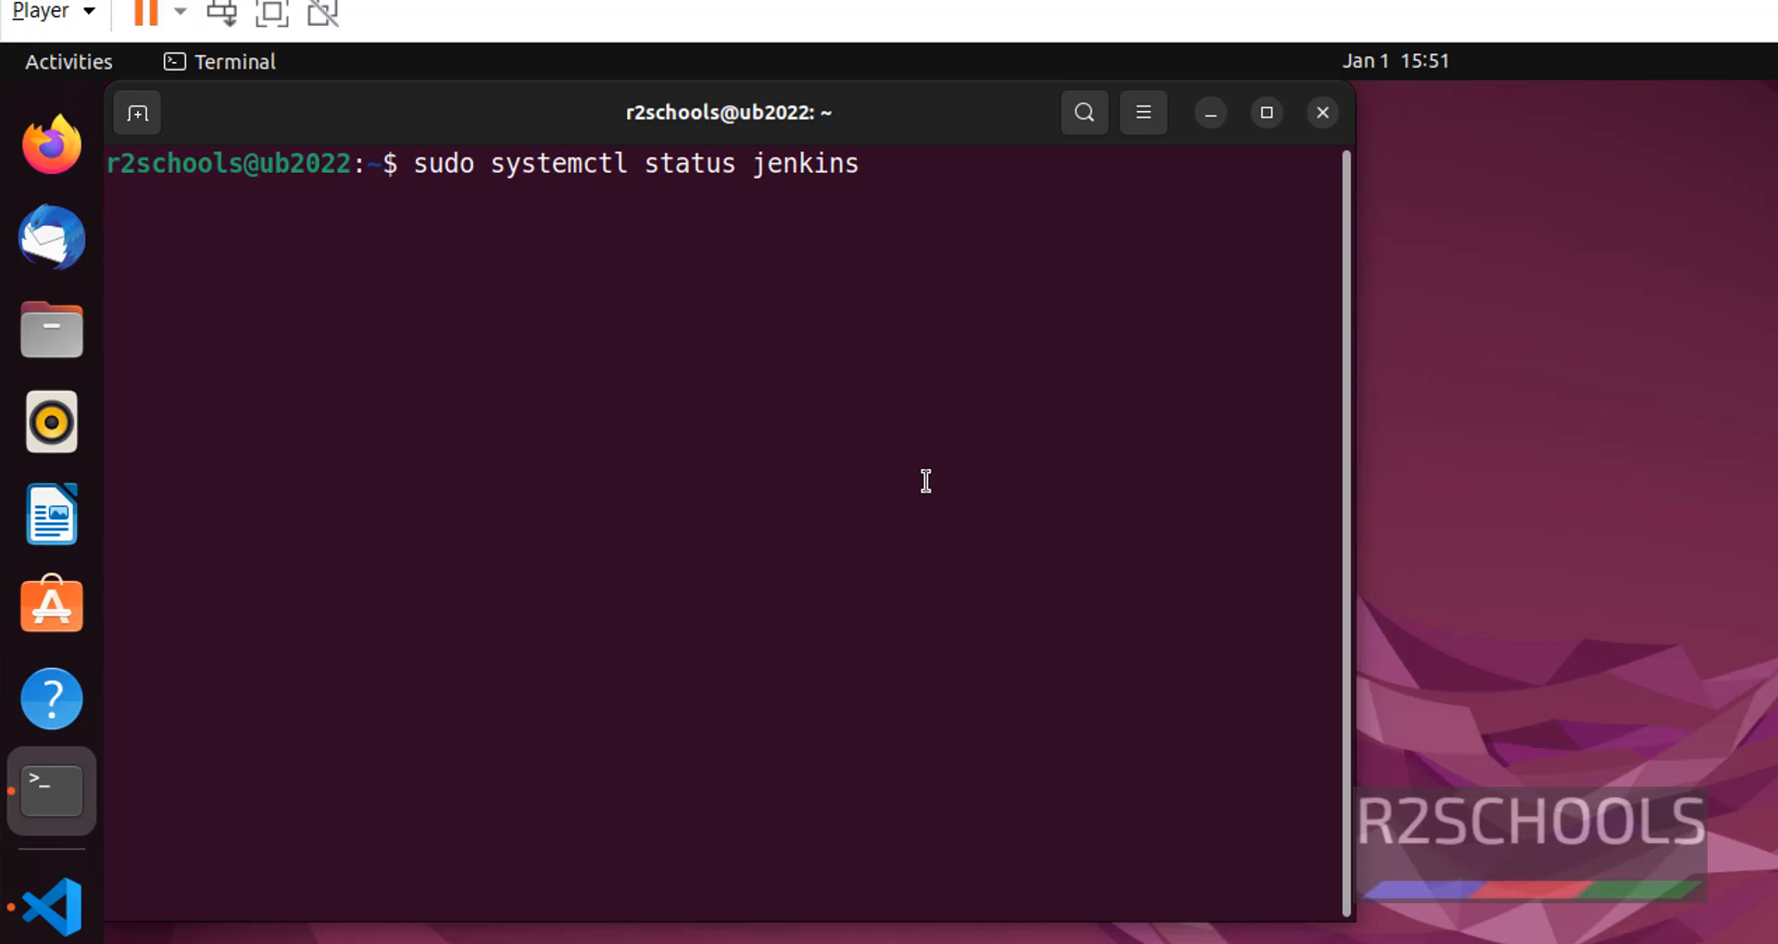
pyautogui.press('Return')
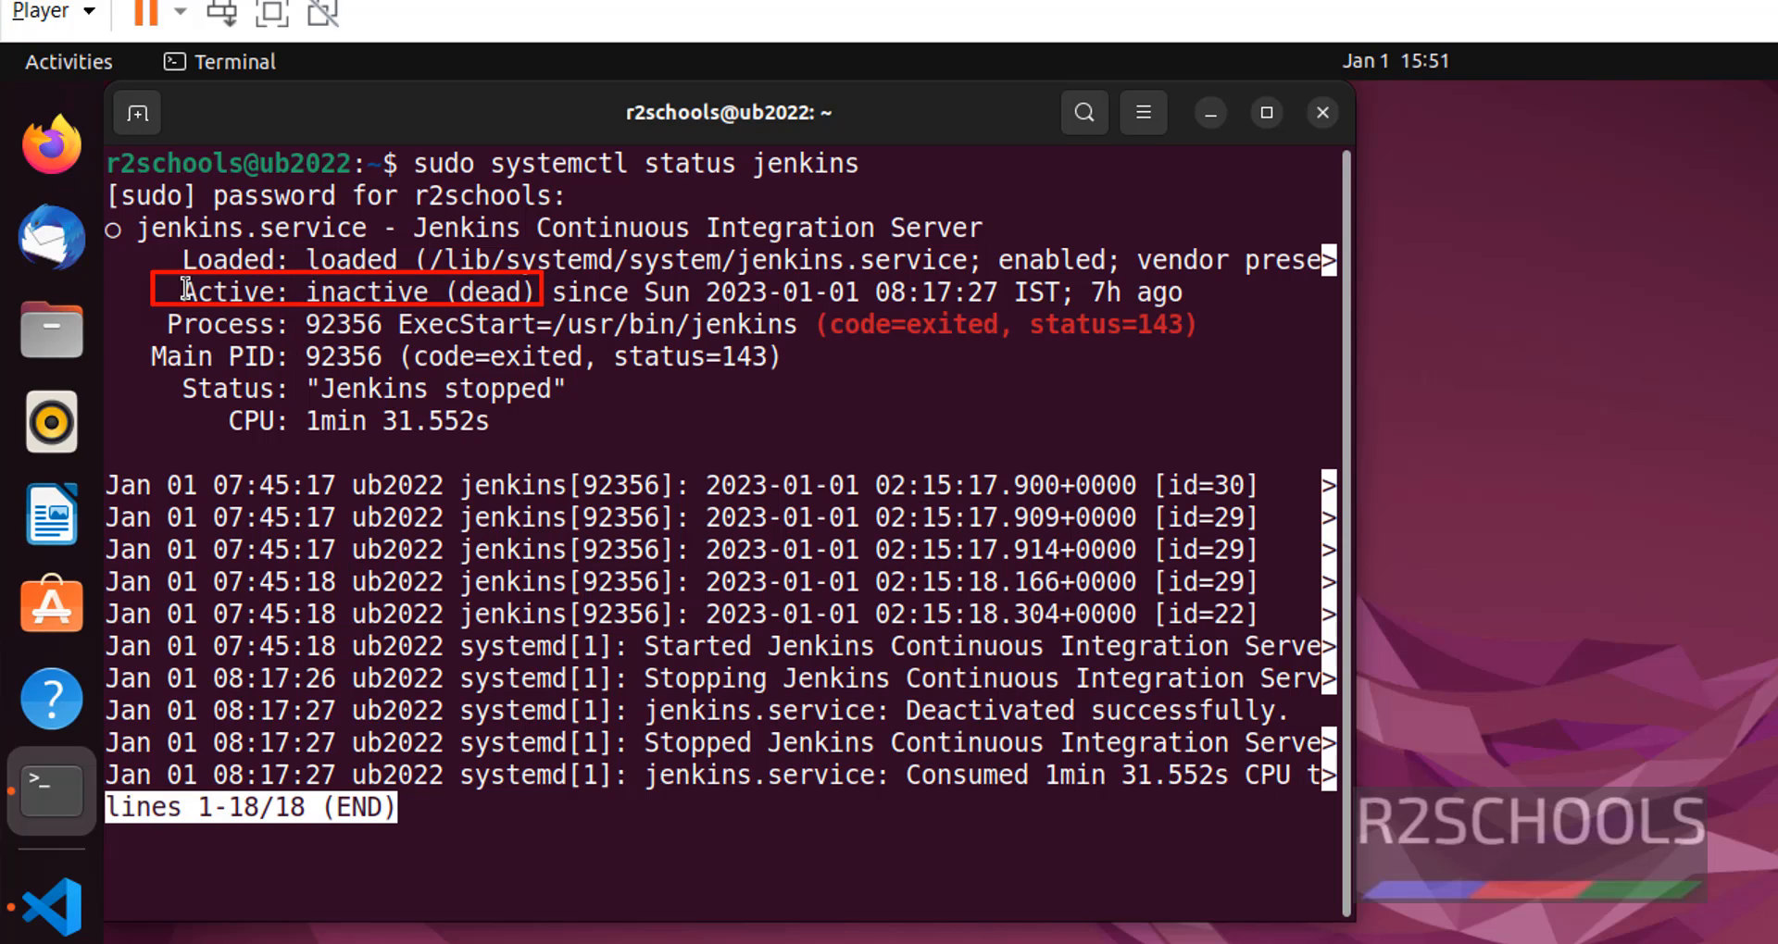
pyautogui.doubleClick(380, 292)
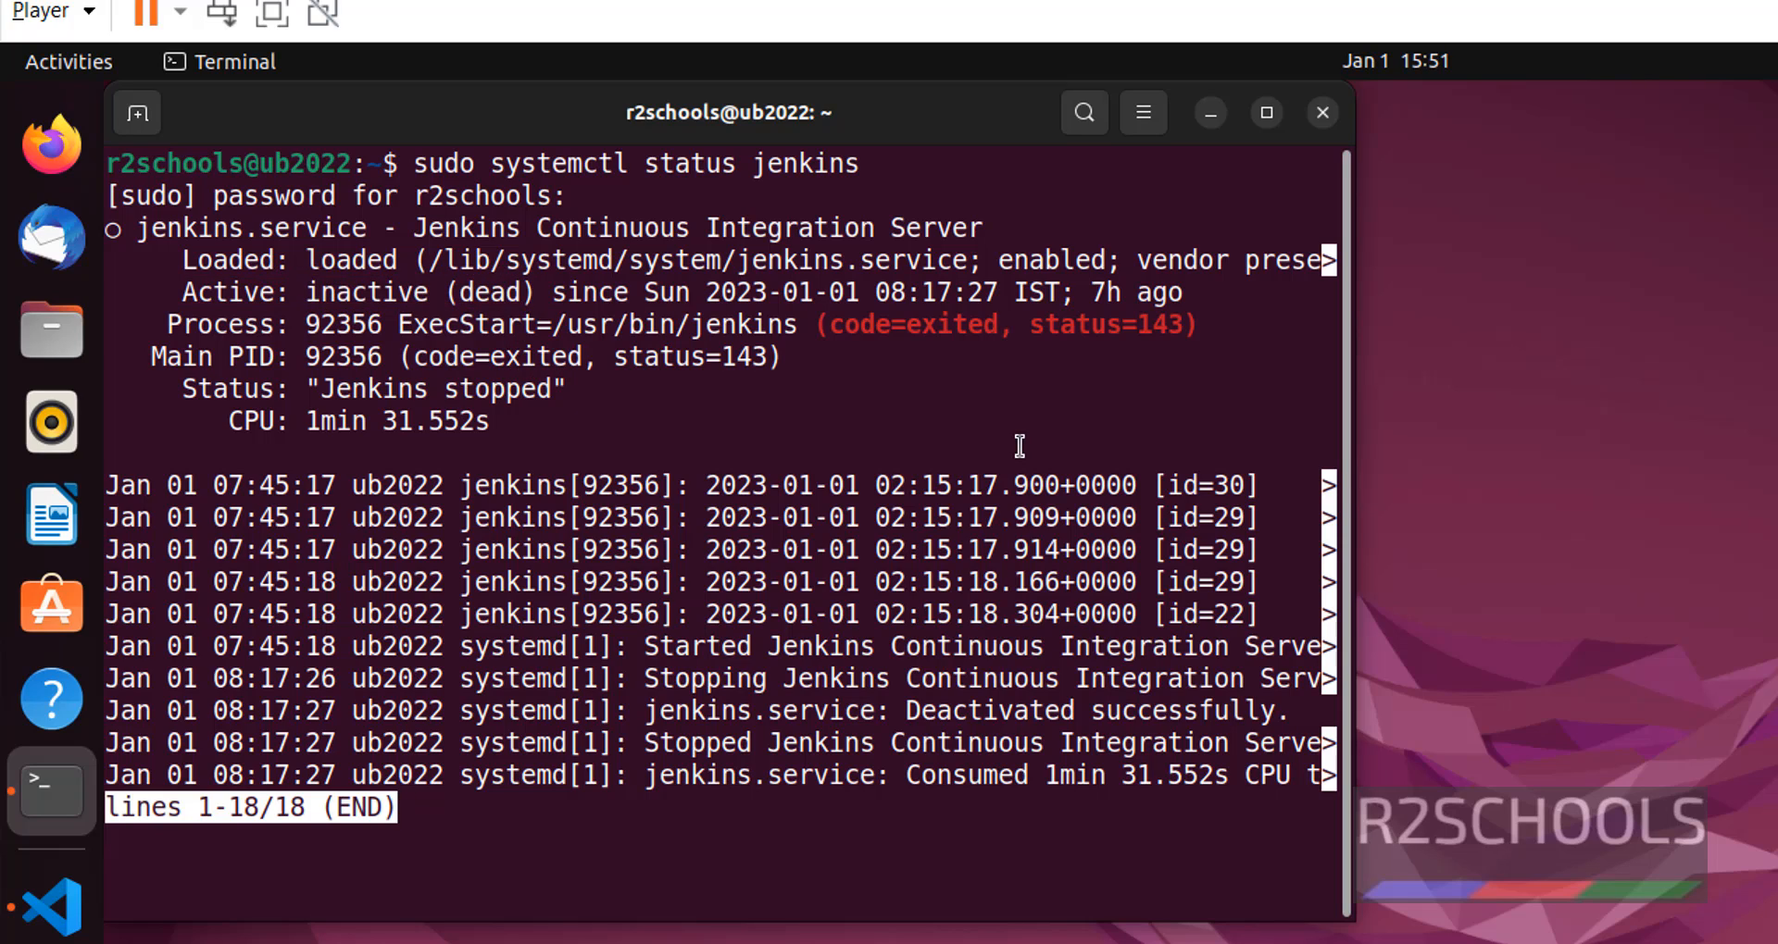
pyautogui.press('q')
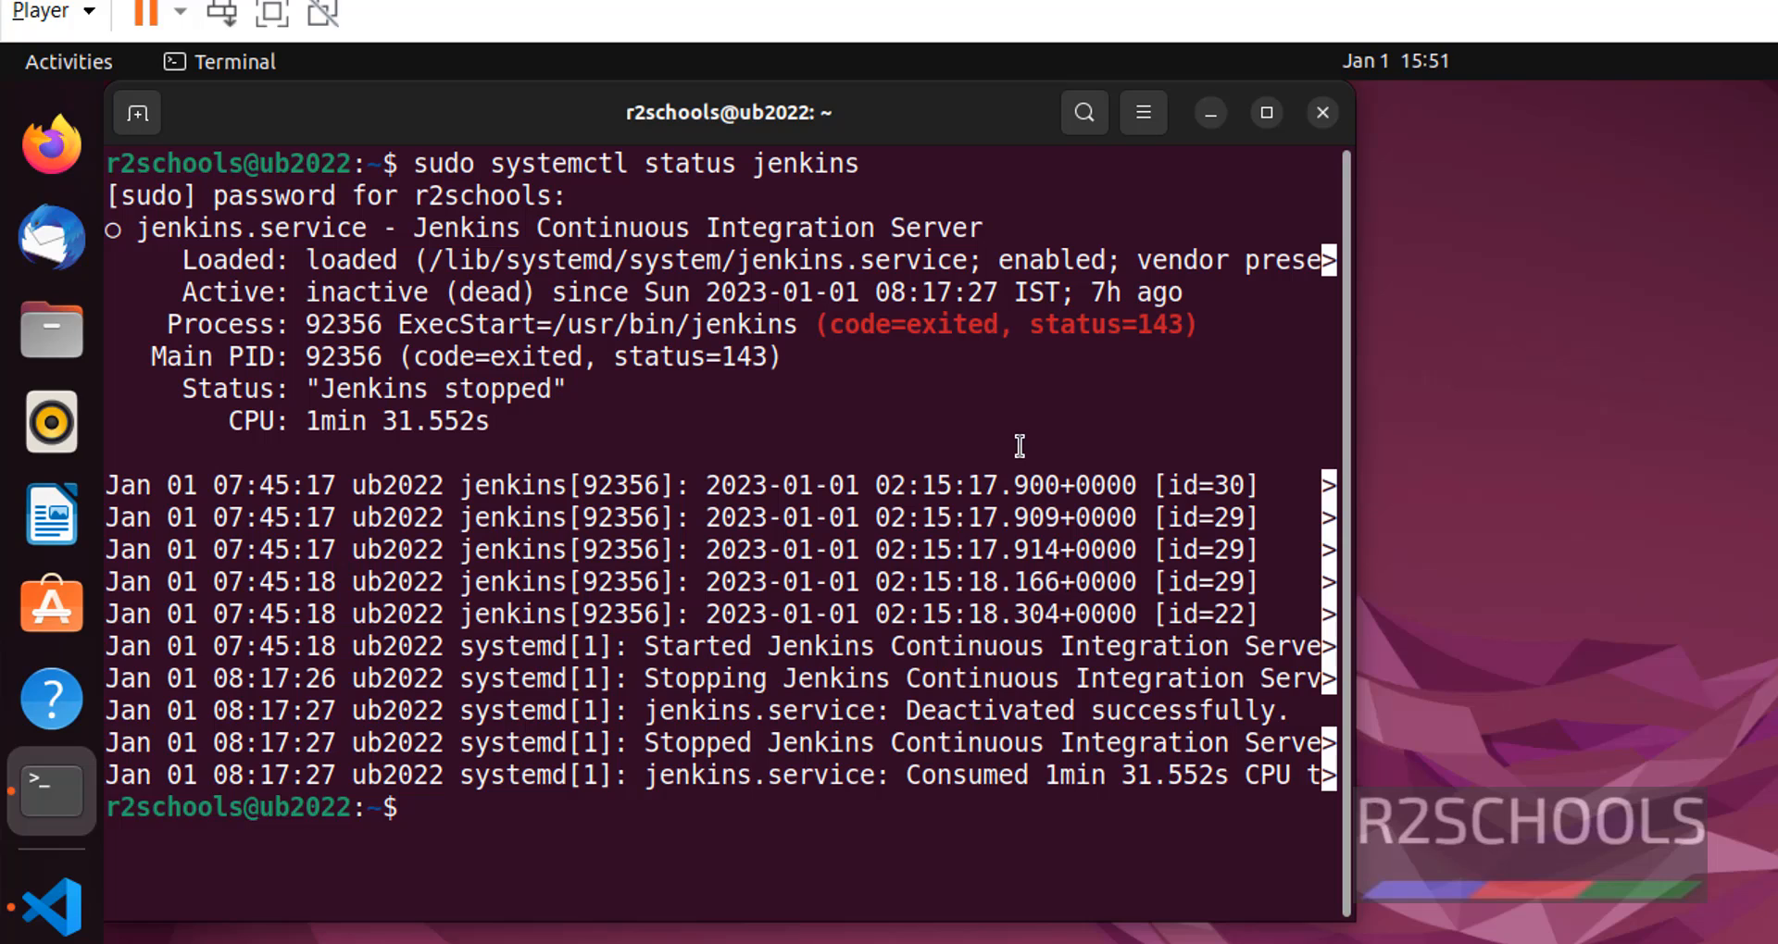
# - Recheck with 'sudo service jenkins status', confirming inactive (dead), then exit the output
pyautogui.write('sudo')
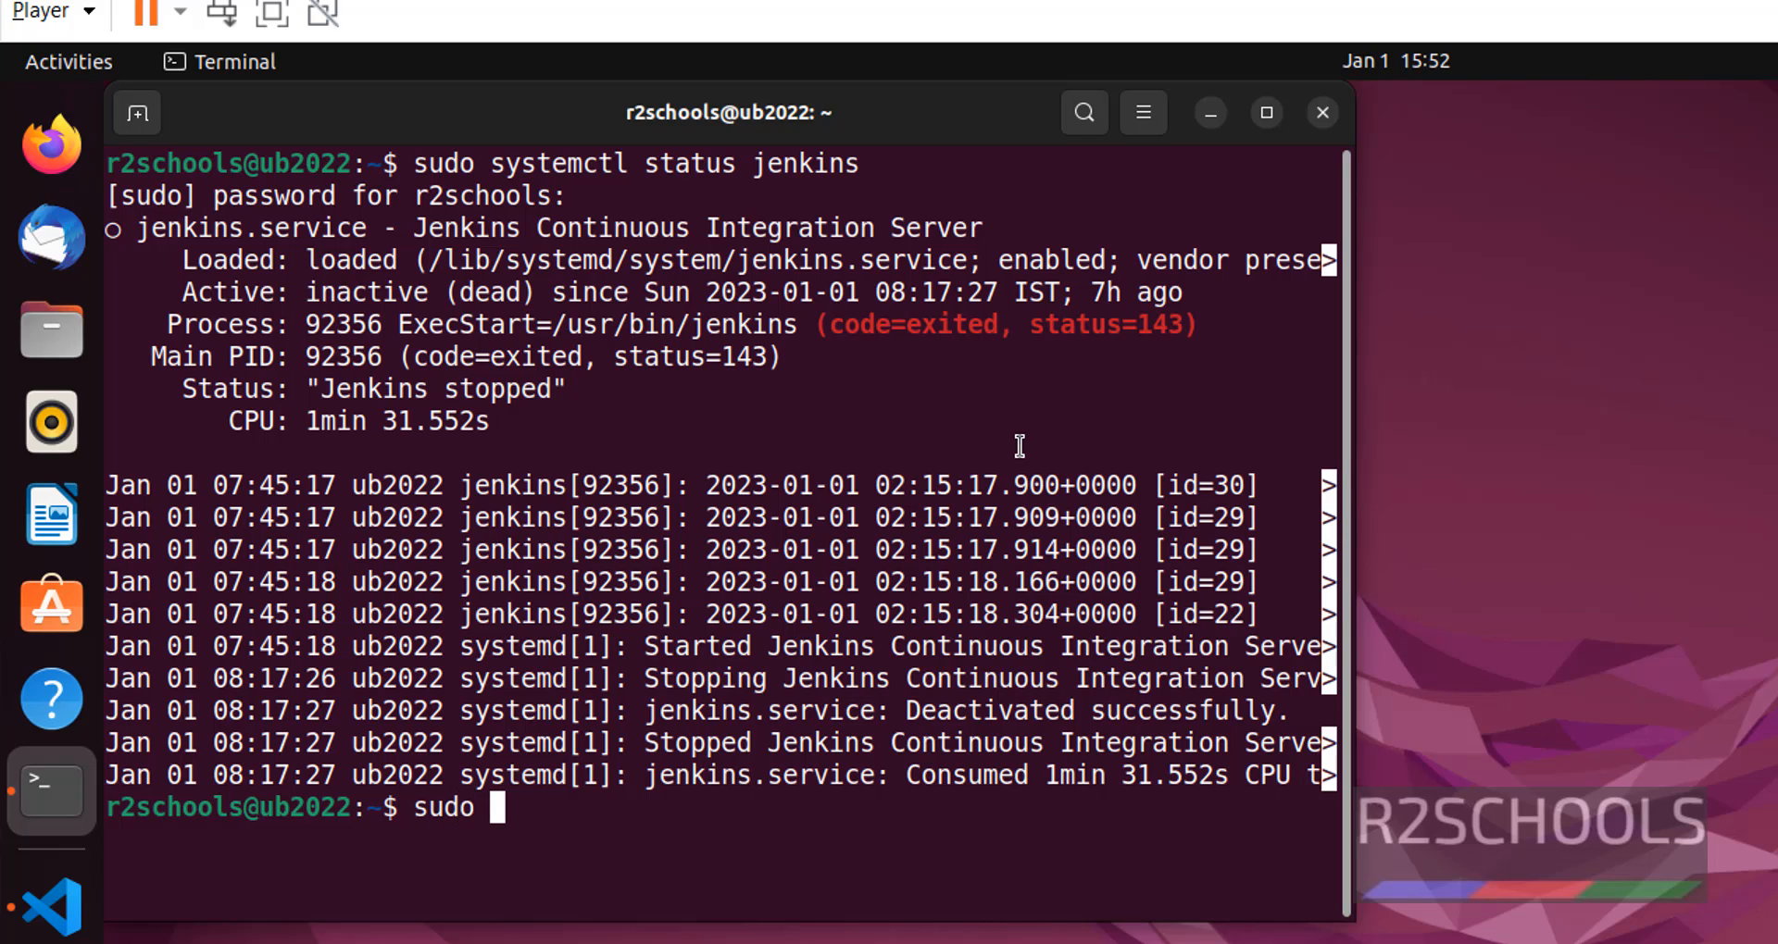
pyautogui.write('ser')
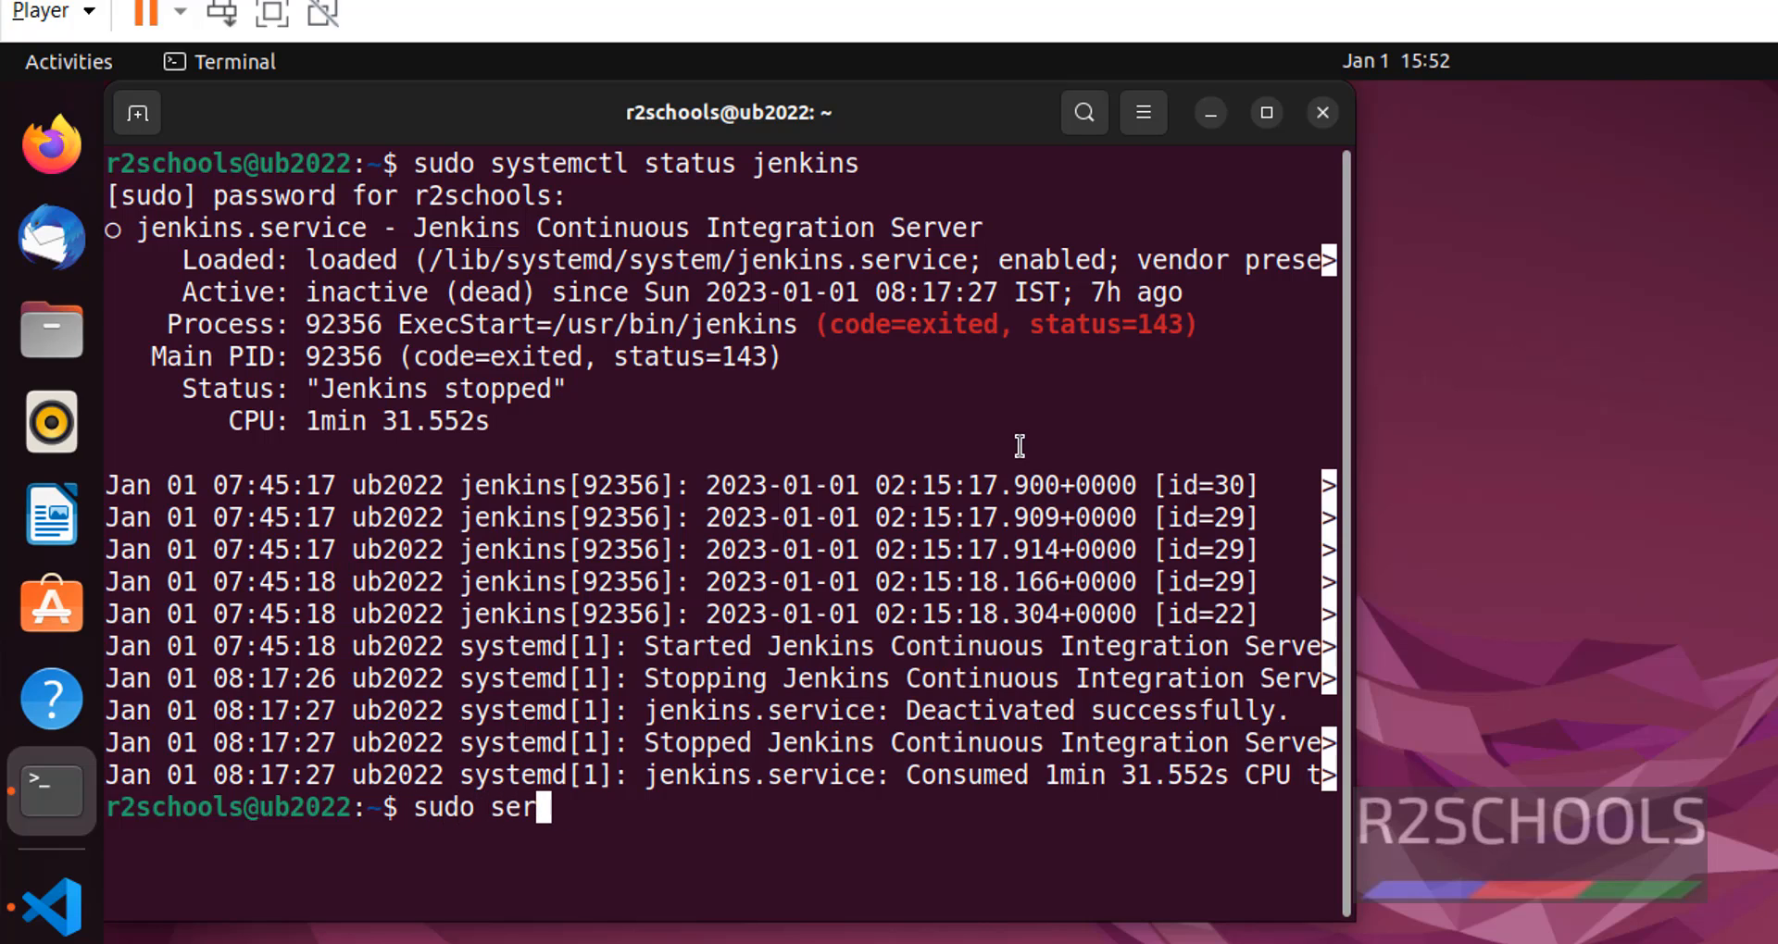
pyautogui.write('vice')
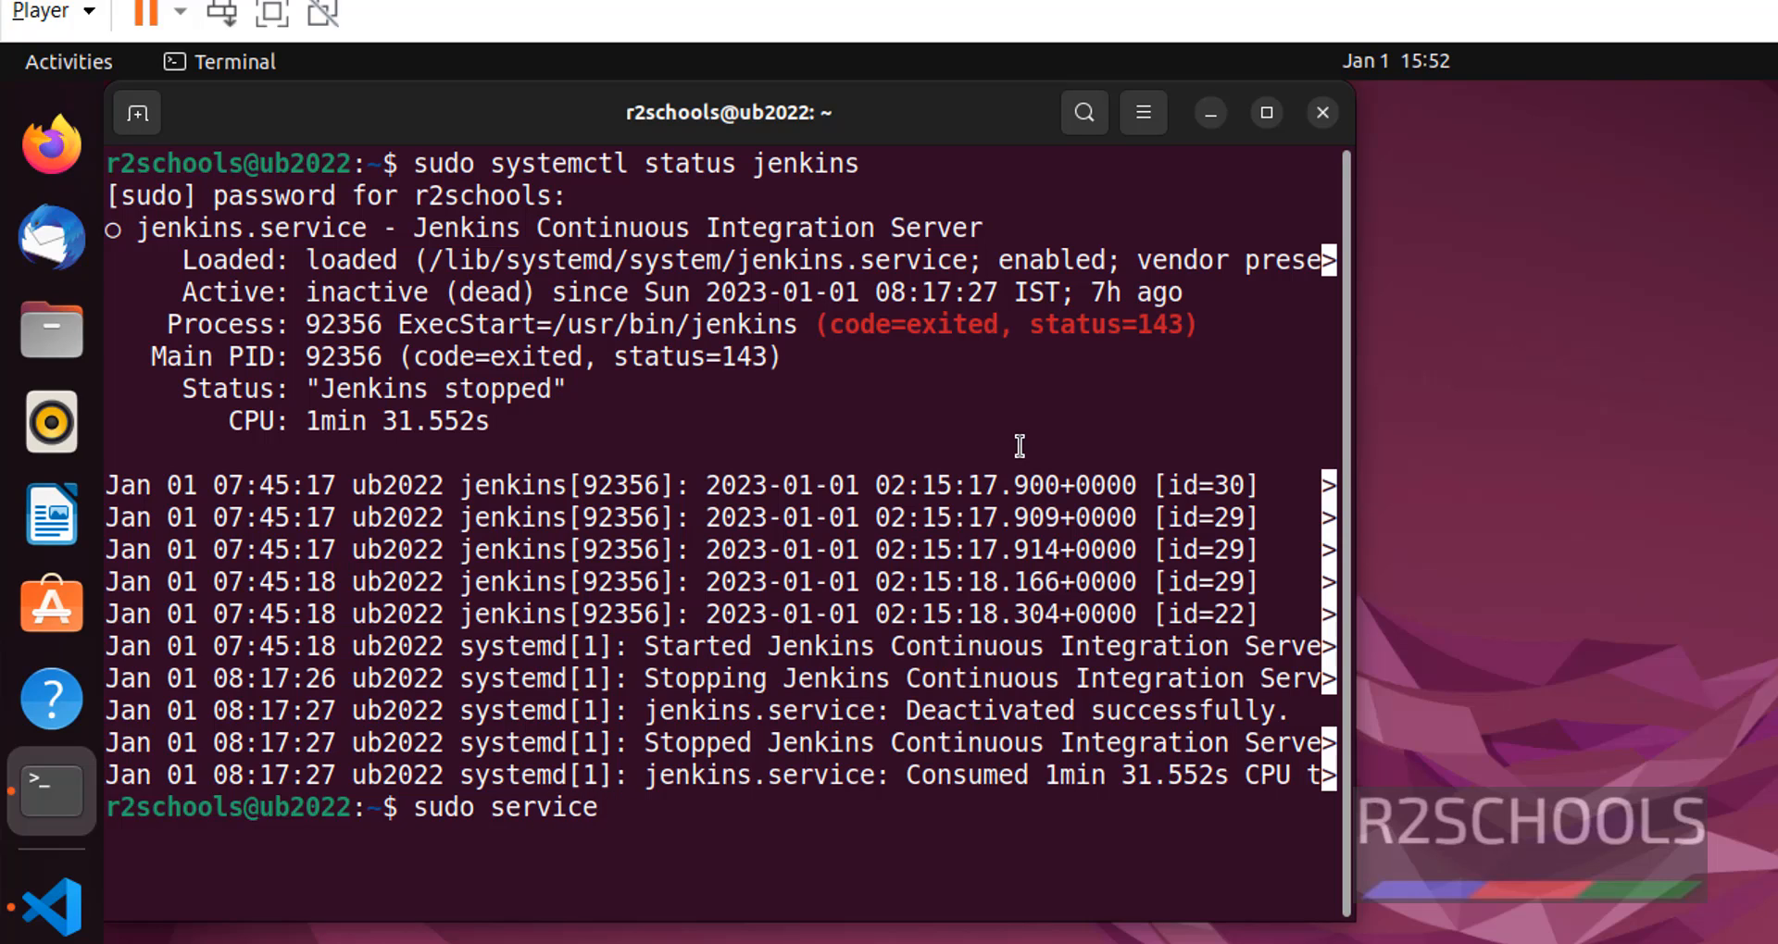
pyautogui.write('je')
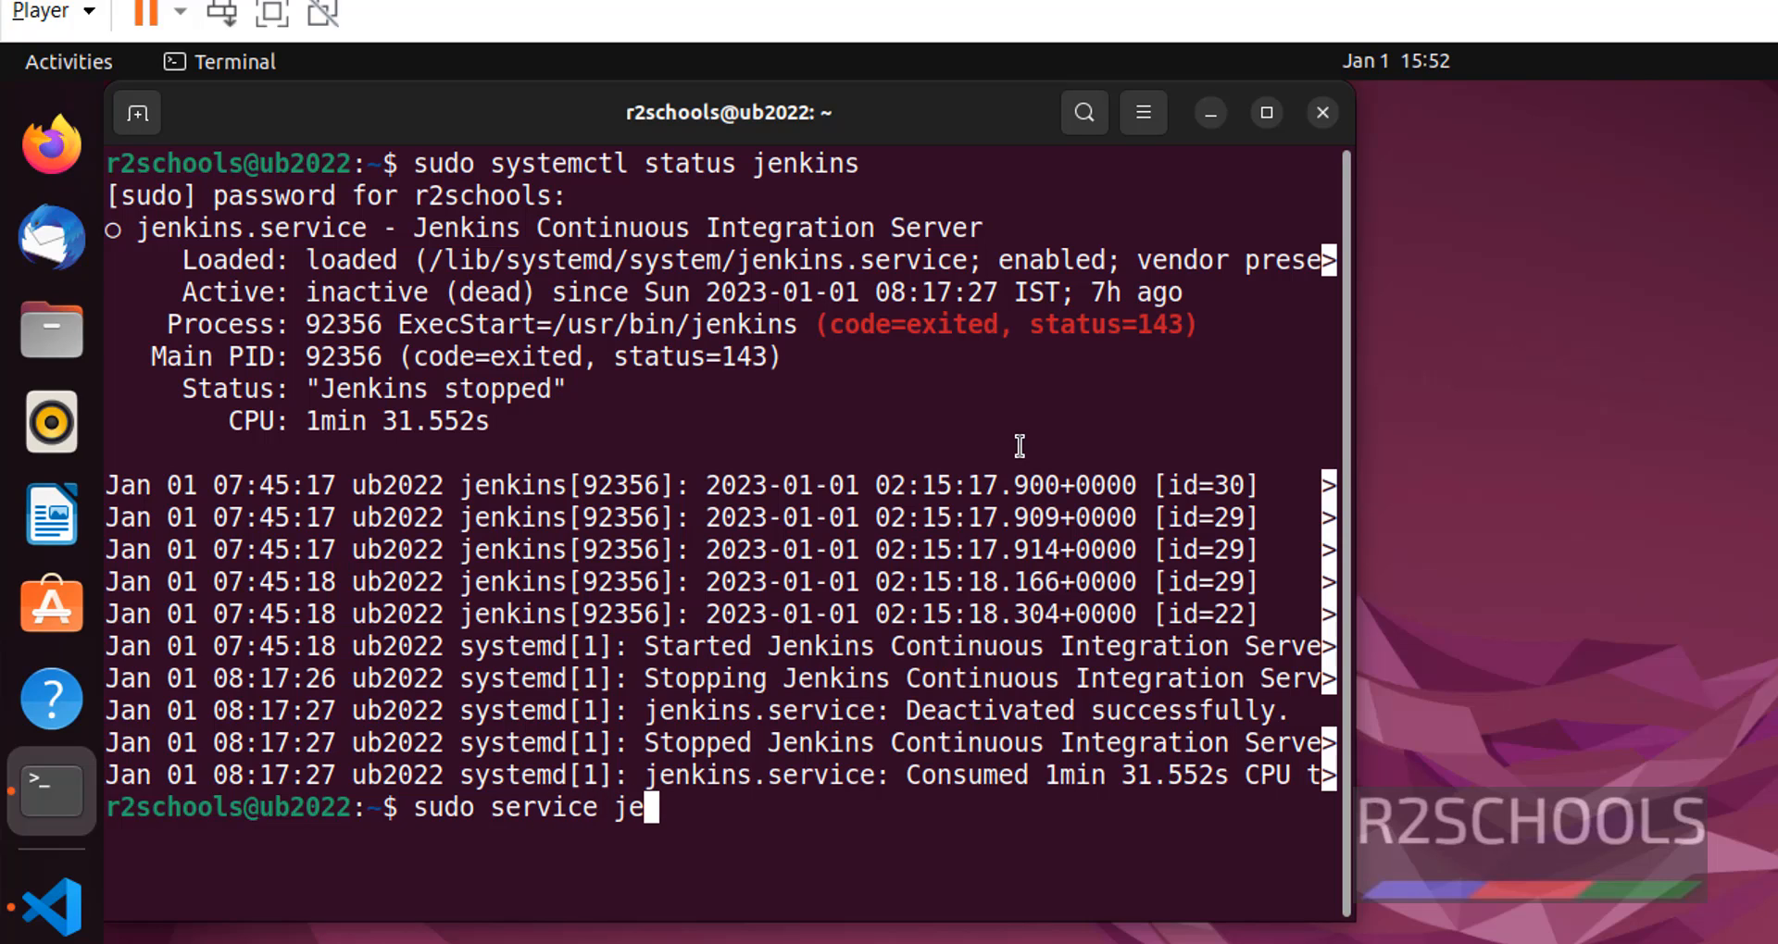
pyautogui.write('nkins')
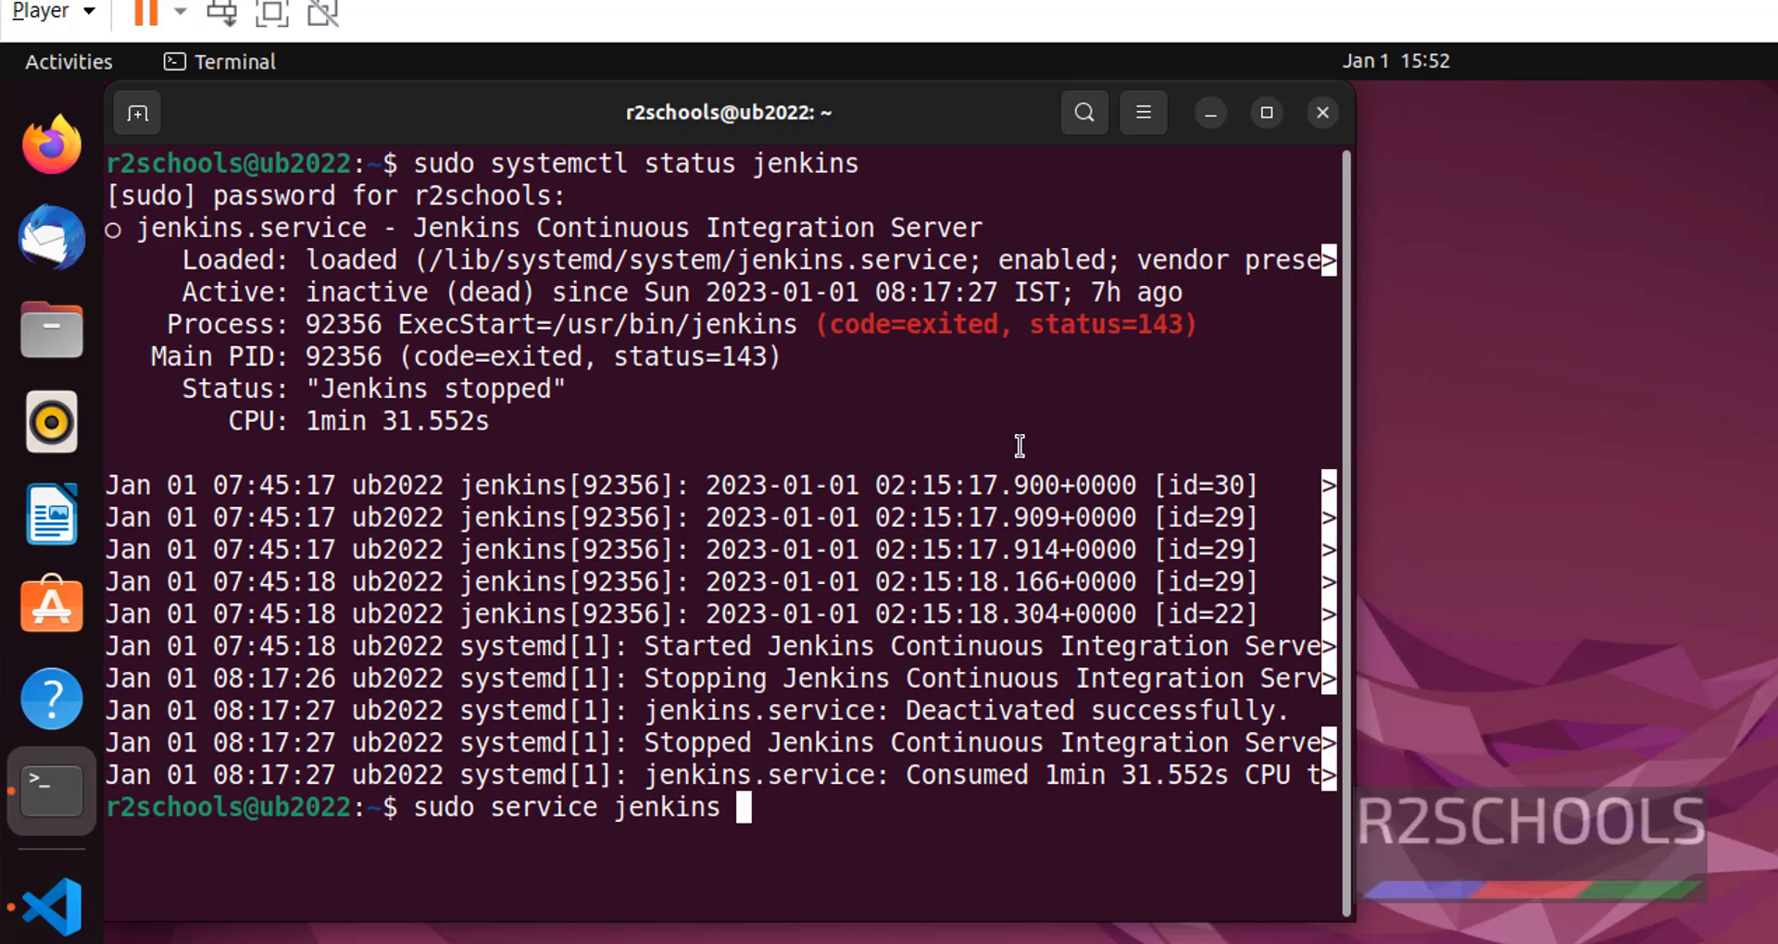
pyautogui.write('status')
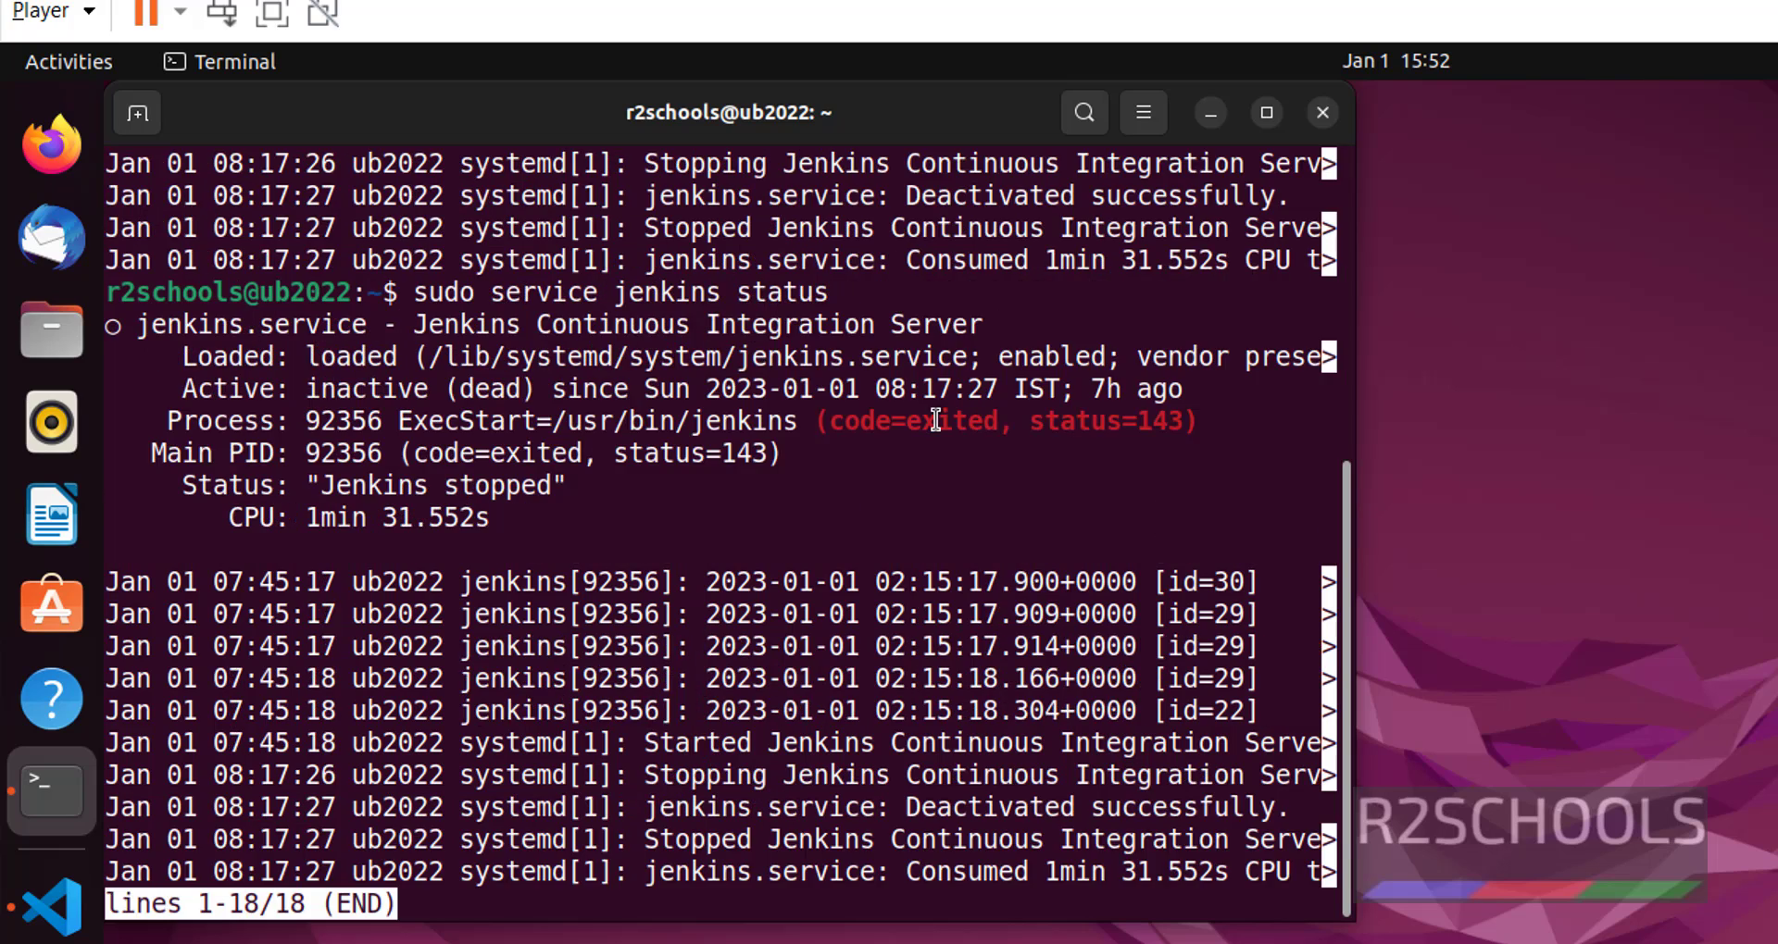
pyautogui.moveTo(120, 458)
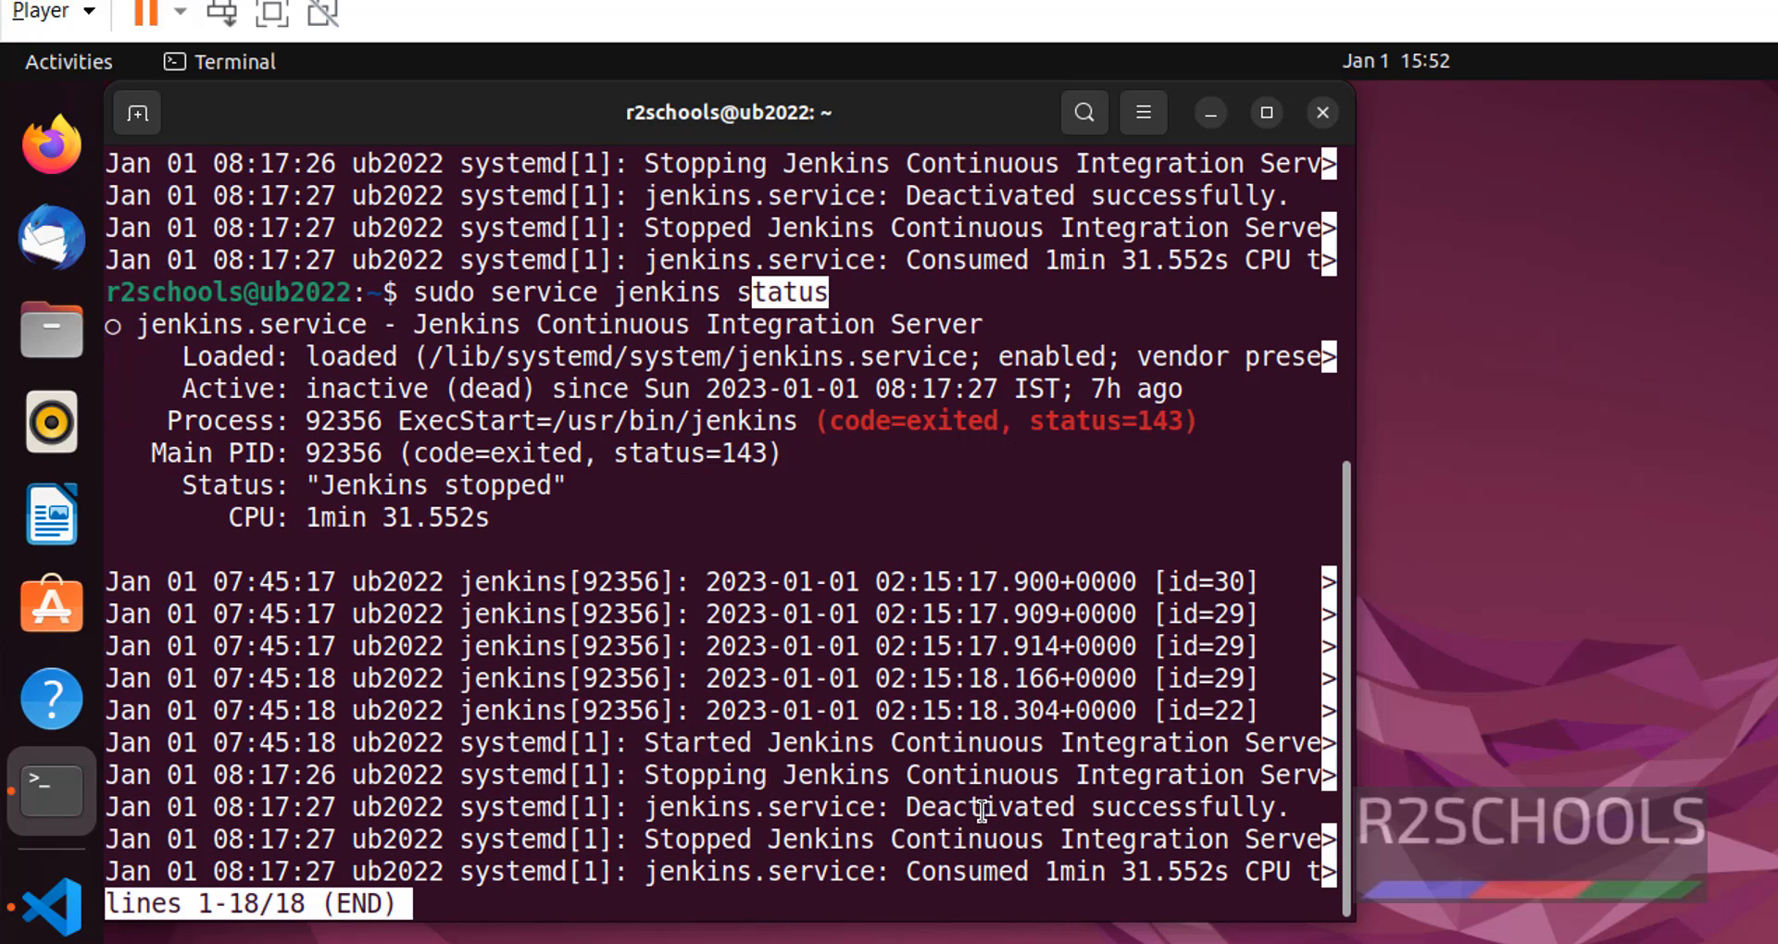
pyautogui.press('q')
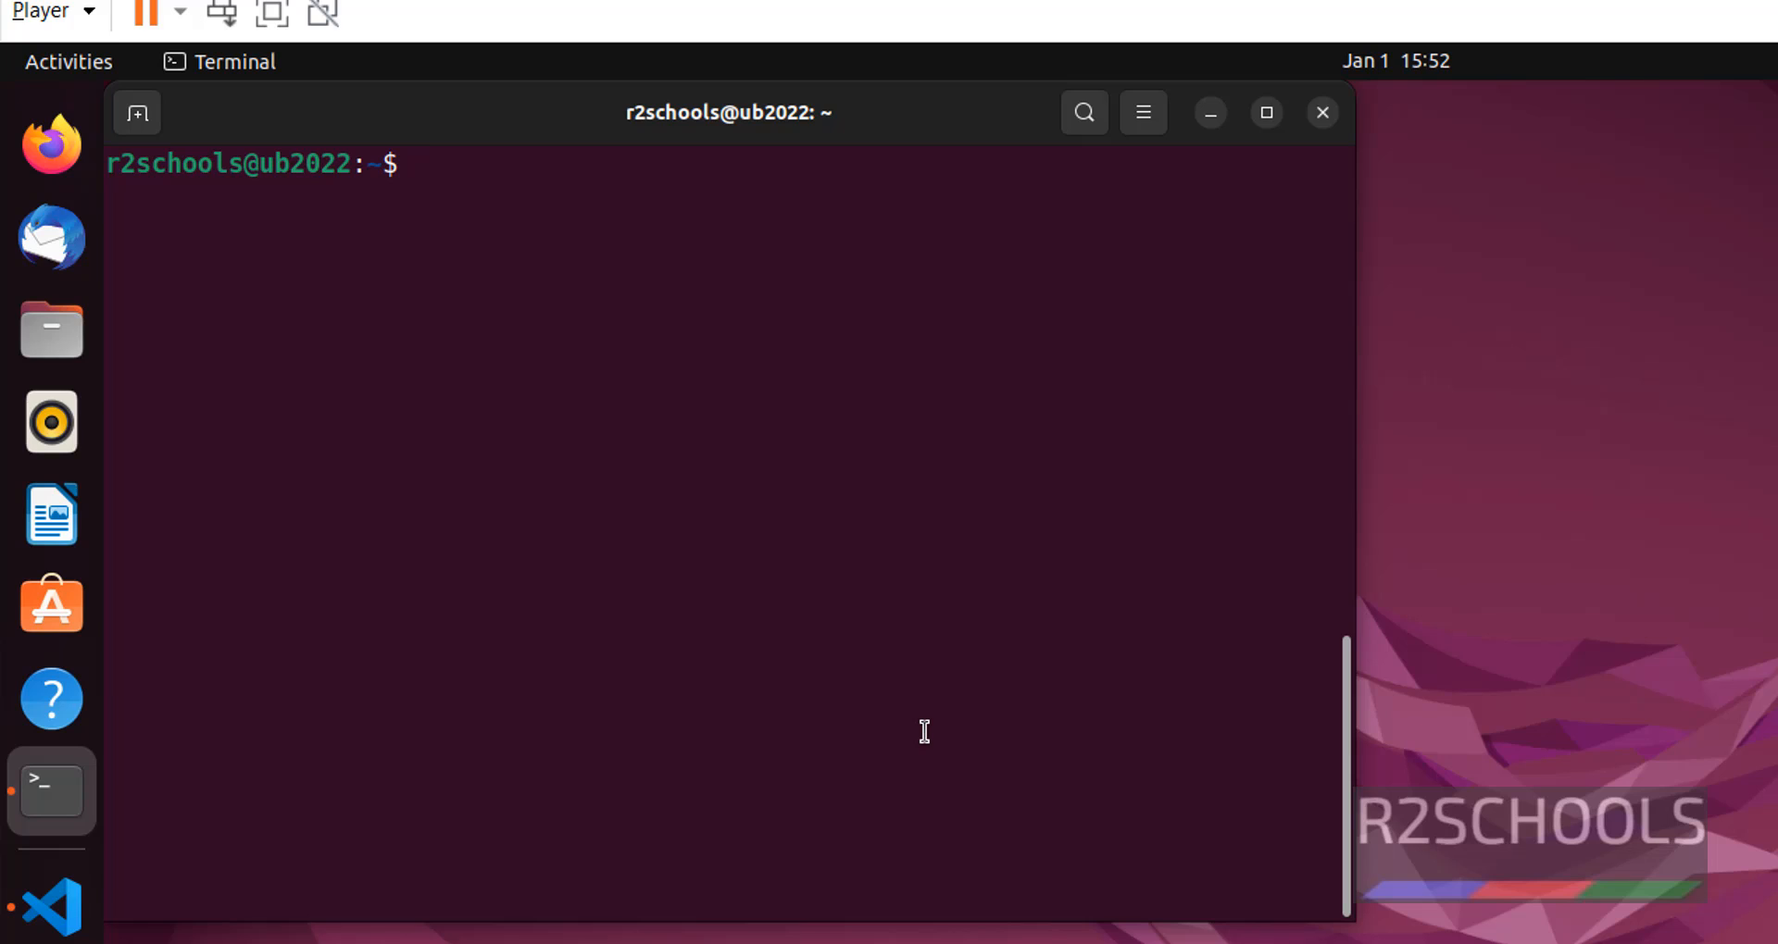
pyautogui.write('ps -ea')
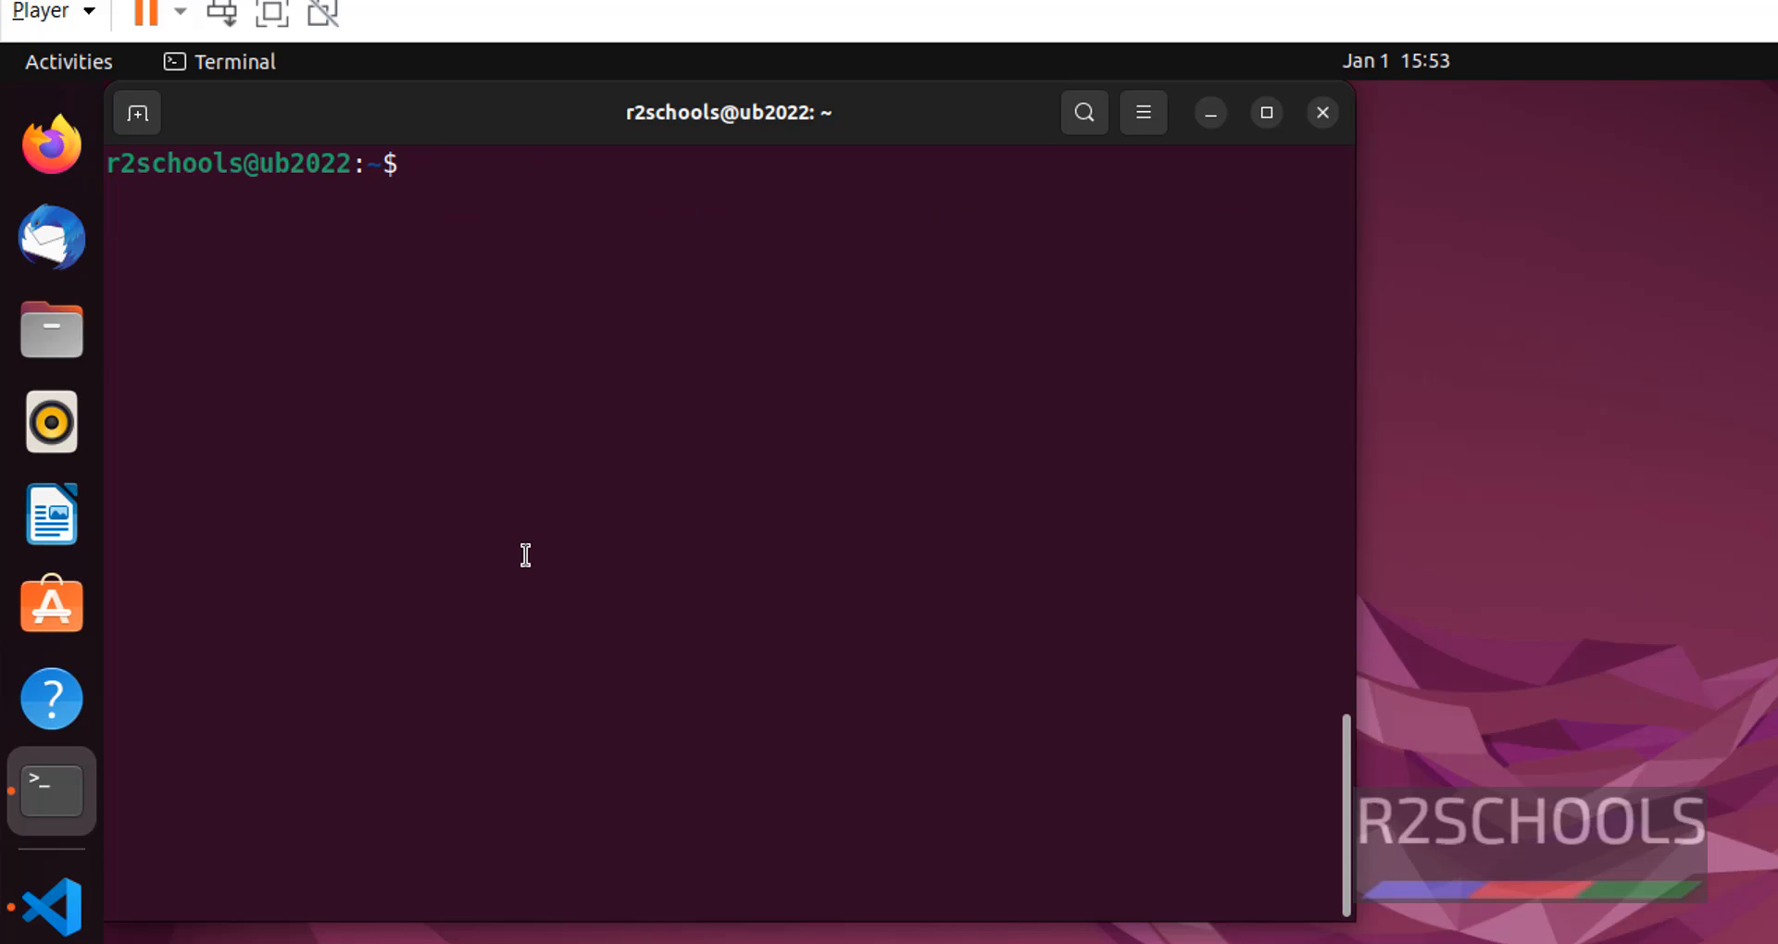
# - Start Jenkins with 'sudo systemctl start jenkins'
pyautogui.write('sudo syste')
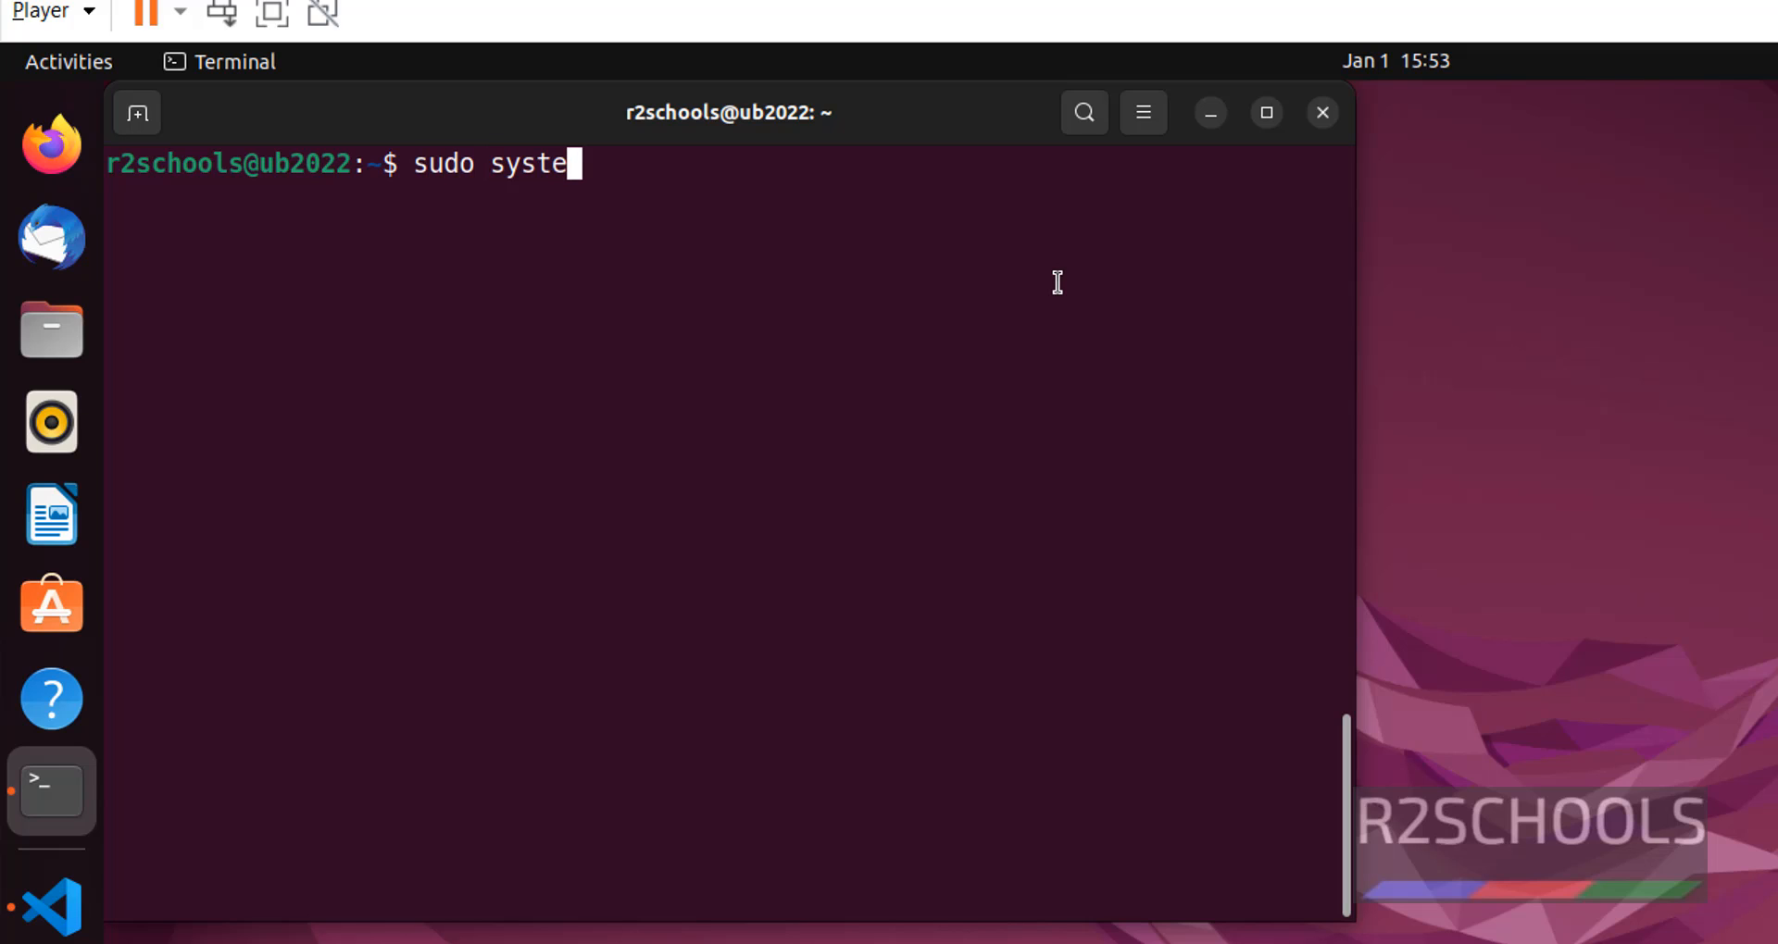
pyautogui.write('mctl start')
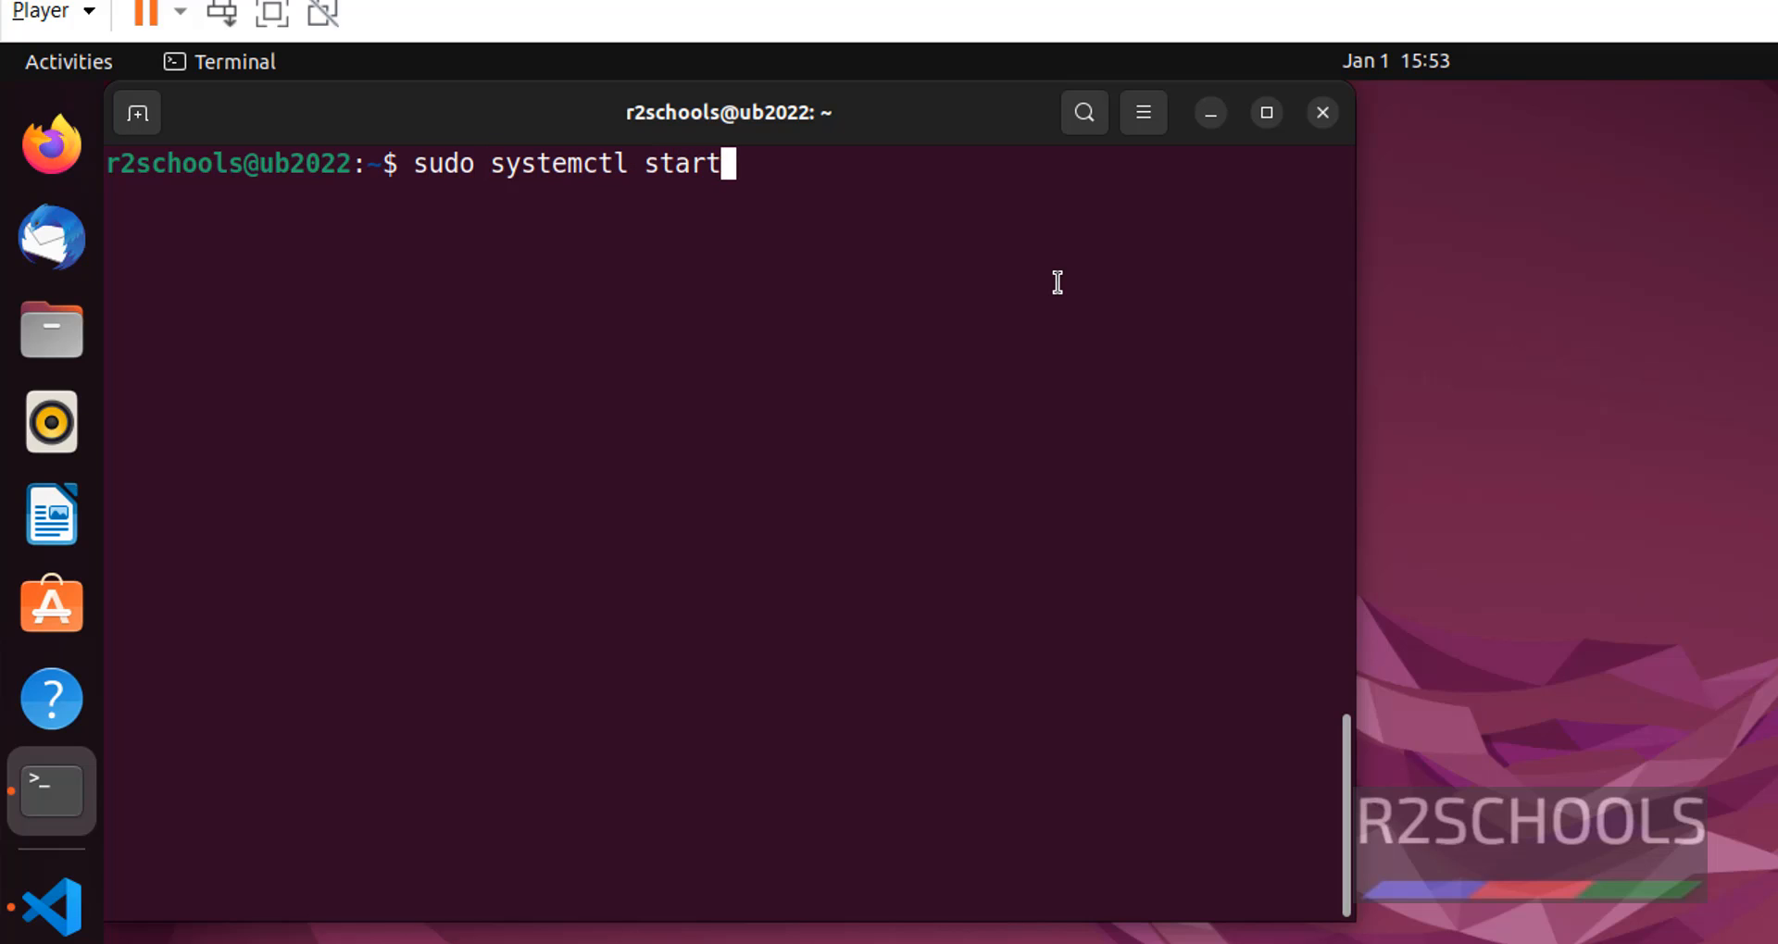
pyautogui.write('jenkins')
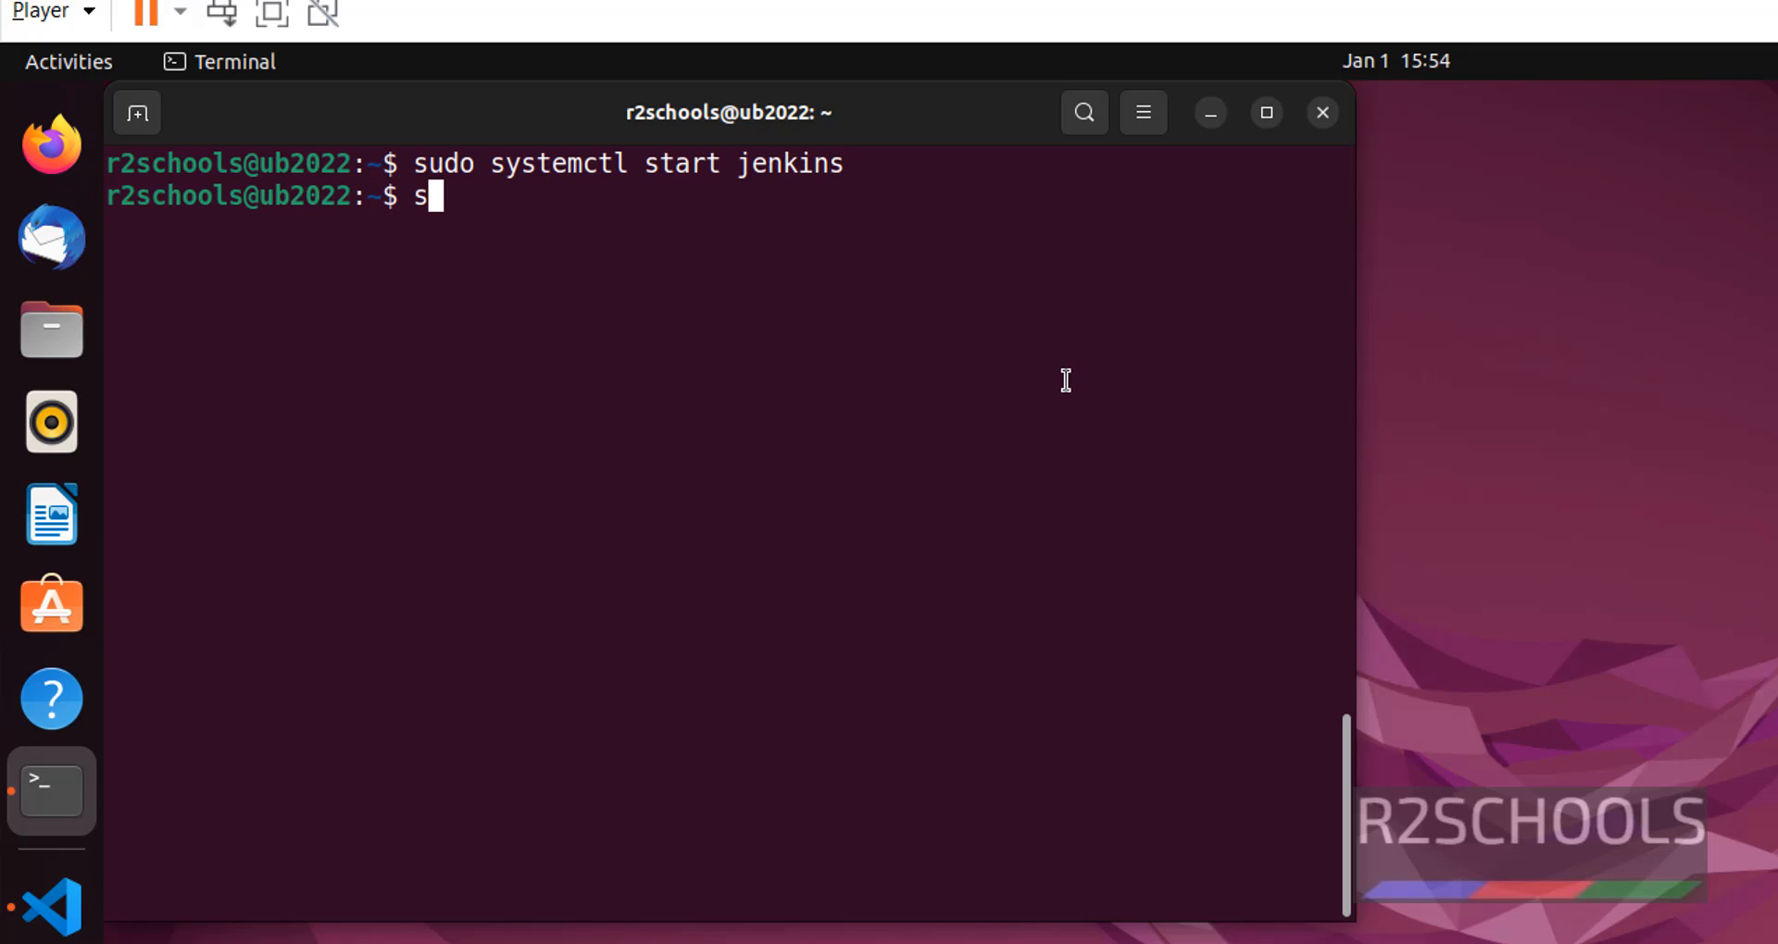
# - Run 'sudo systemctl status jenkins' to confirm it is active (running)
pyautogui.write('udo sys')
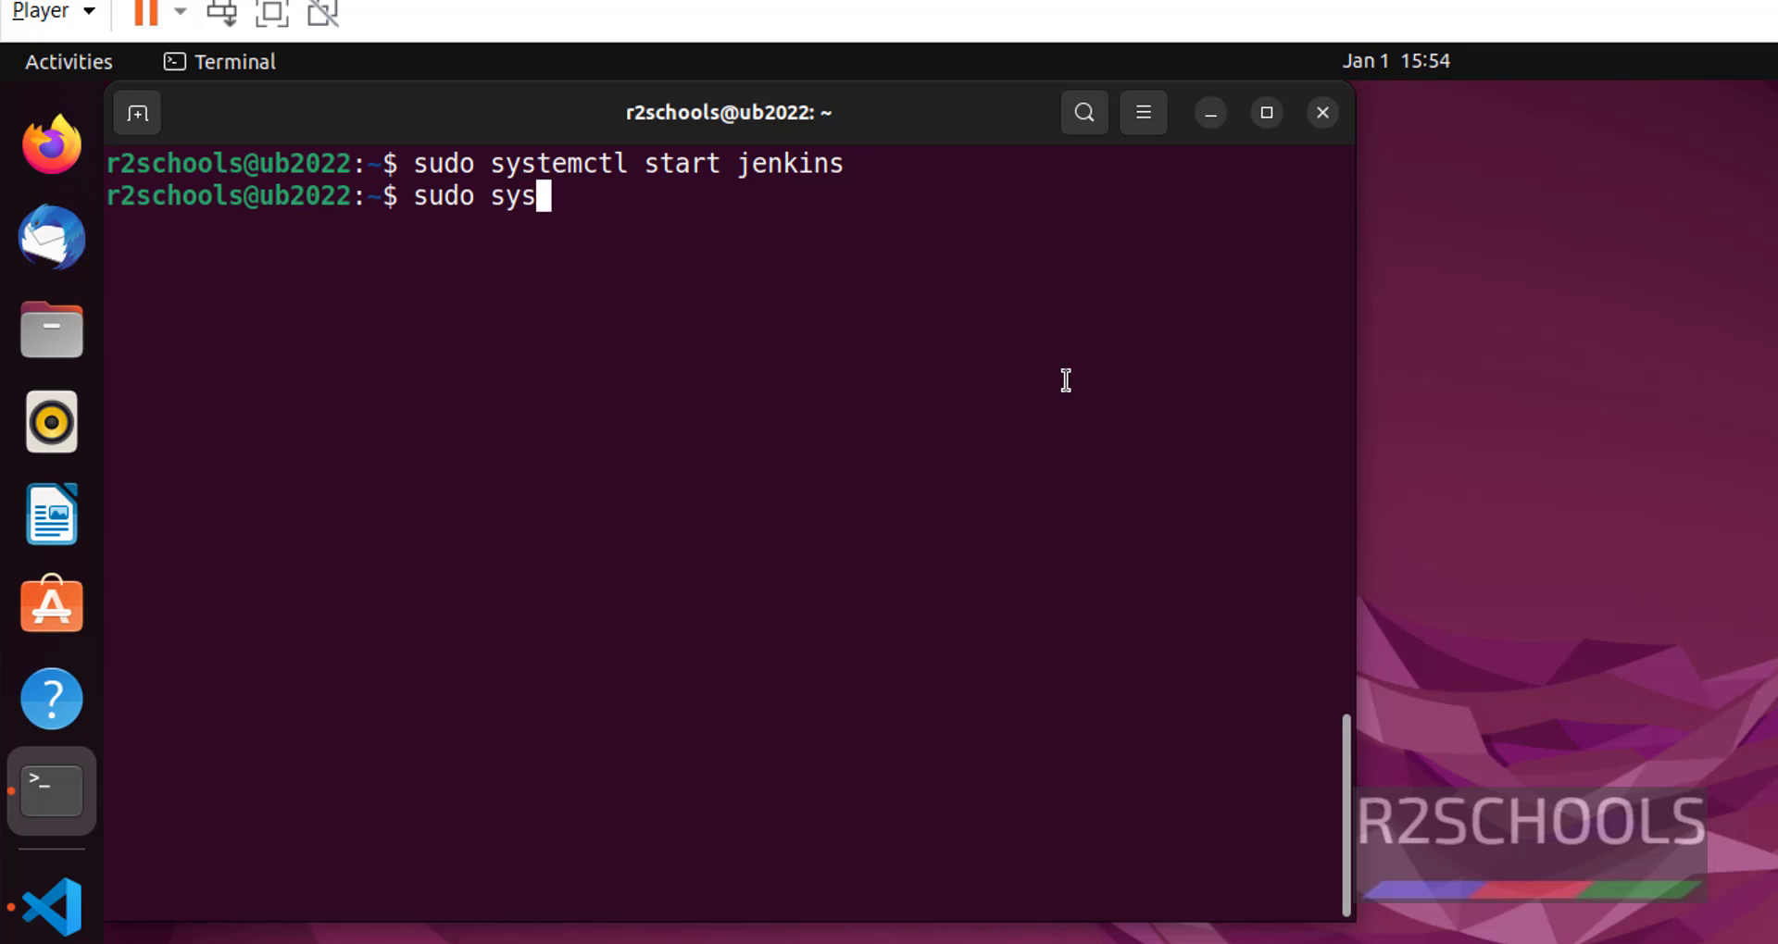
pyautogui.write('temctl s')
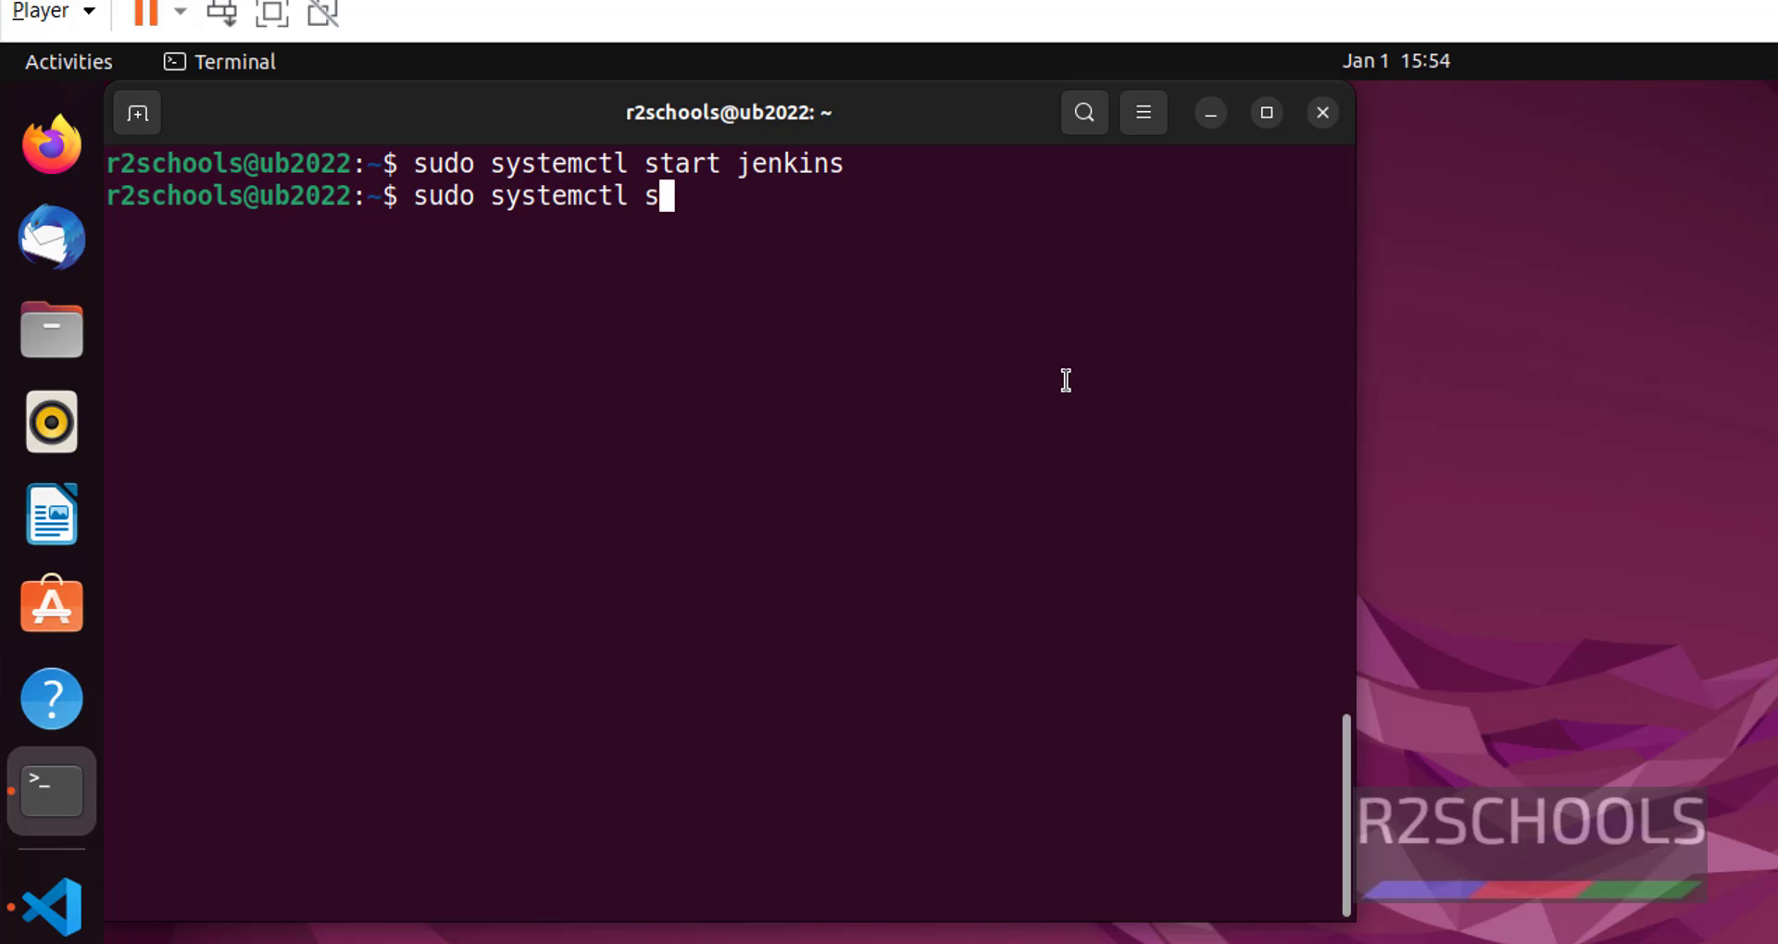
pyautogui.write('tatus jen')
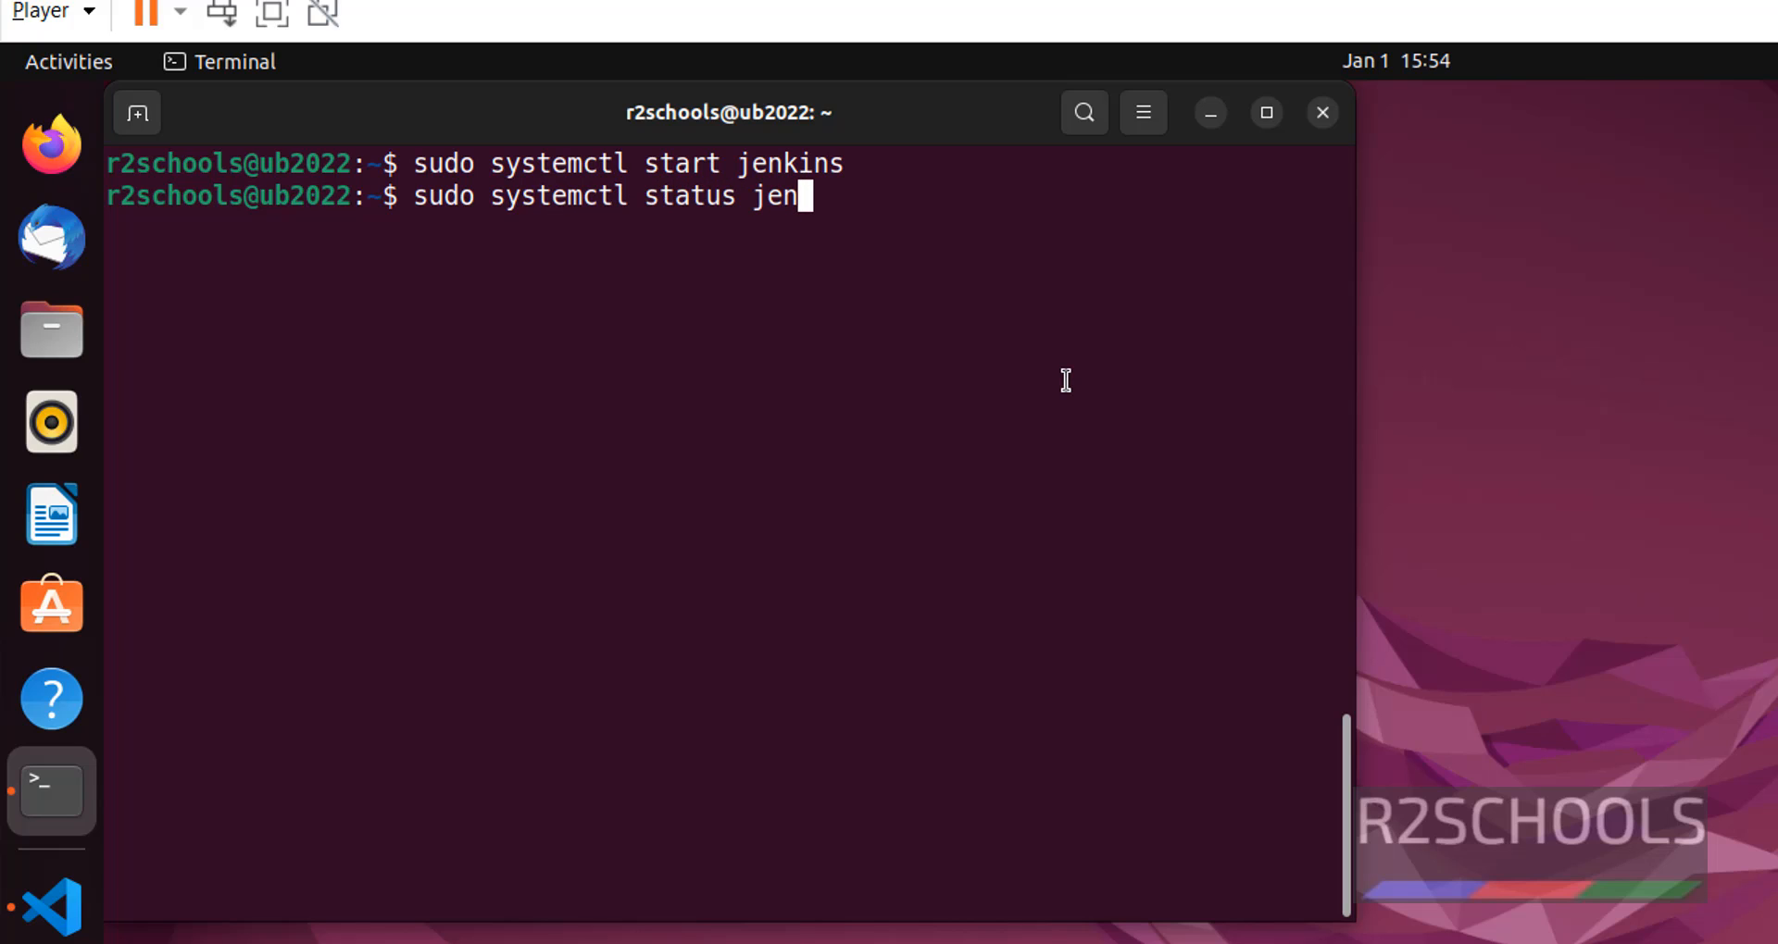
pyautogui.write('kins')
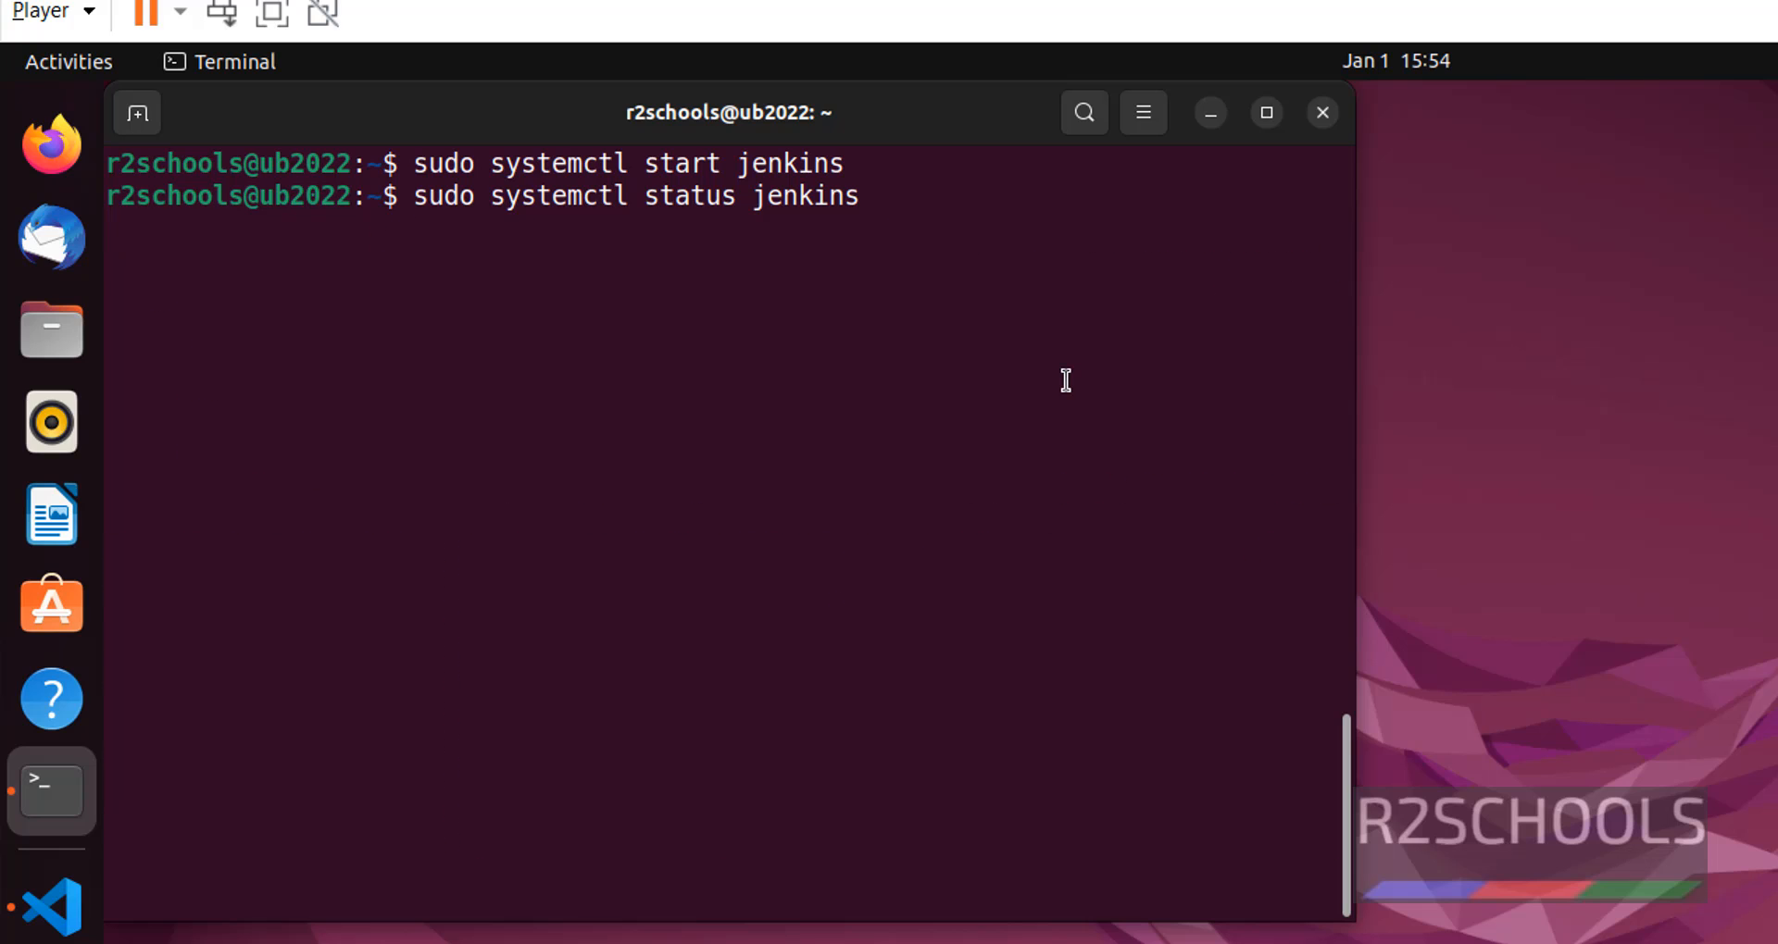
pyautogui.press('Return')
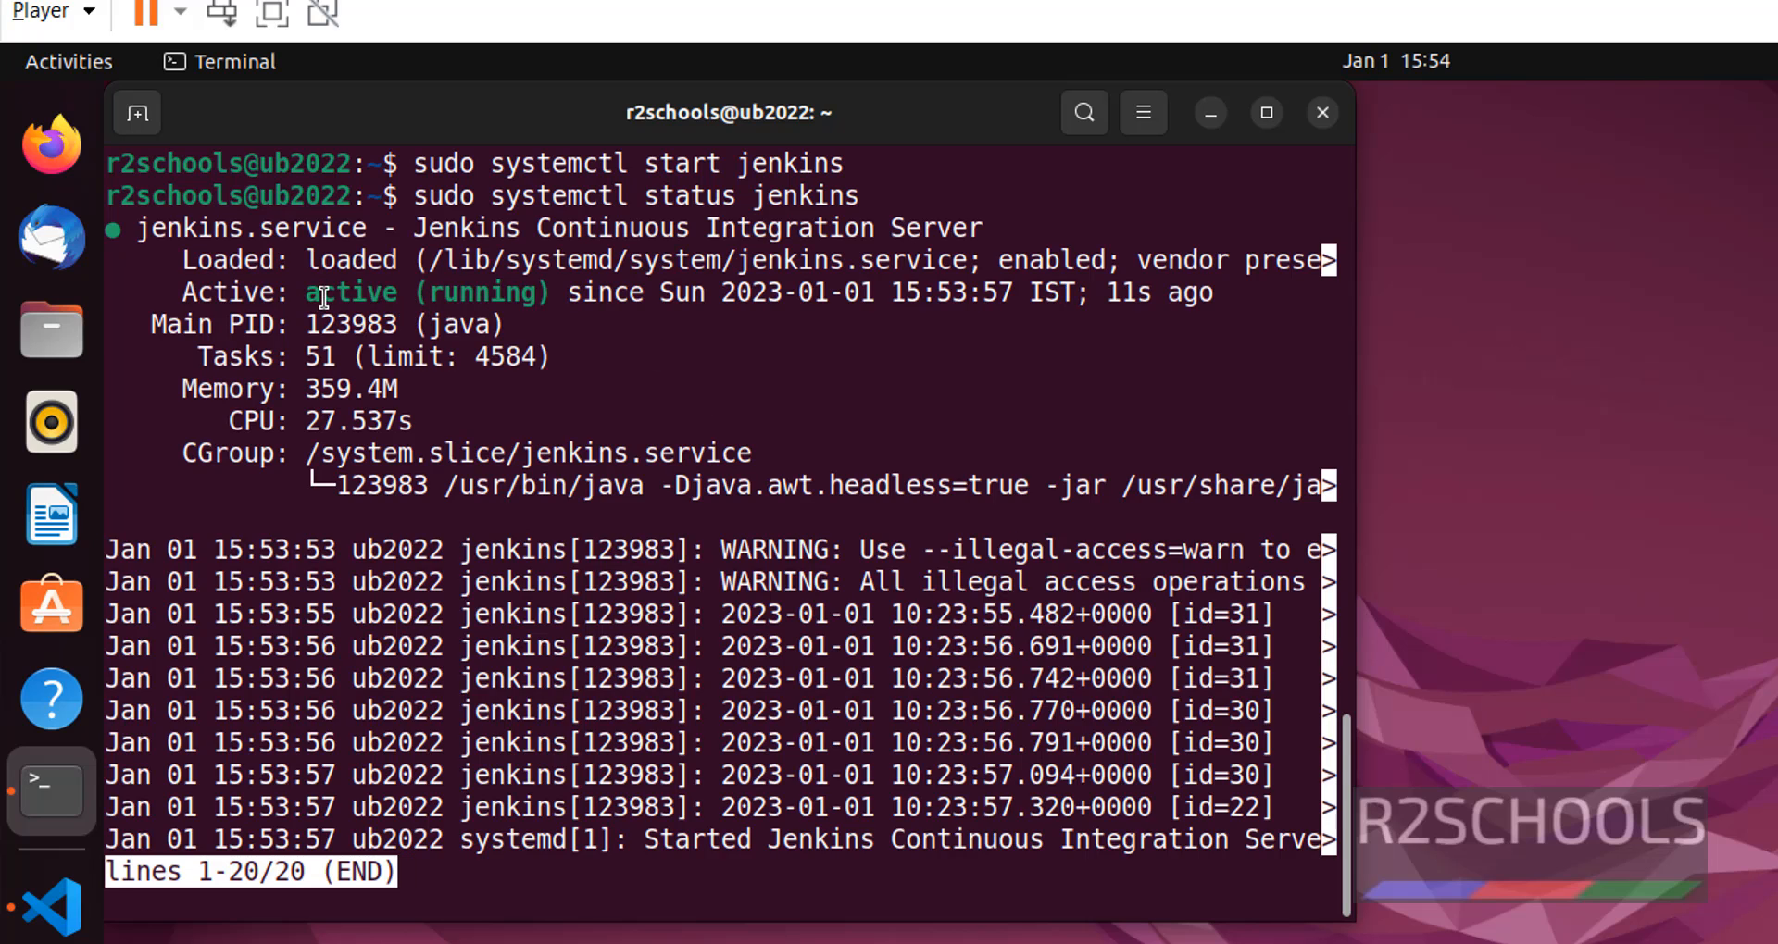
# - Search processes with 'ps -ef | grep jenkins' to find the Java process on port 8080
pyautogui.press('q')
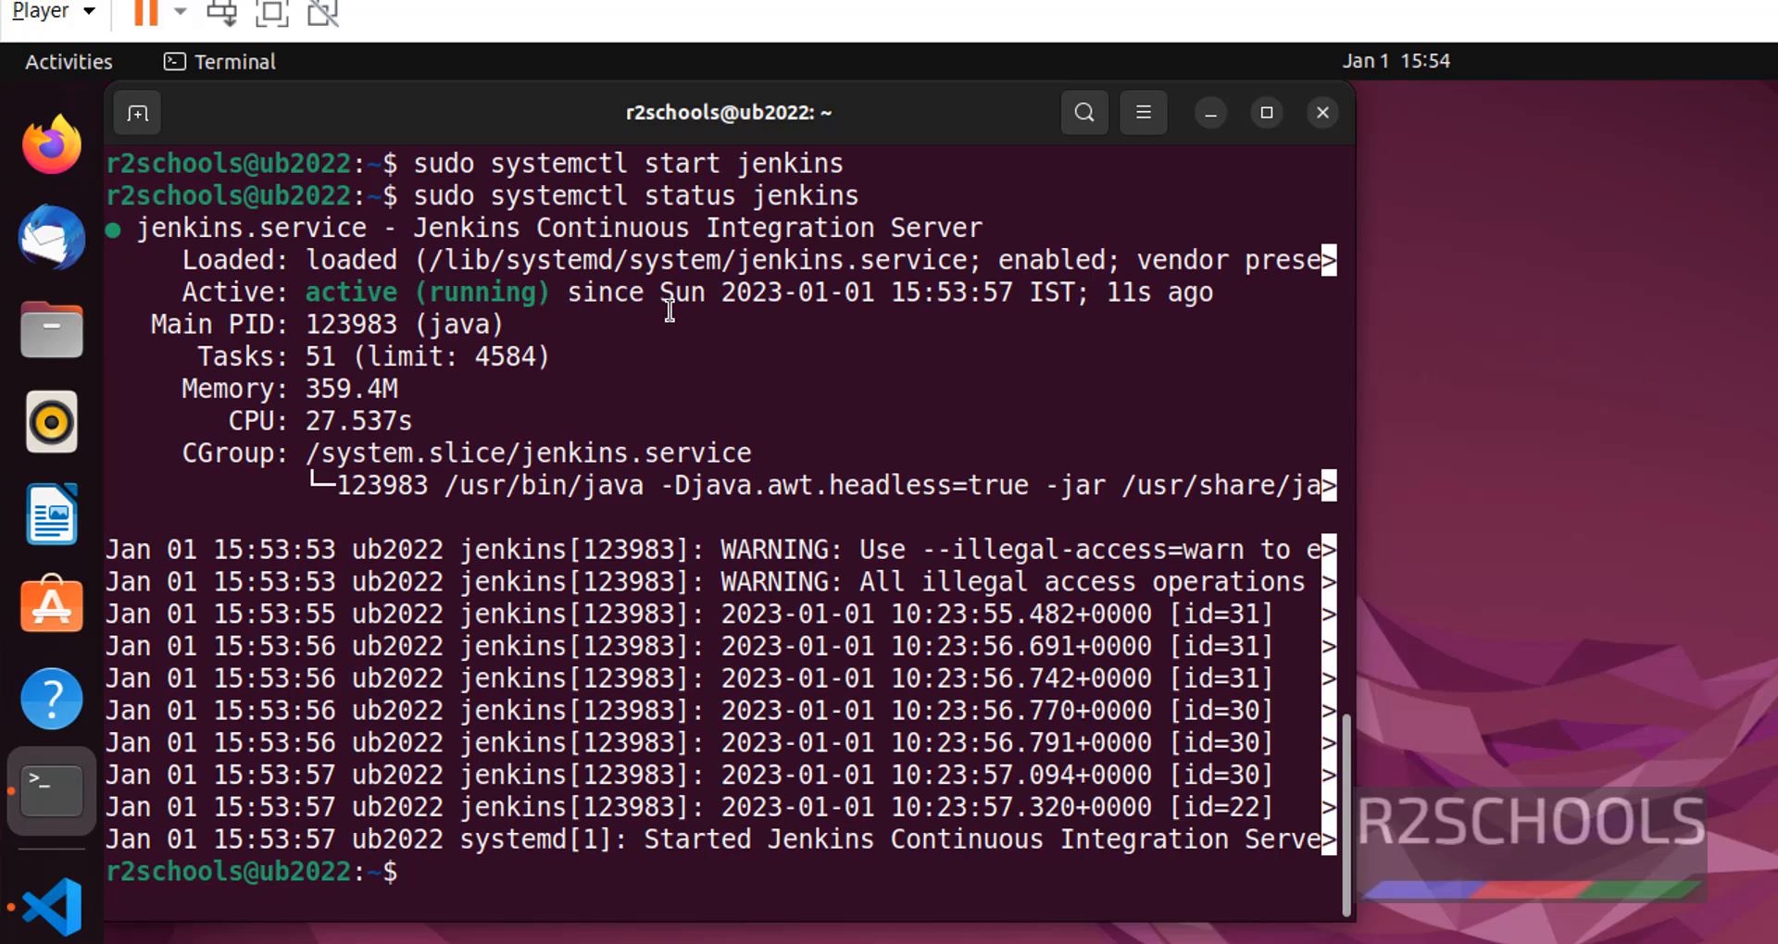
pyautogui.write('ps -ef')
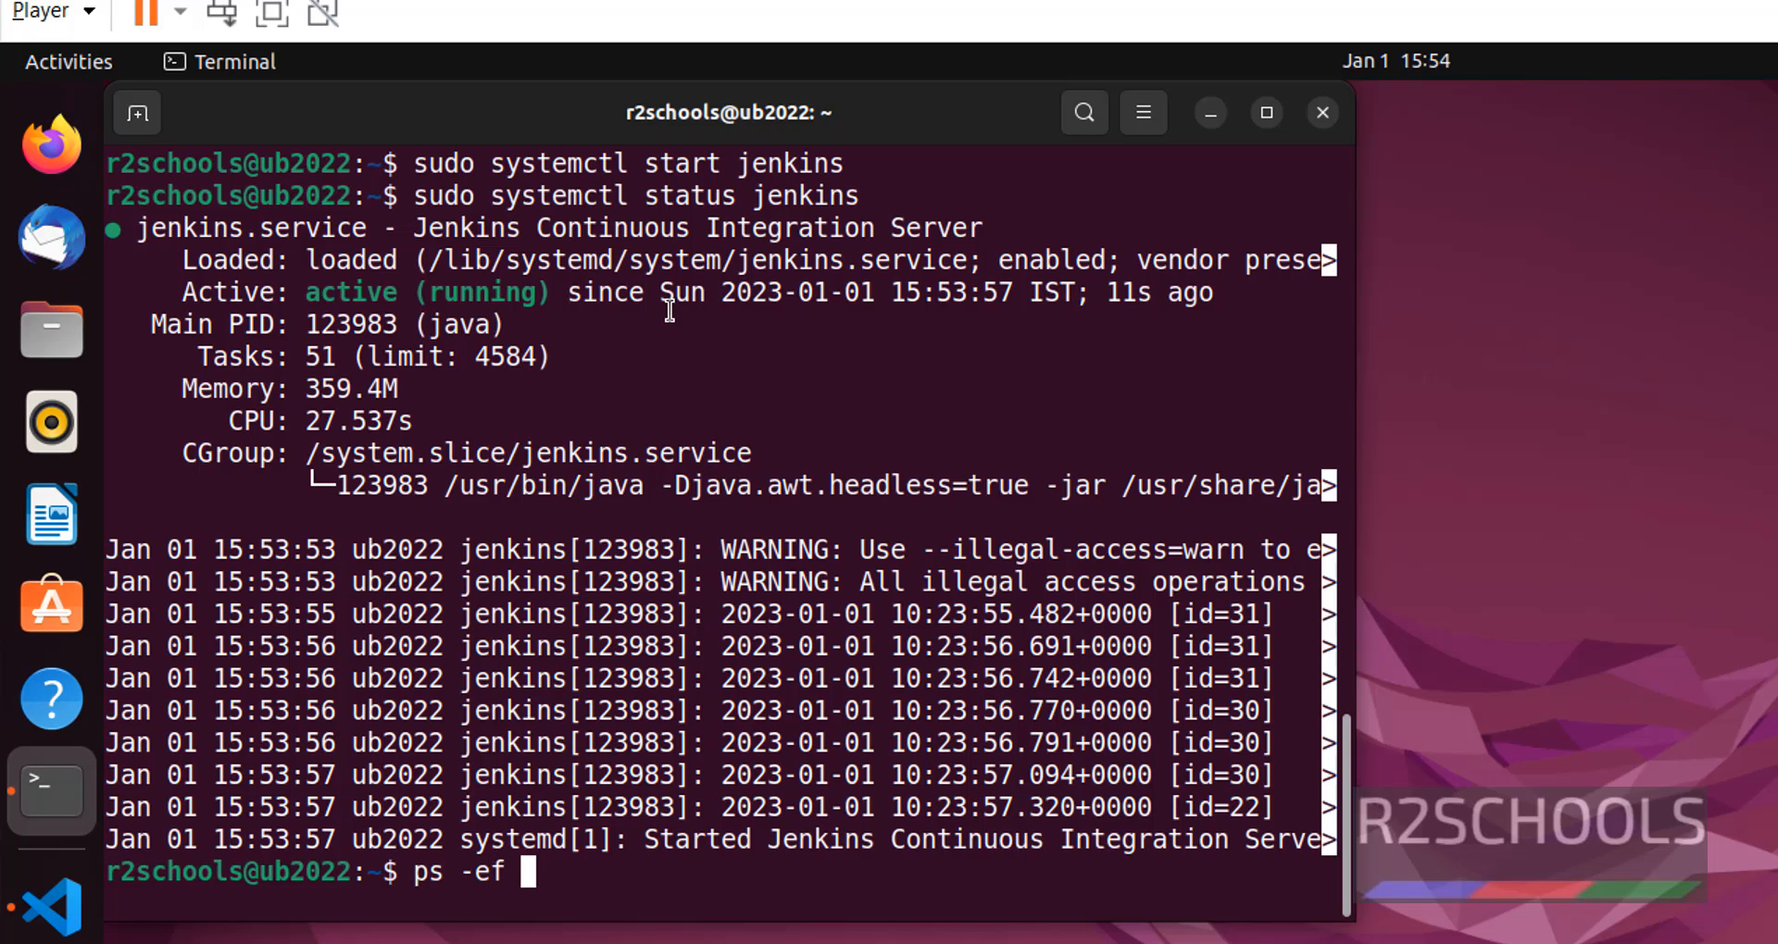
pyautogui.write('| grep jekins')
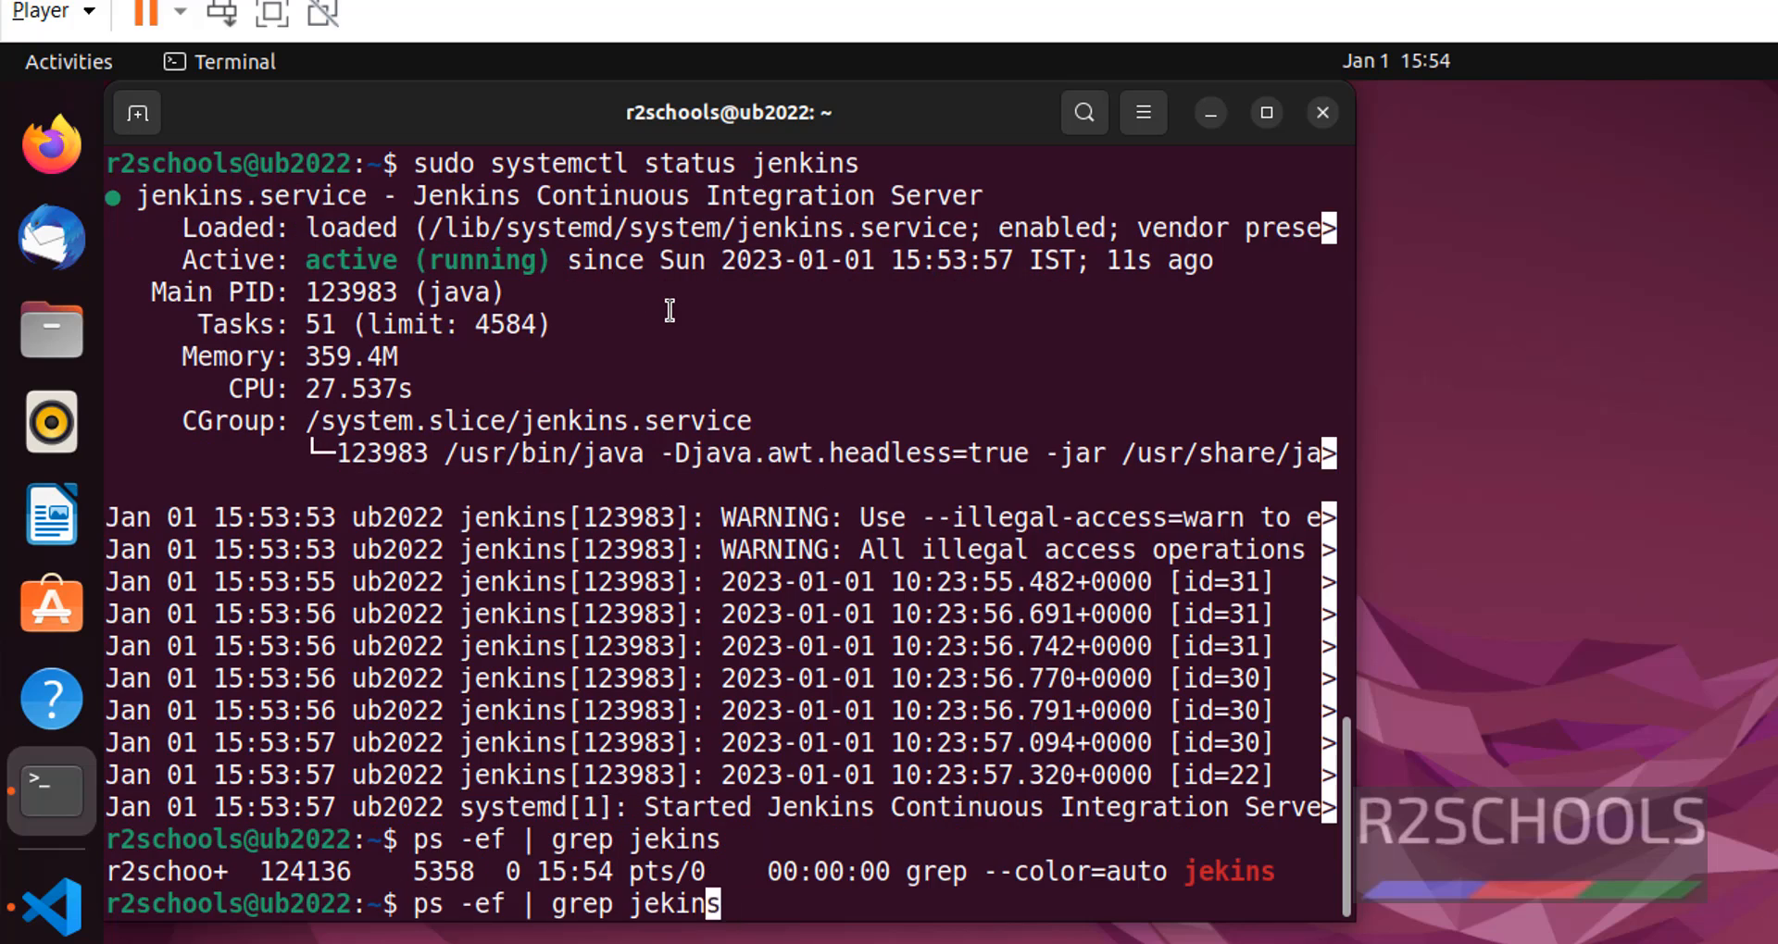
pyautogui.write('n')
pyautogui.press('Return')
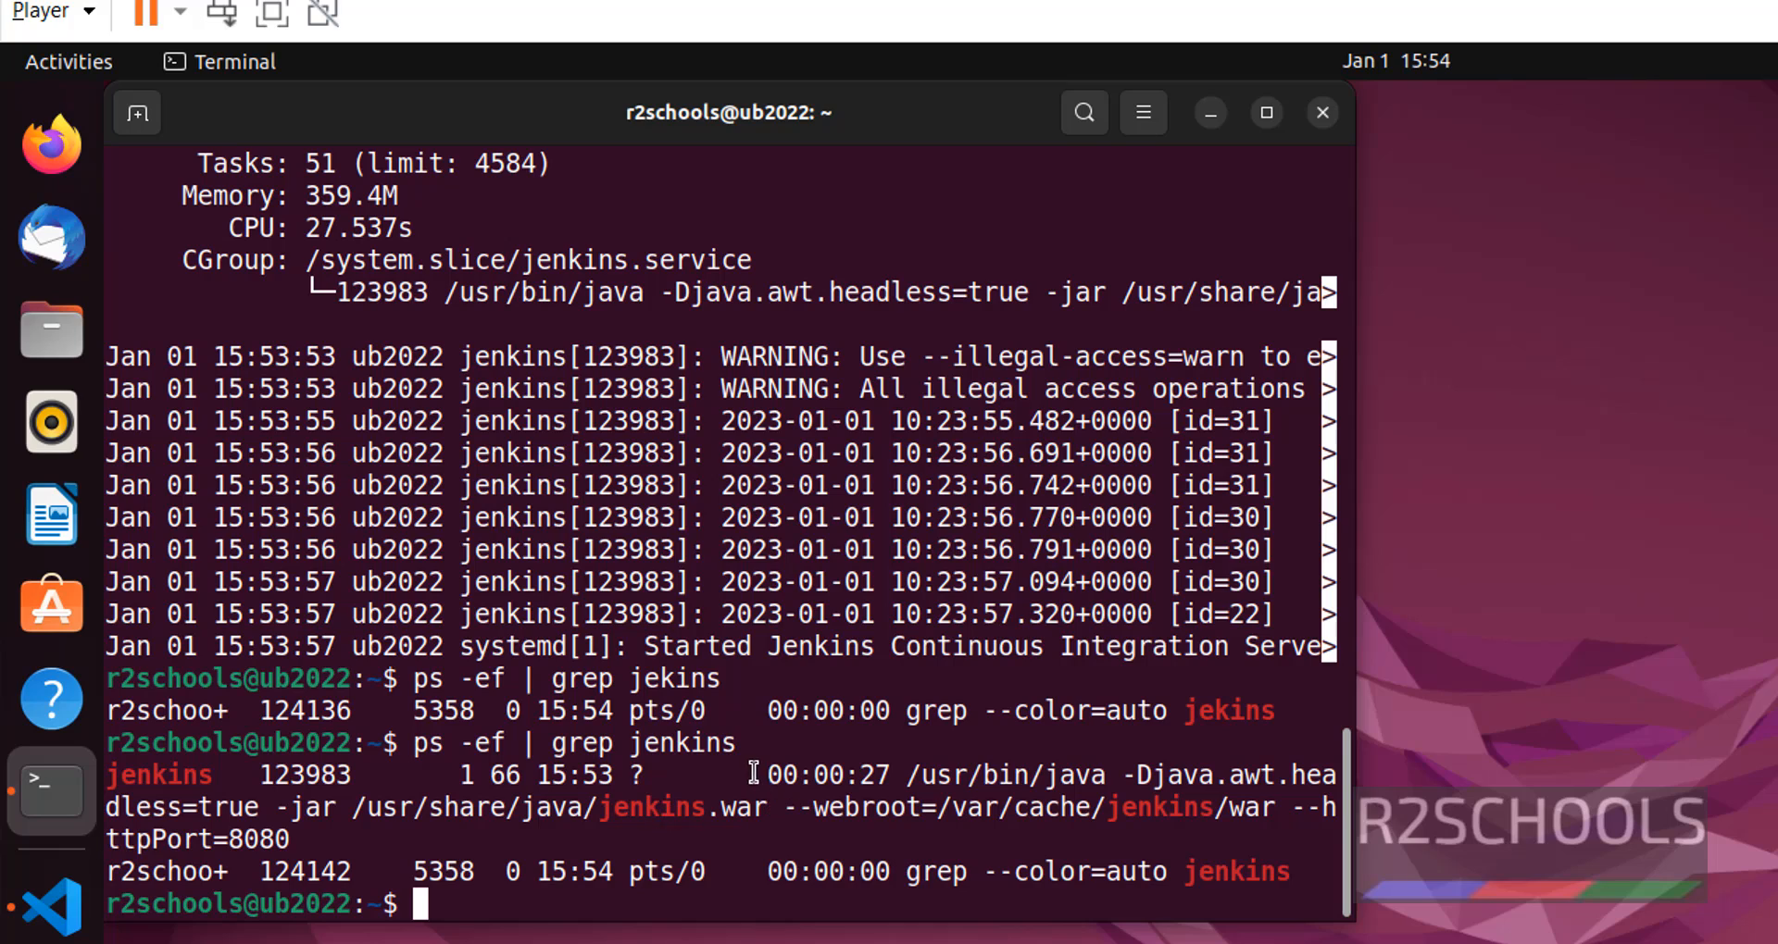
pyautogui.moveTo(635, 679)
pyautogui.write('sud')
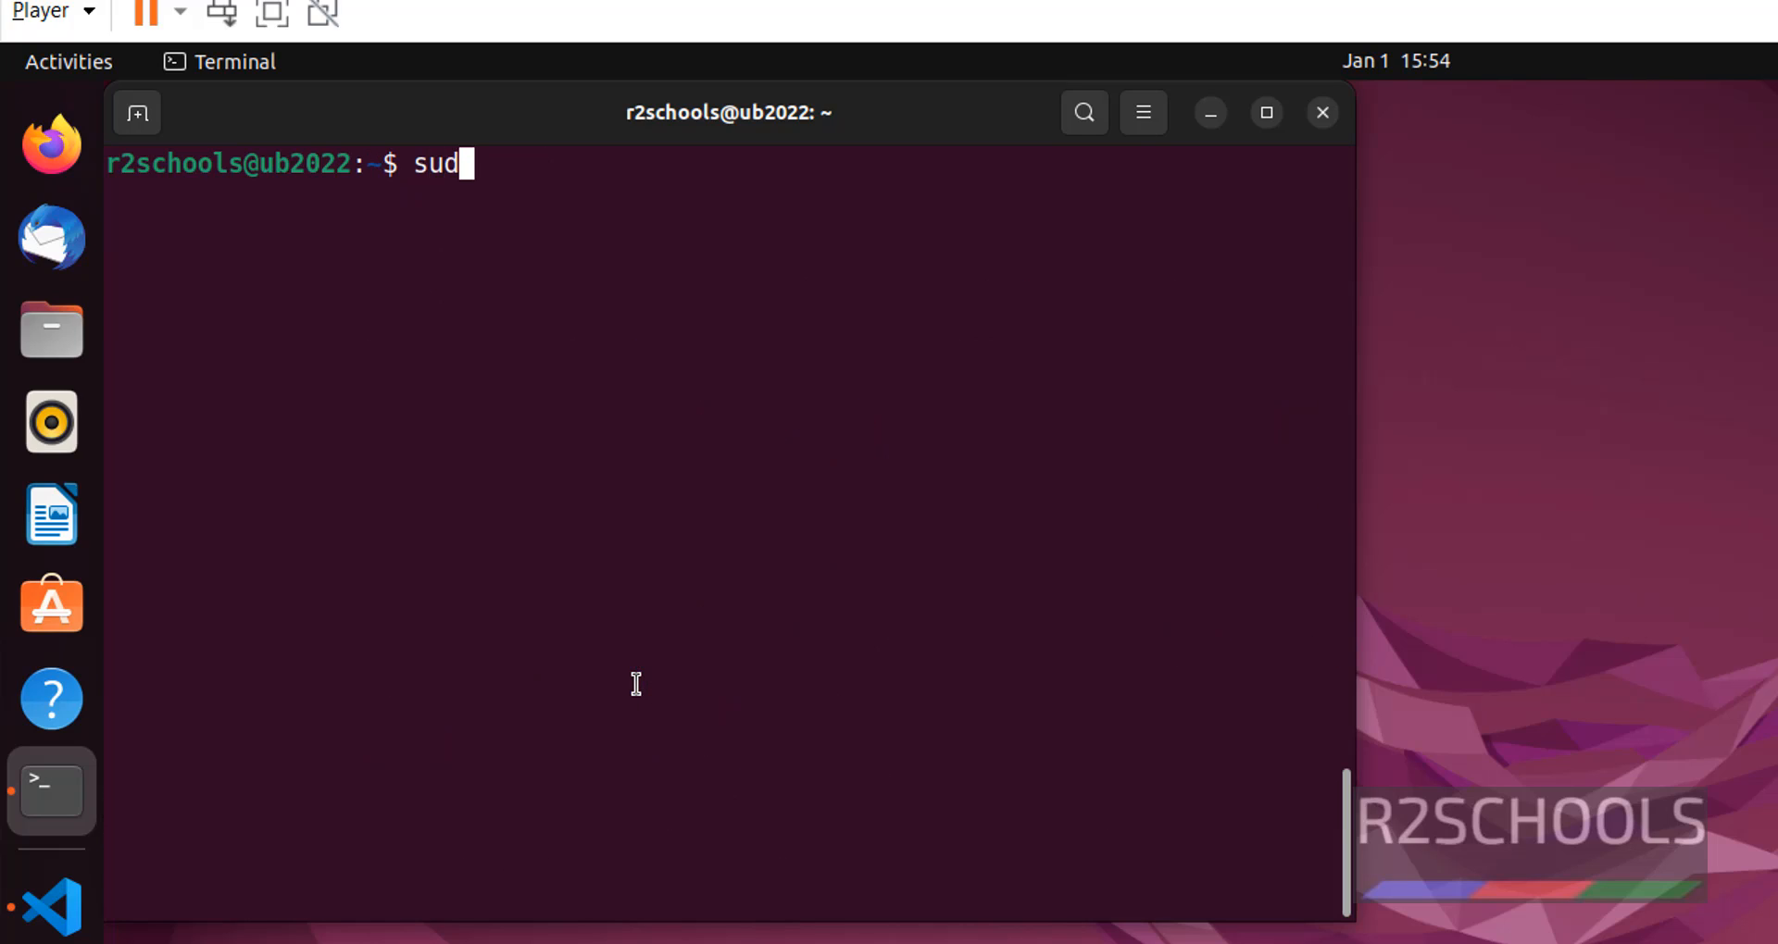
# - Run 'sudo systemctl stop jenkins' at the prompt
pyautogui.write('o systemctl')
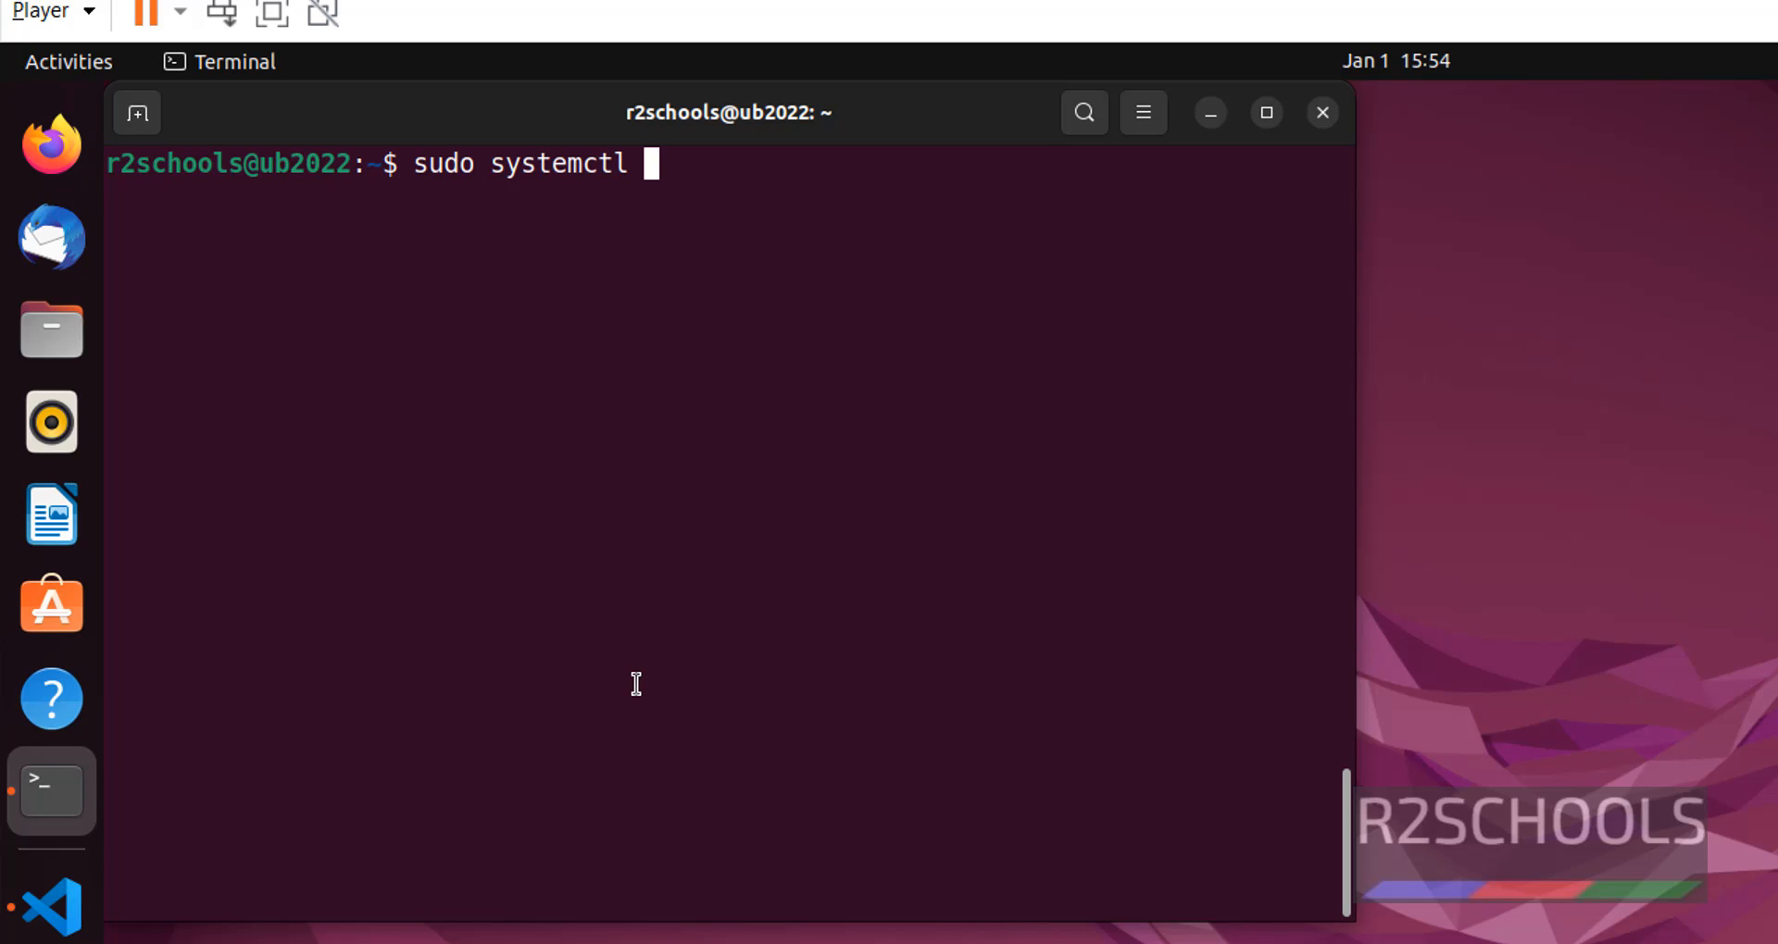
pyautogui.write('stop')
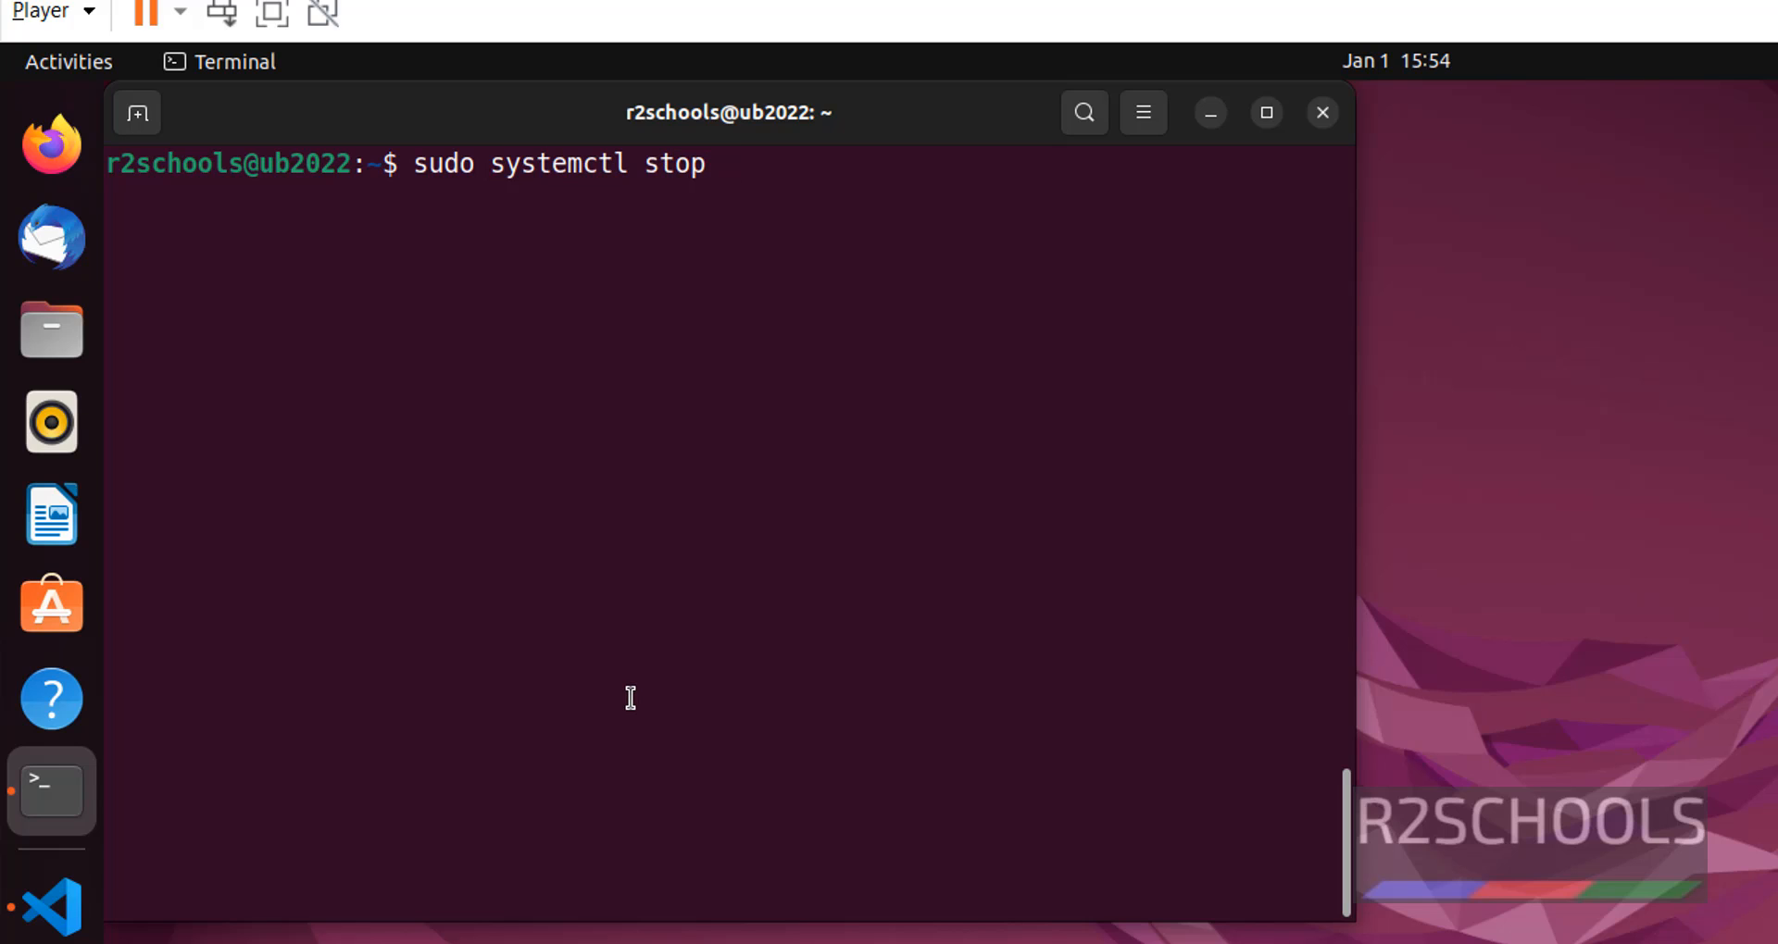
pyautogui.write('je')
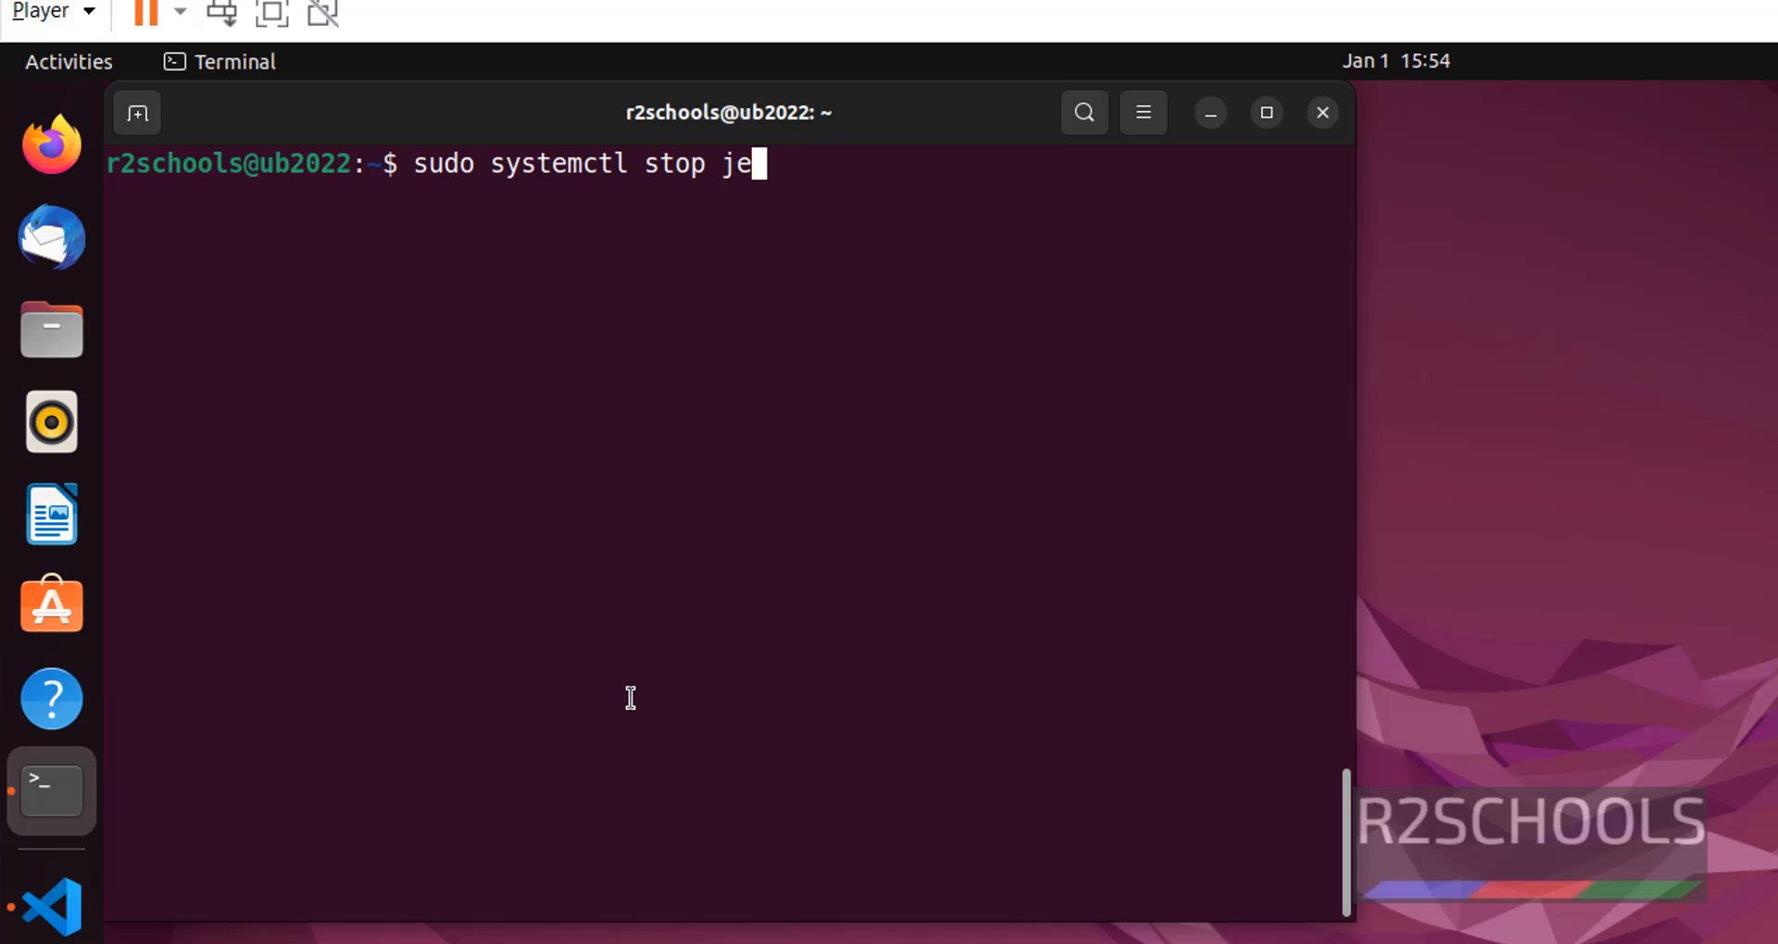
pyautogui.write('nkins')
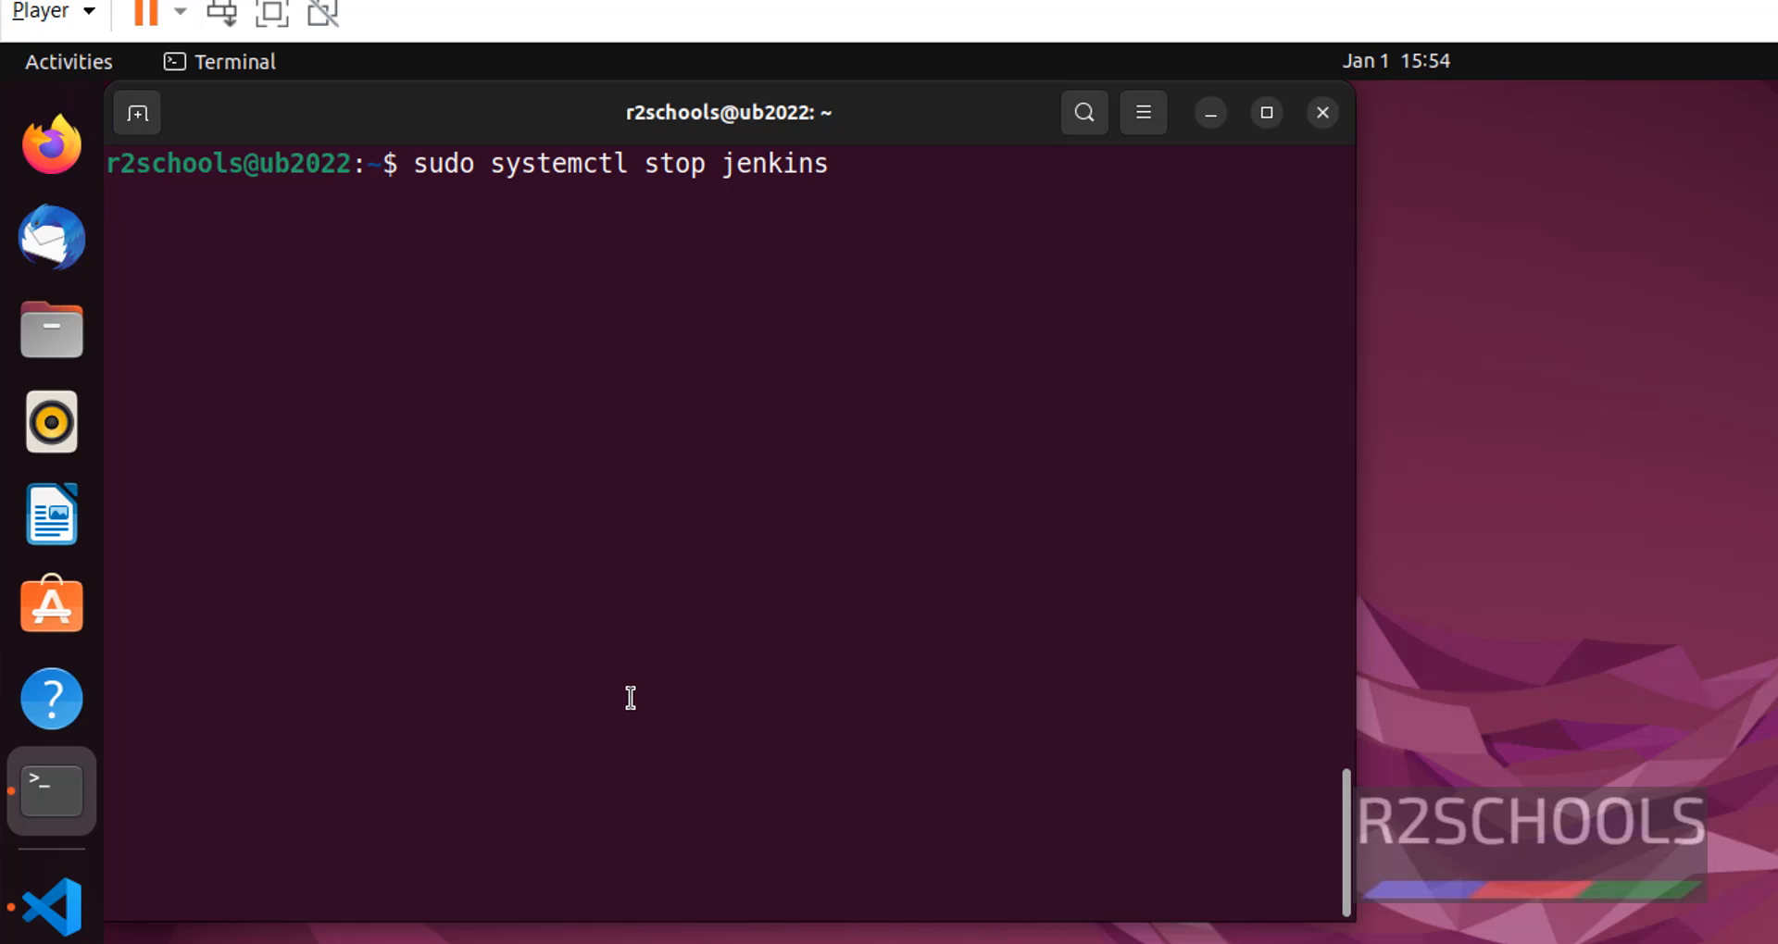
pyautogui.press('Return')
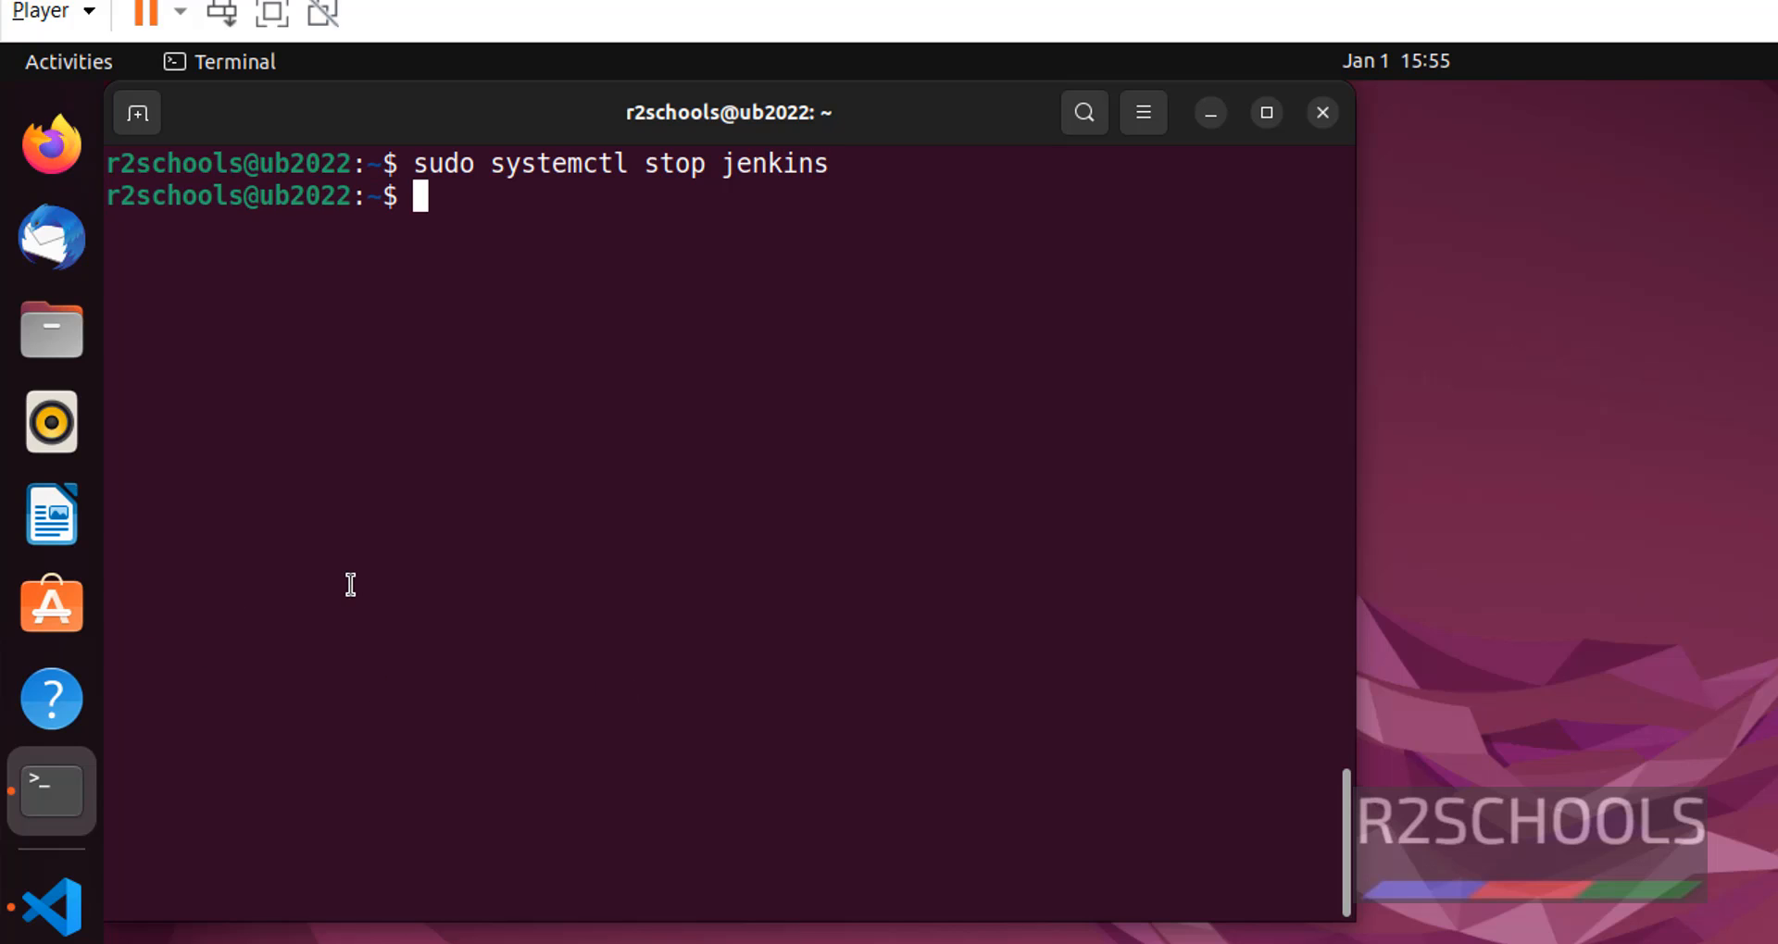
# - Run 'sudo systemctl status jenkins', see inactive (dead), and quit the pager
pyautogui.write('sudo systemctl status jenkins')
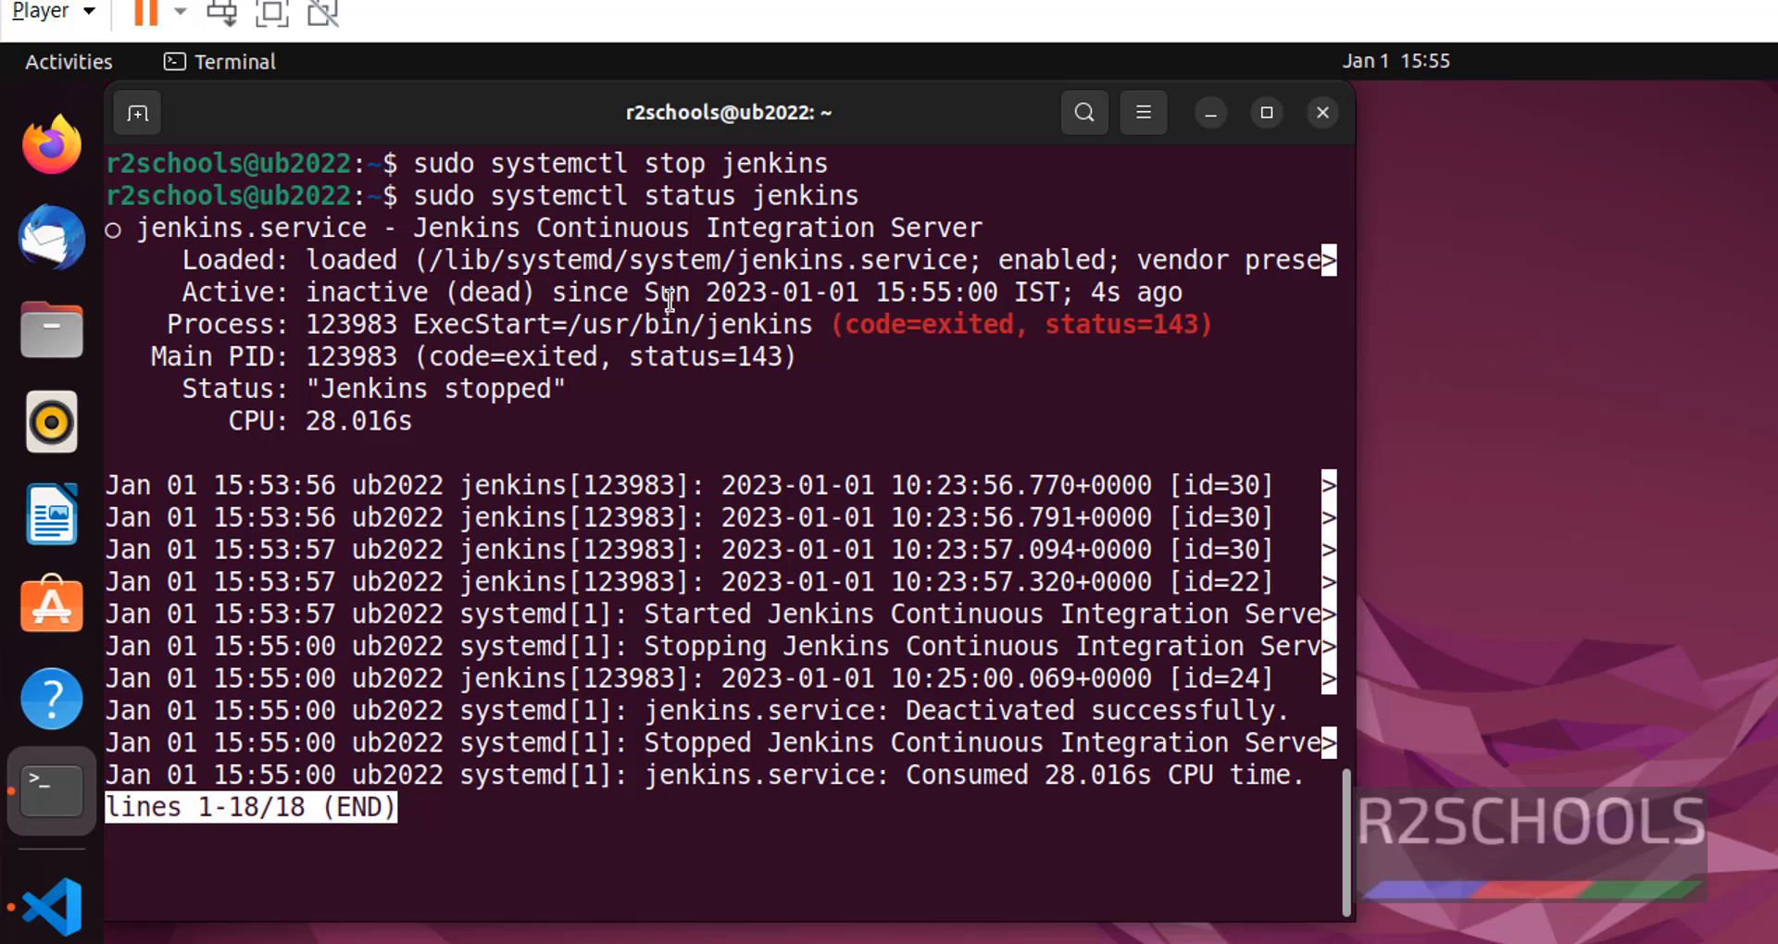
pyautogui.press('q')
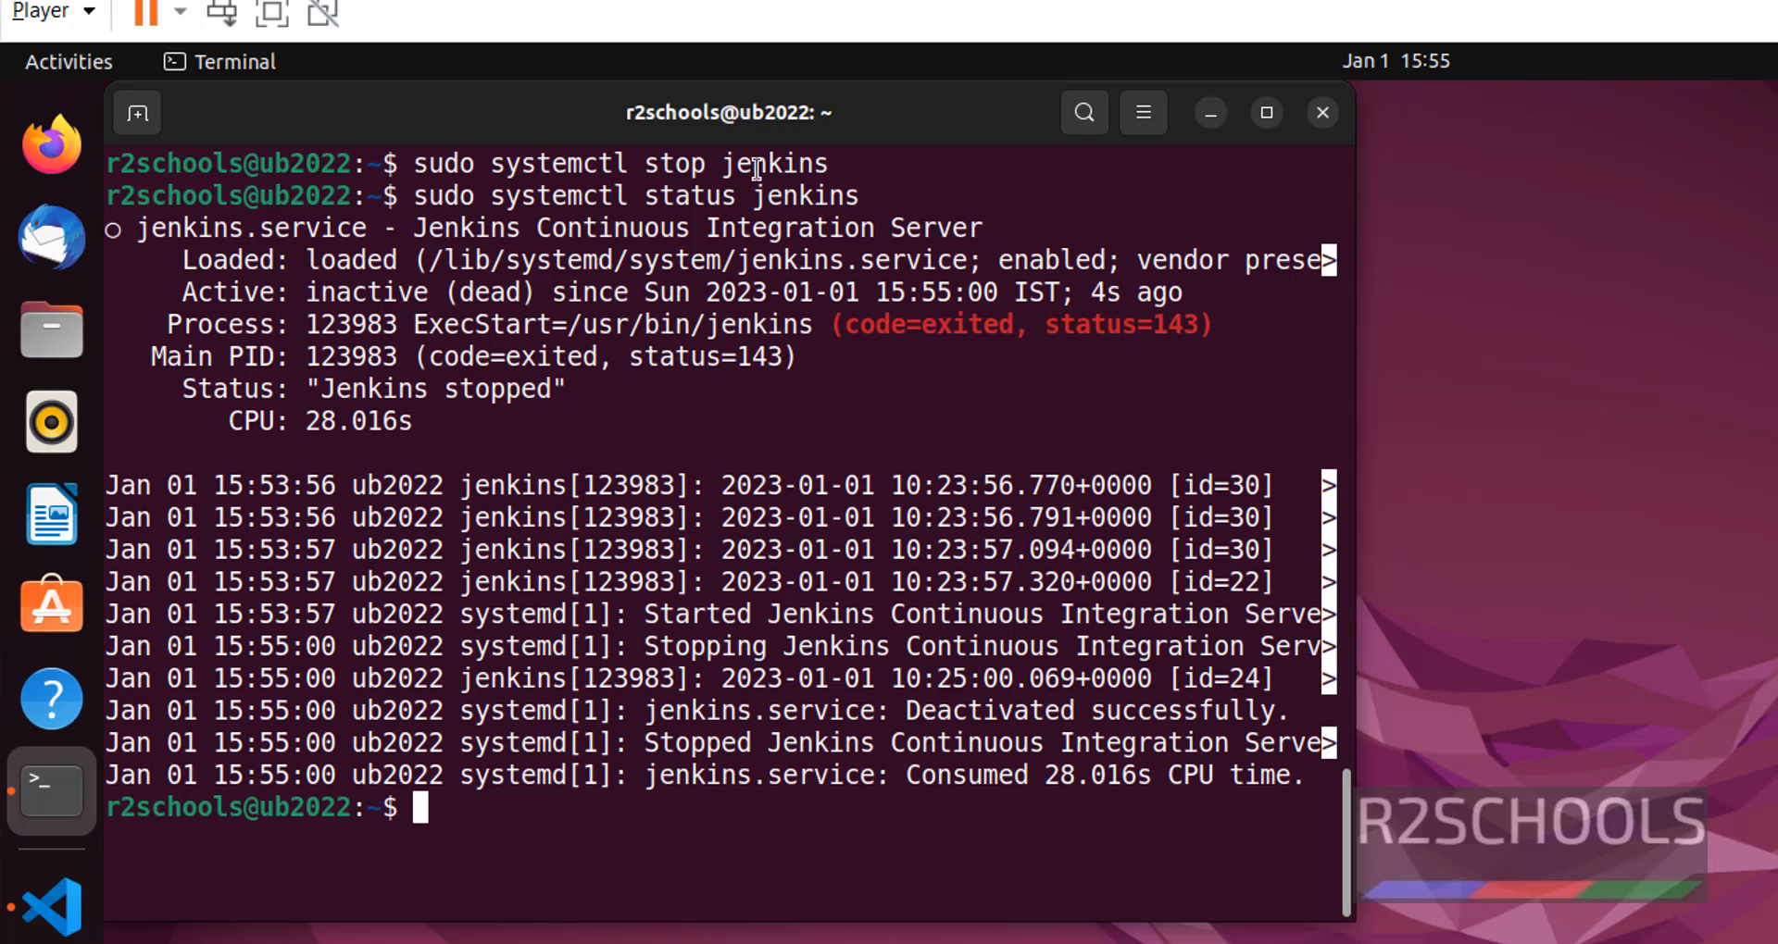
pyautogui.moveTo(56, 153)
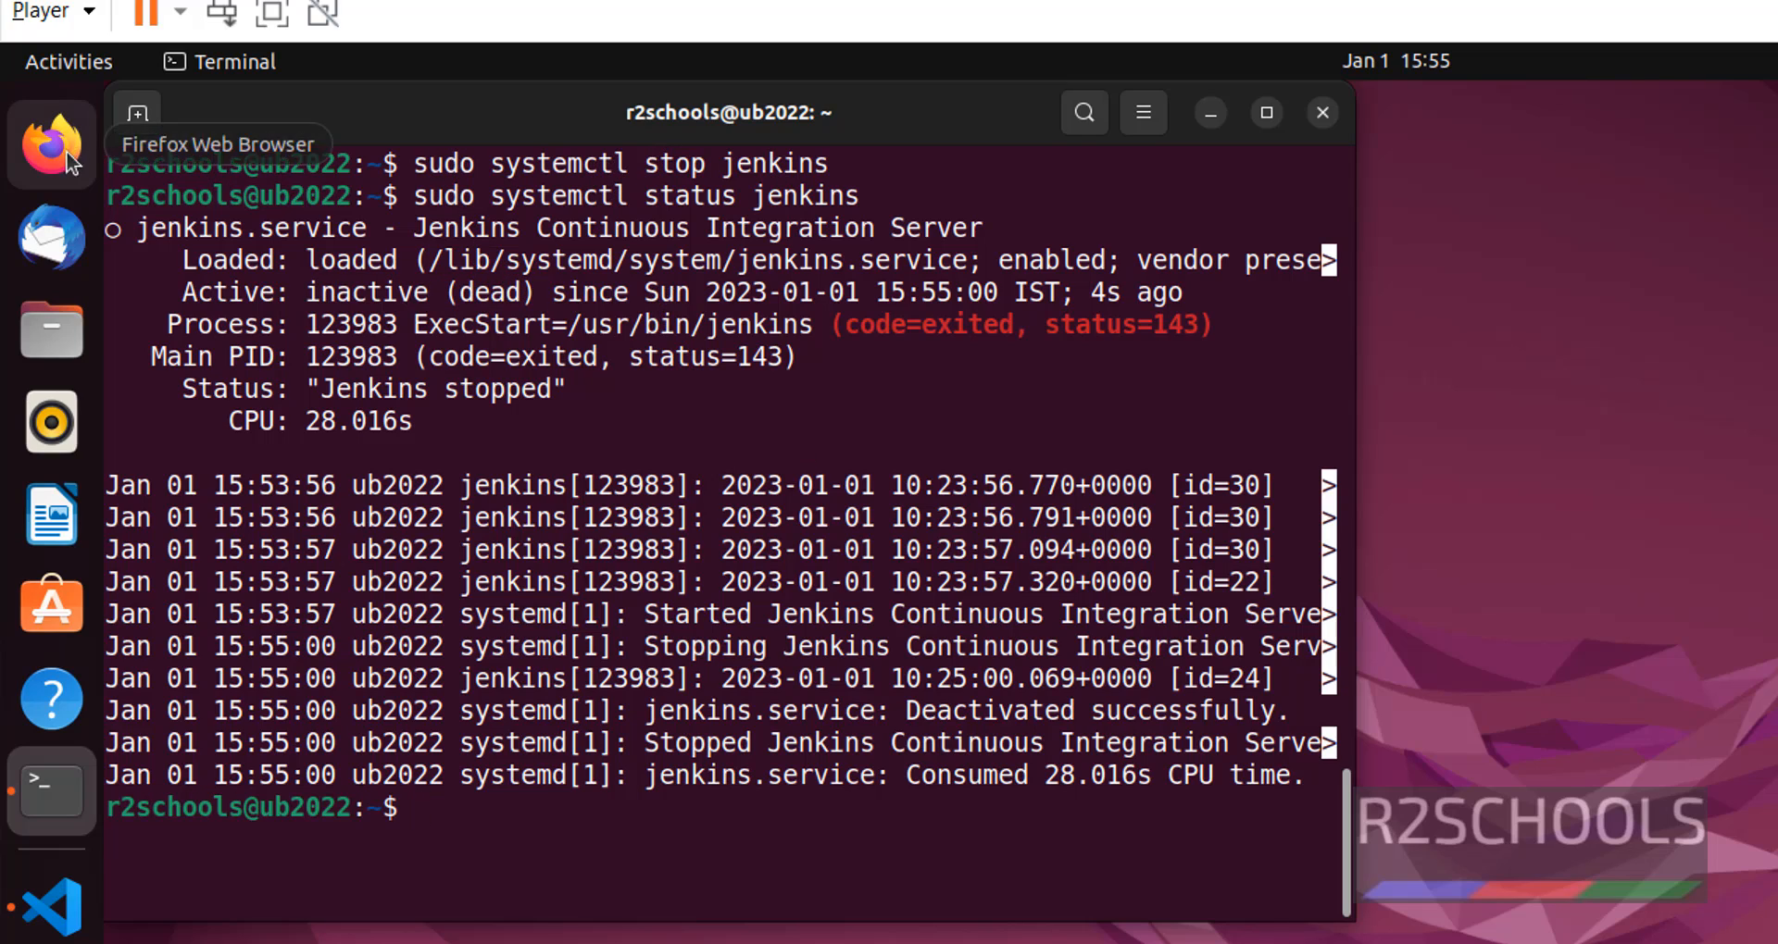
pyautogui.moveTo(650, 264)
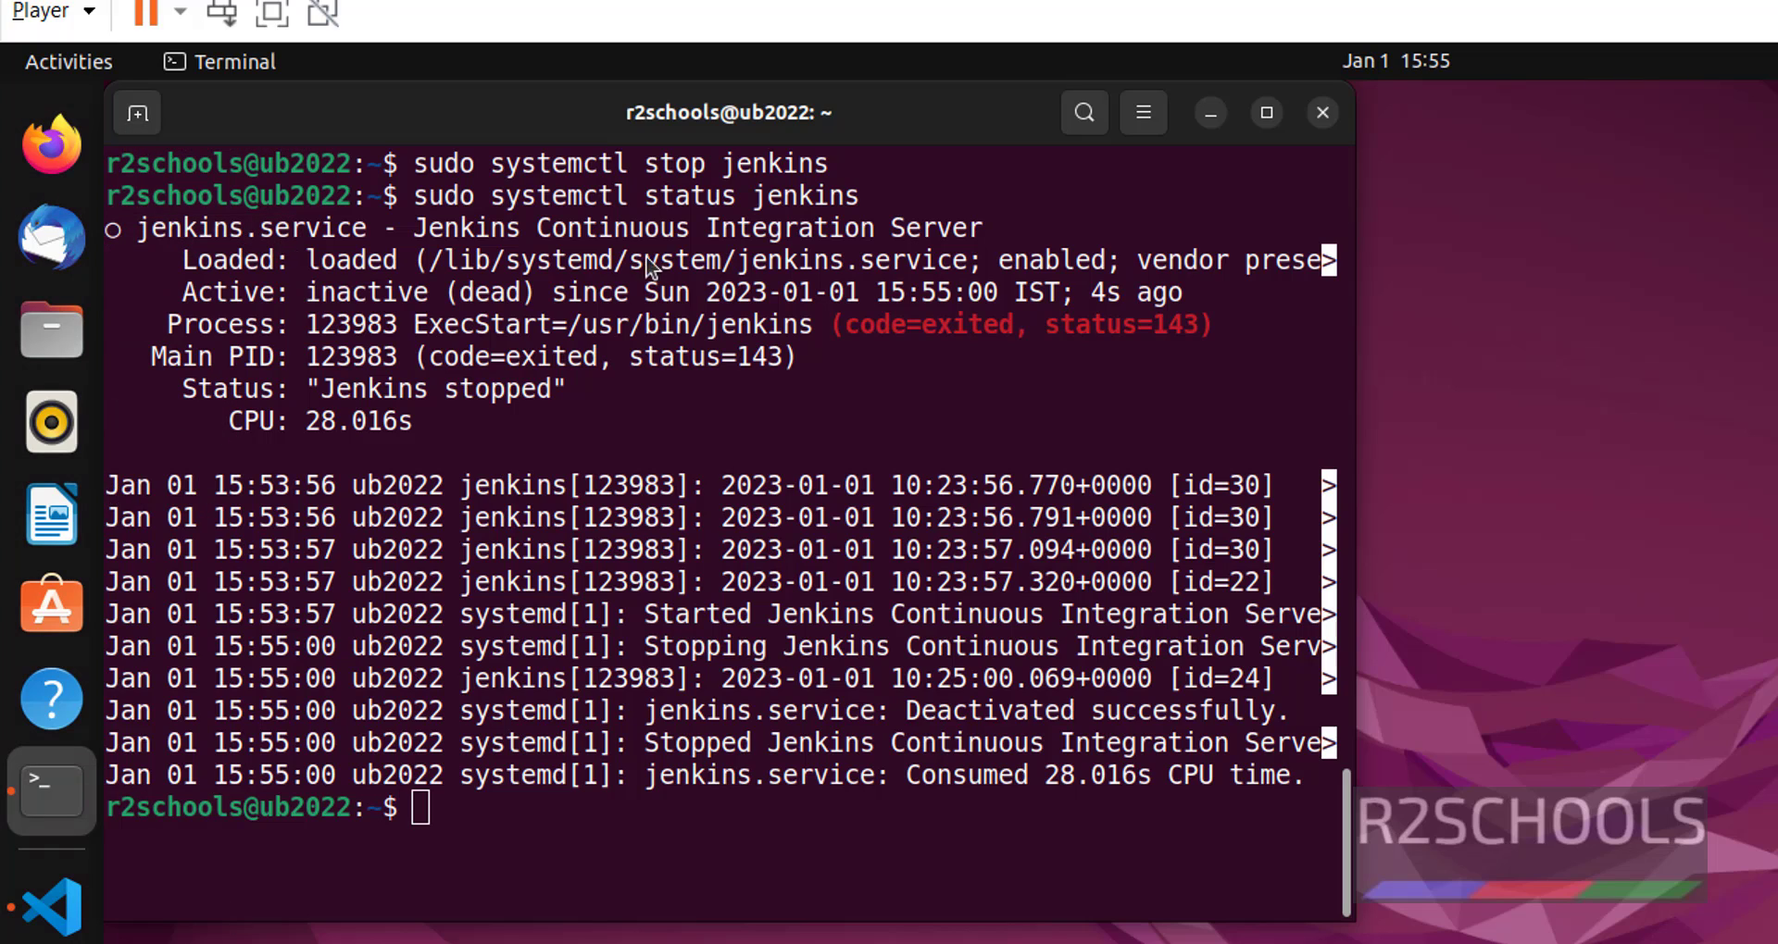
# - Launch Google Chrome and load localhost:8080, which refuses to connect
pyautogui.click(68, 61)
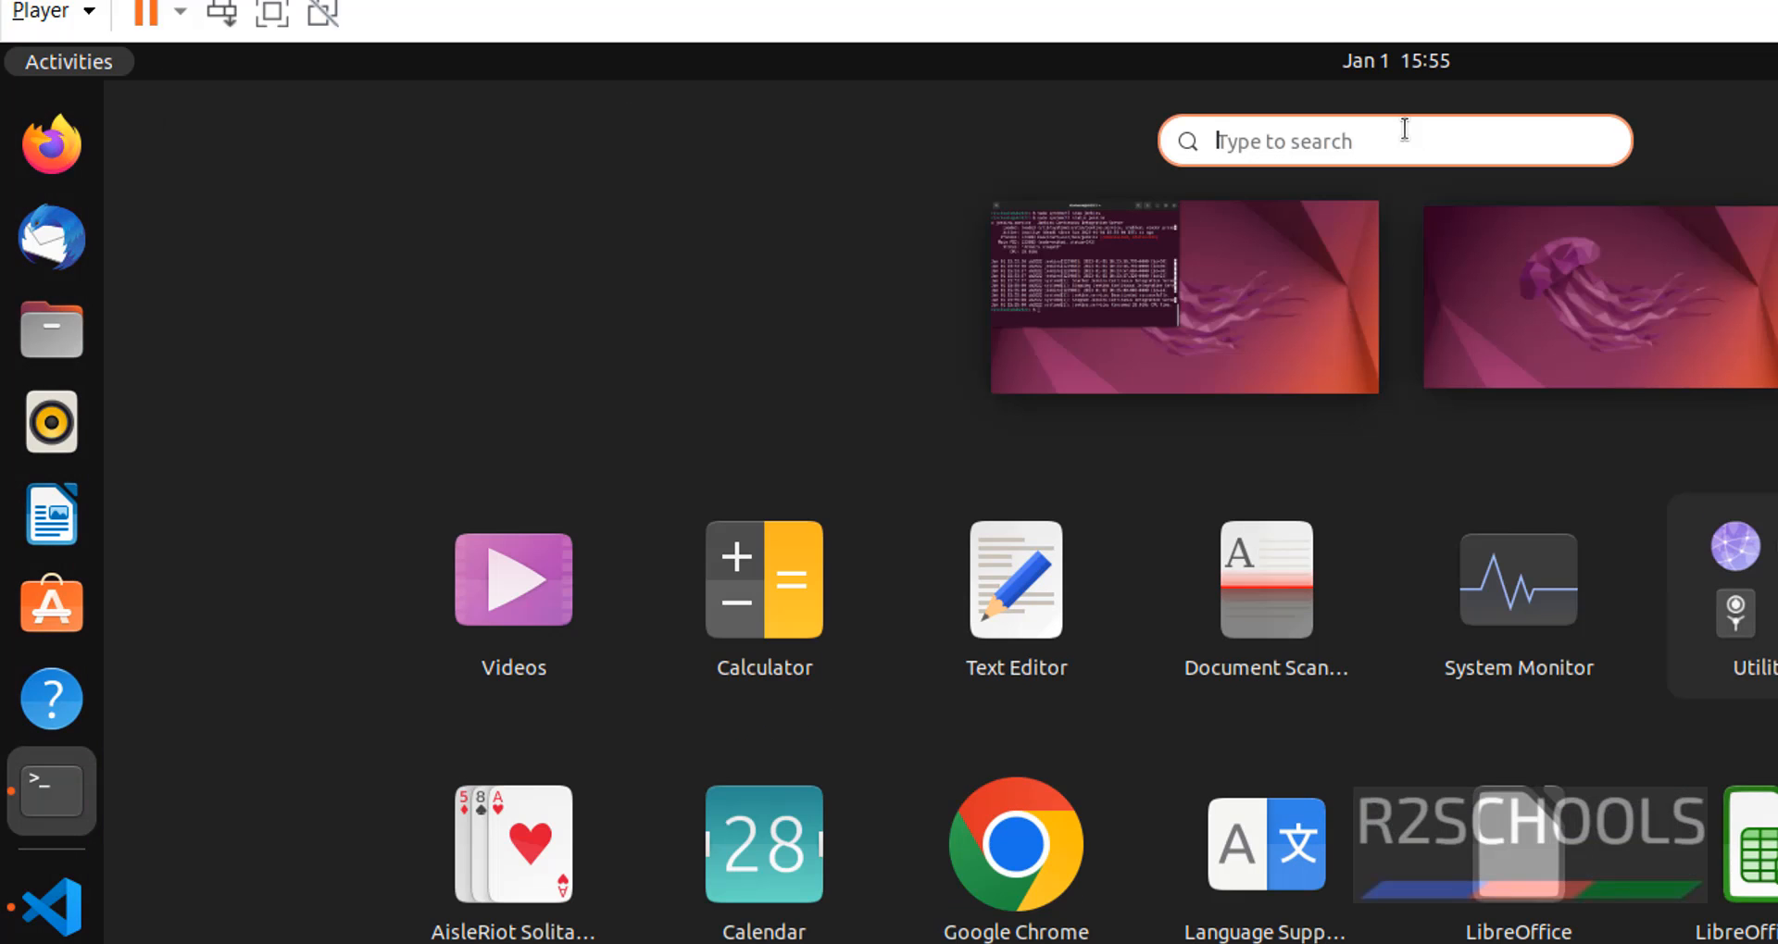
pyautogui.click(1016, 844)
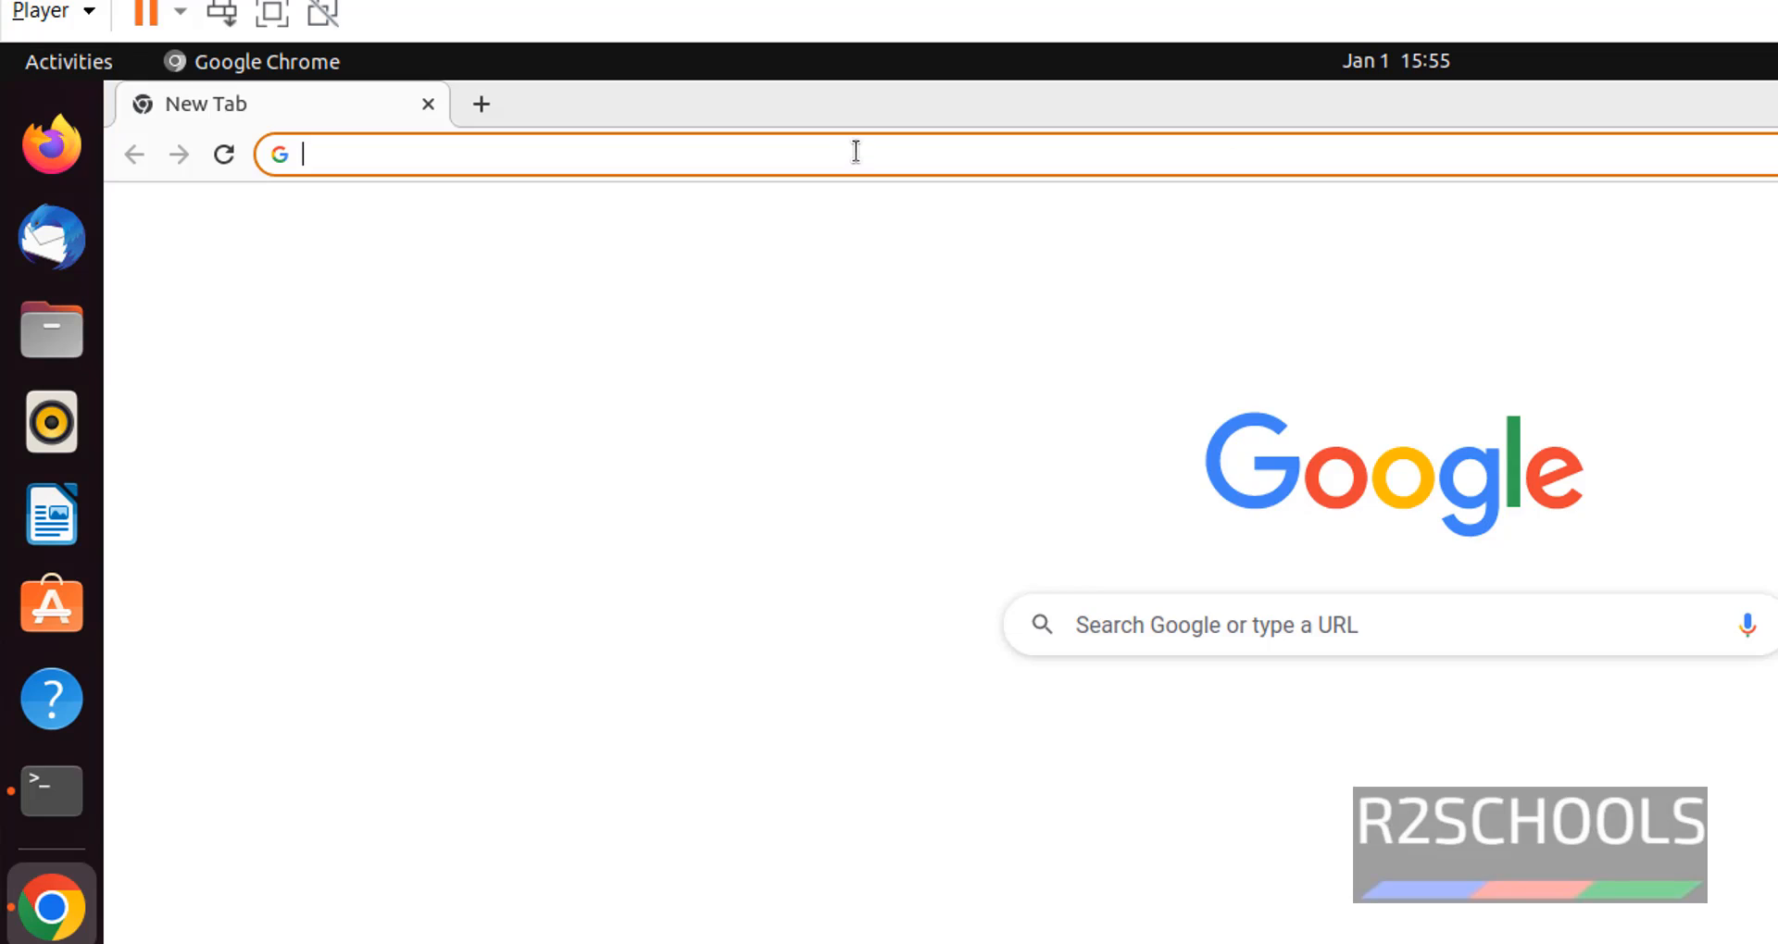
pyautogui.write('localhost:8080')
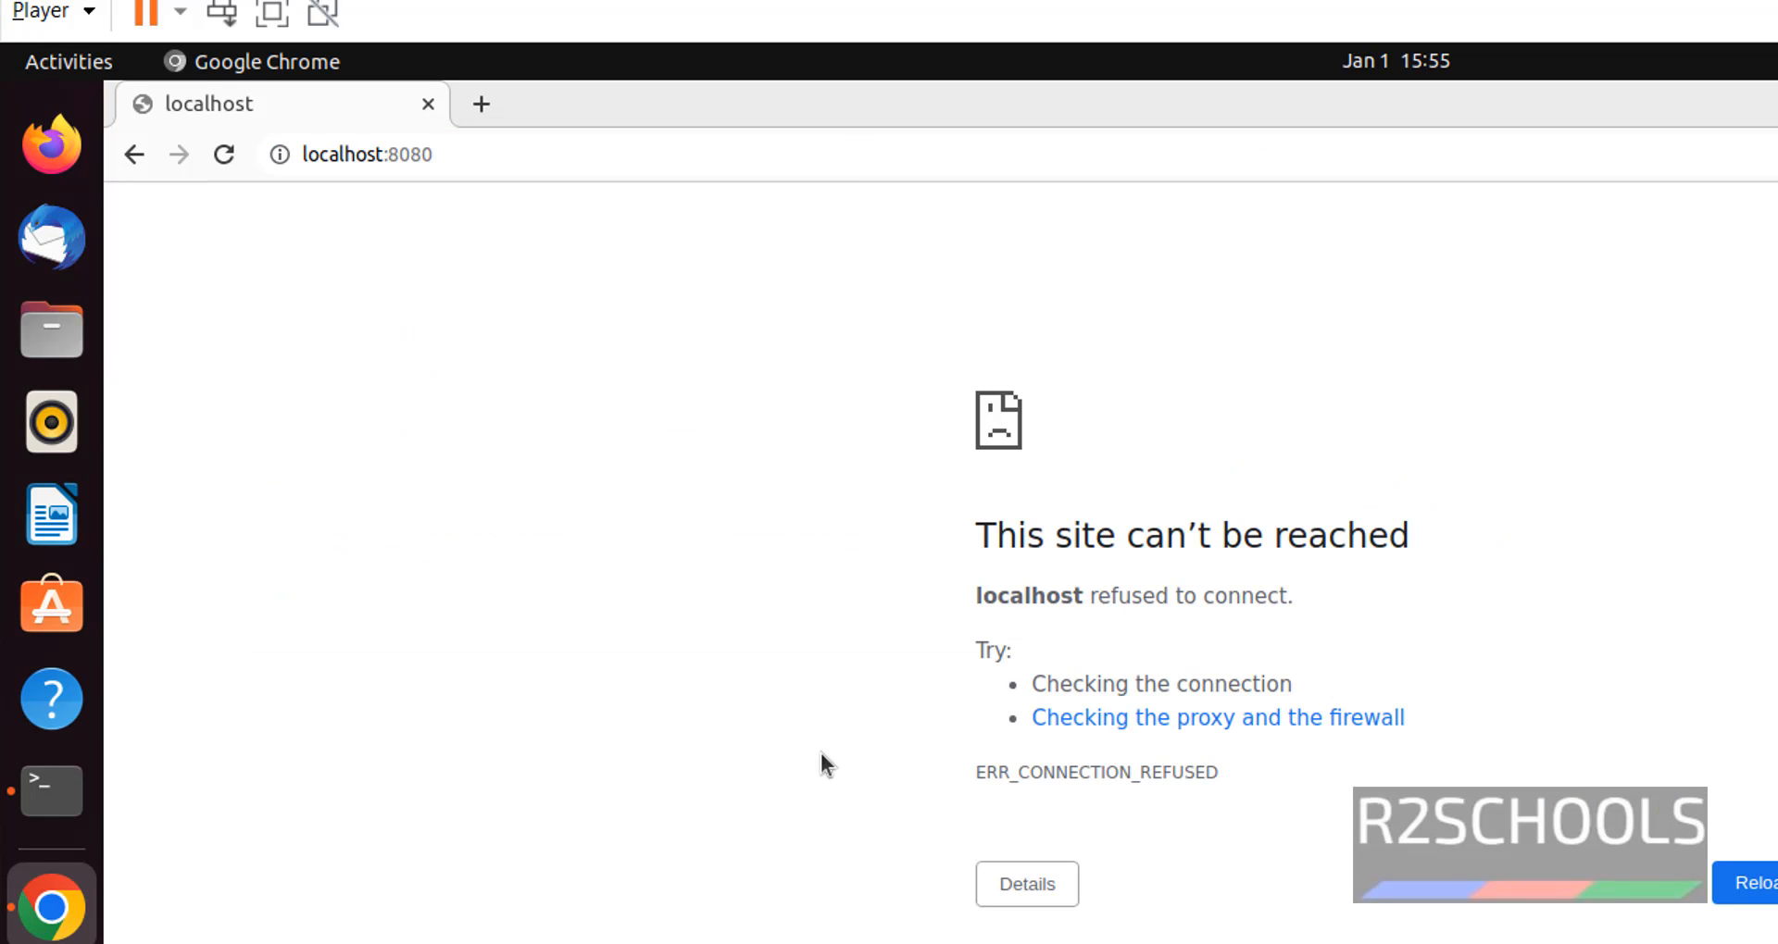
pyautogui.moveTo(447, 869)
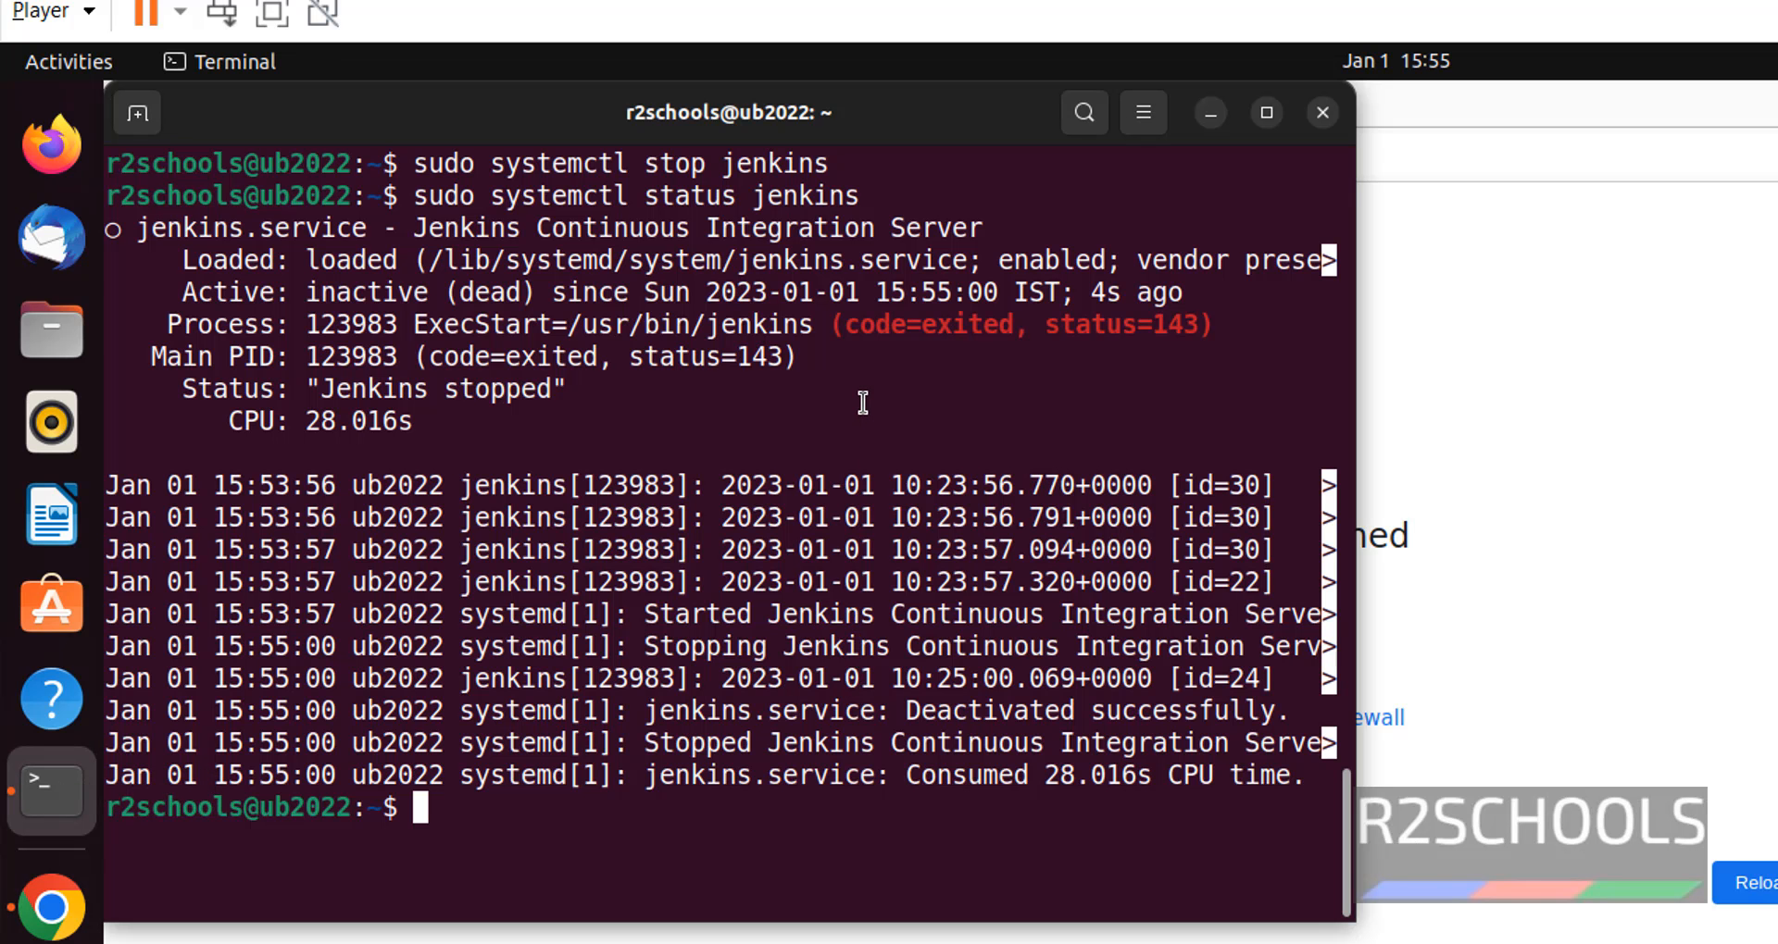
# - Type 'sudo systemctl start jenkins' in the terminal
pyautogui.write('sudo systemctl s')
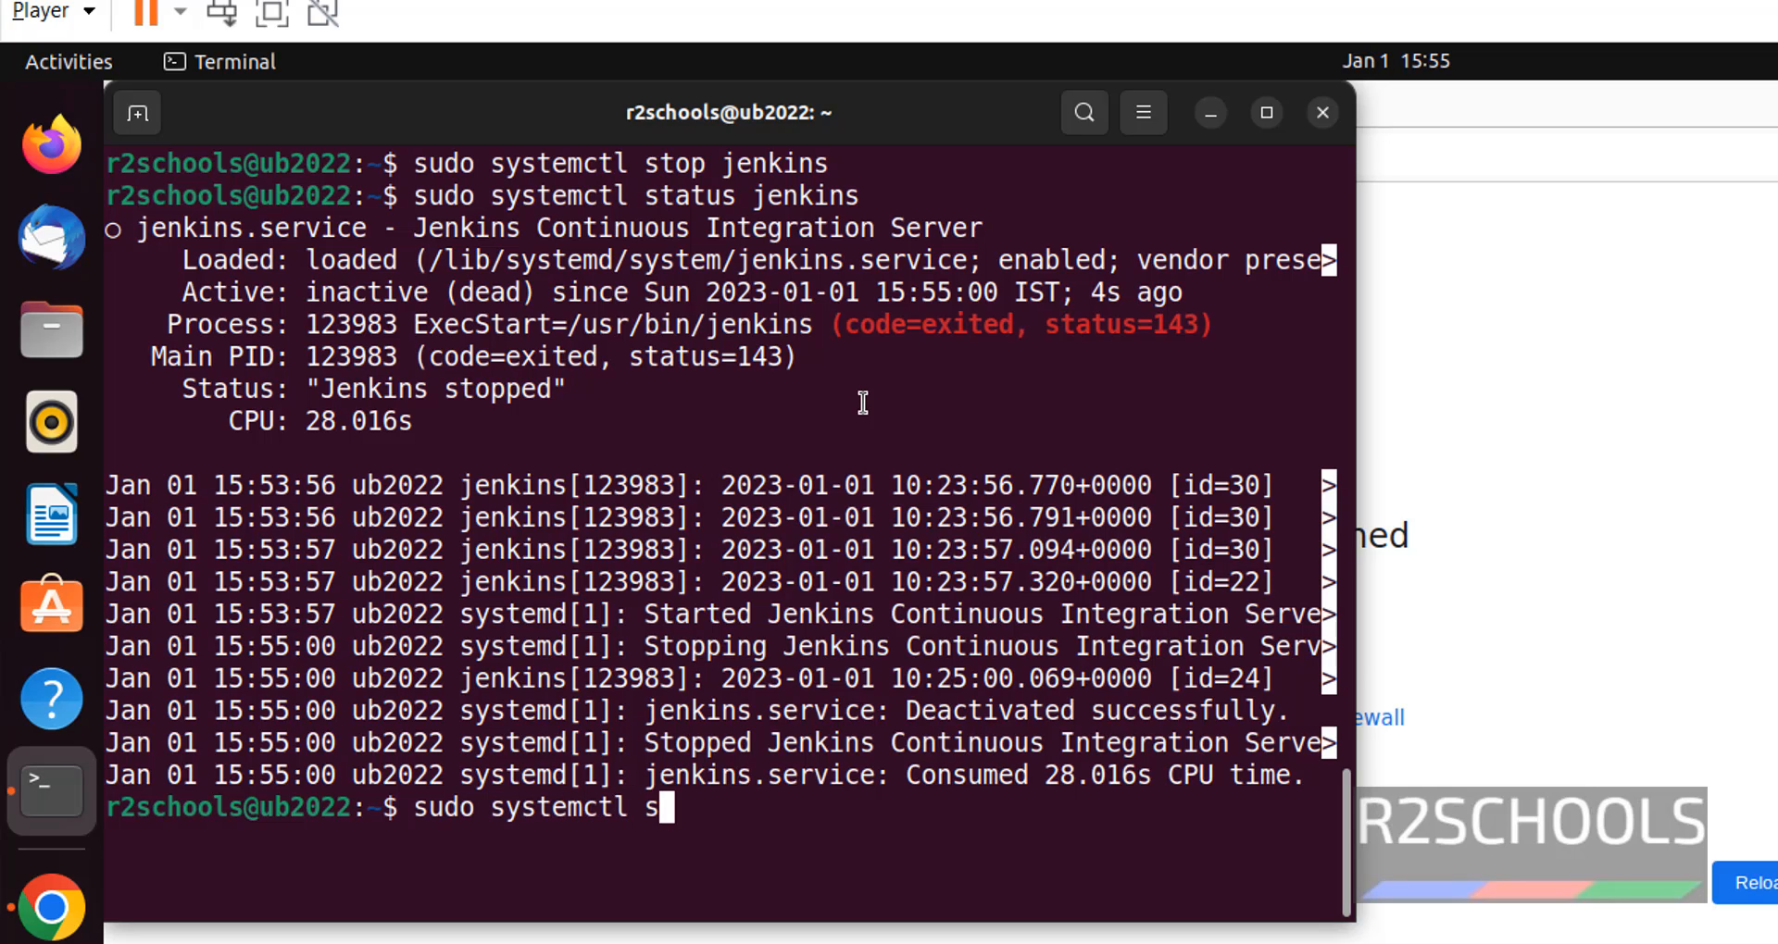
pyautogui.write('tart jekin')
pyautogui.write('lo')
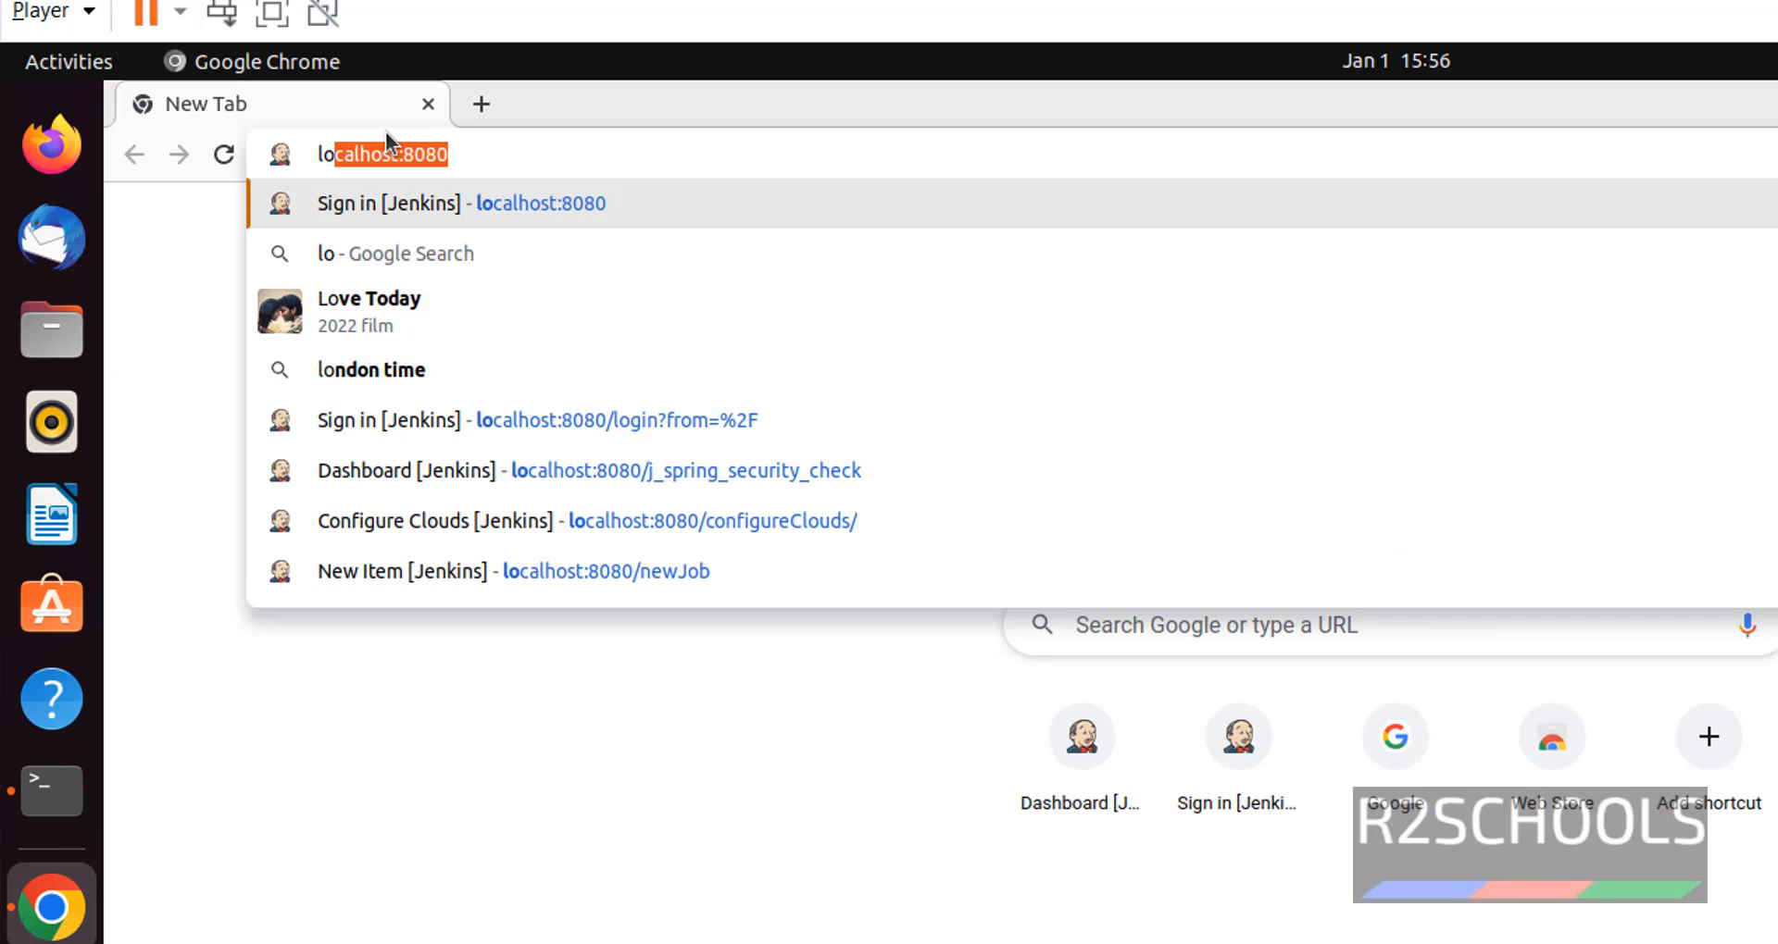
# - Enter username 'jadmin' on the Jenkins login page at localhost:8080 to sign in
pyautogui.click(466, 203)
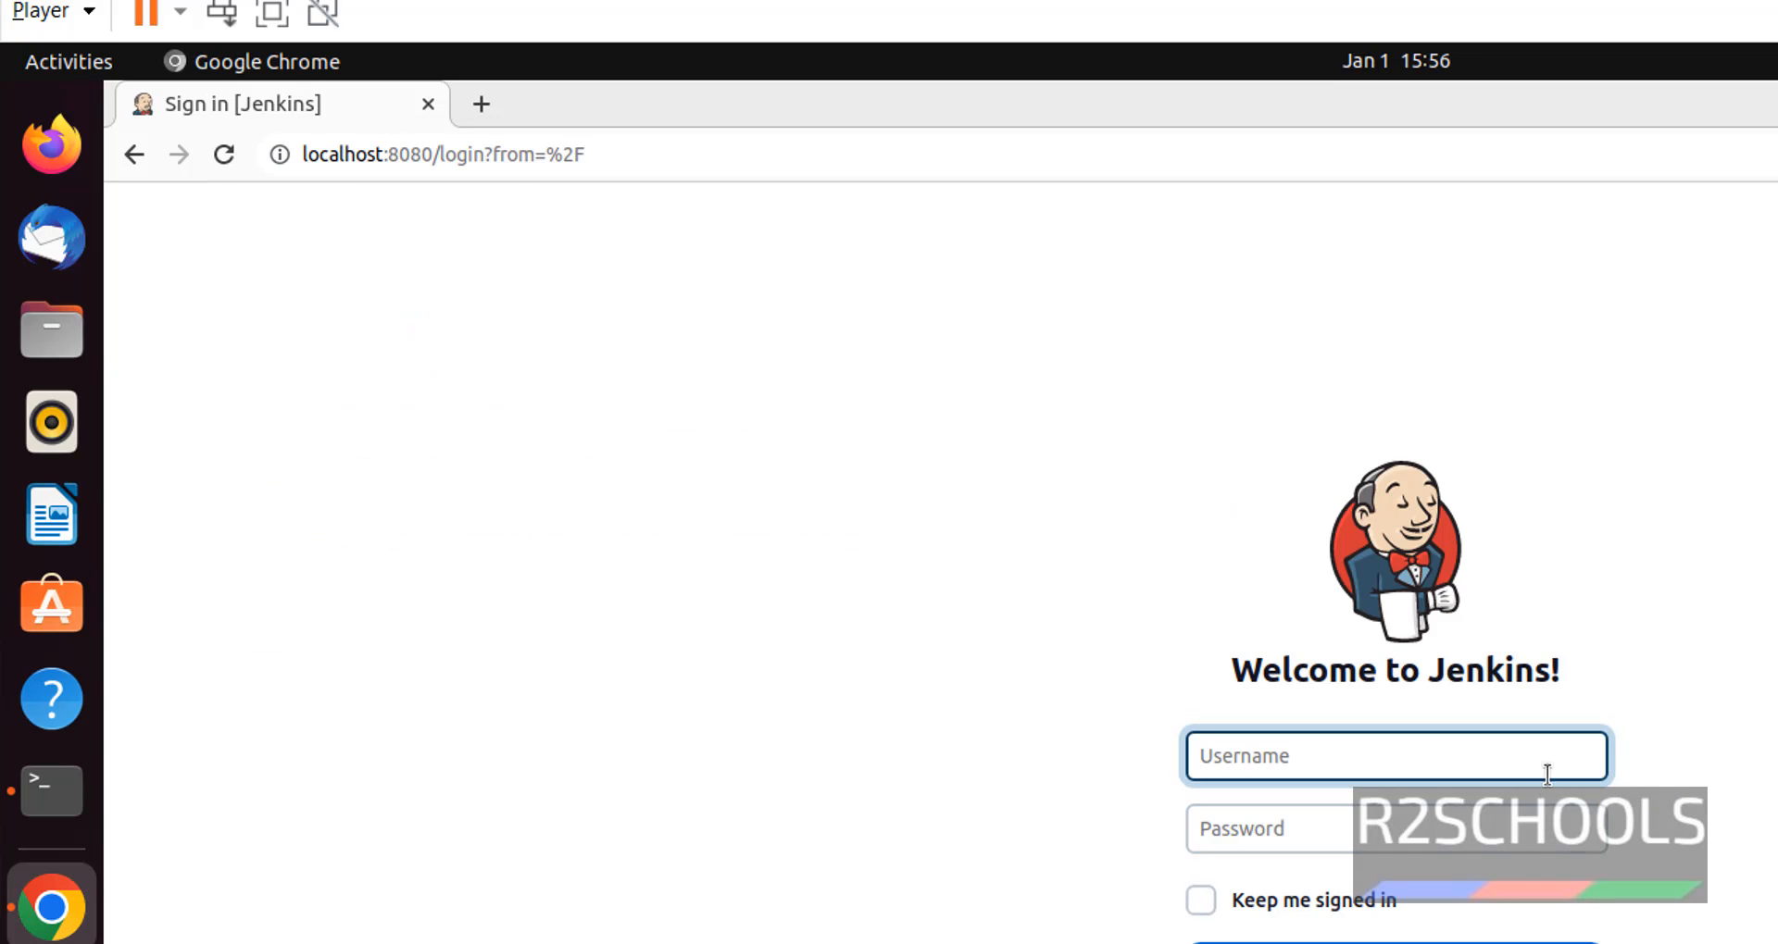
pyautogui.write('jadmin')
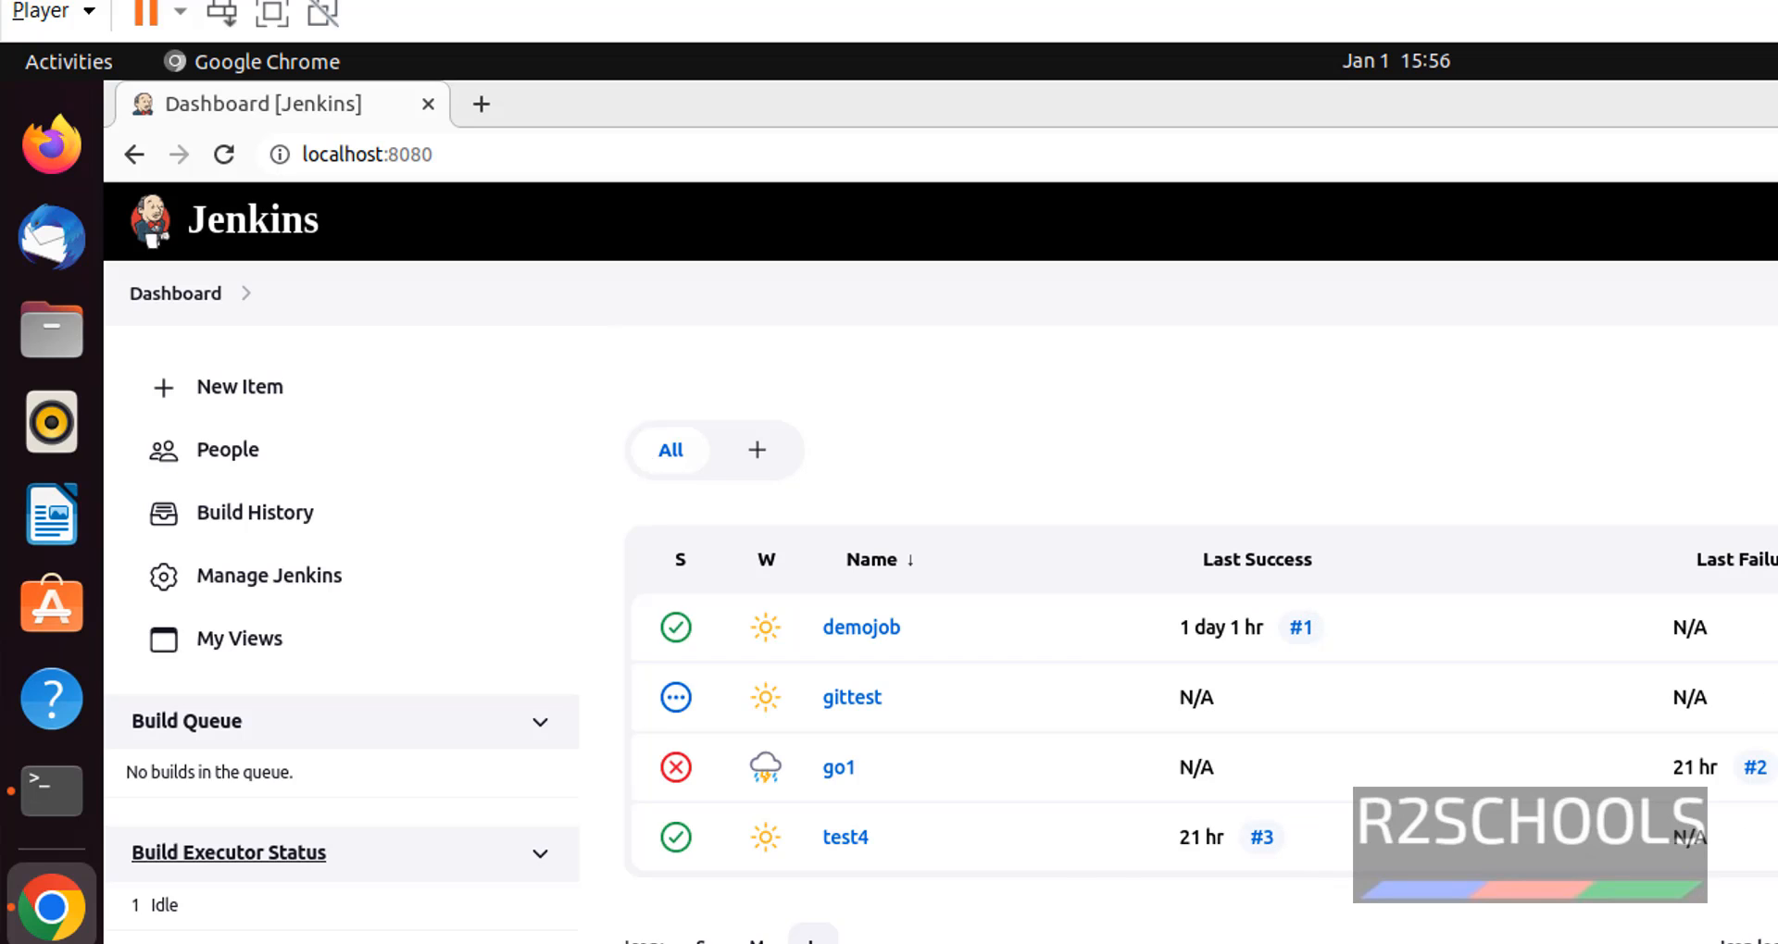
pyautogui.moveTo(1375, 772)
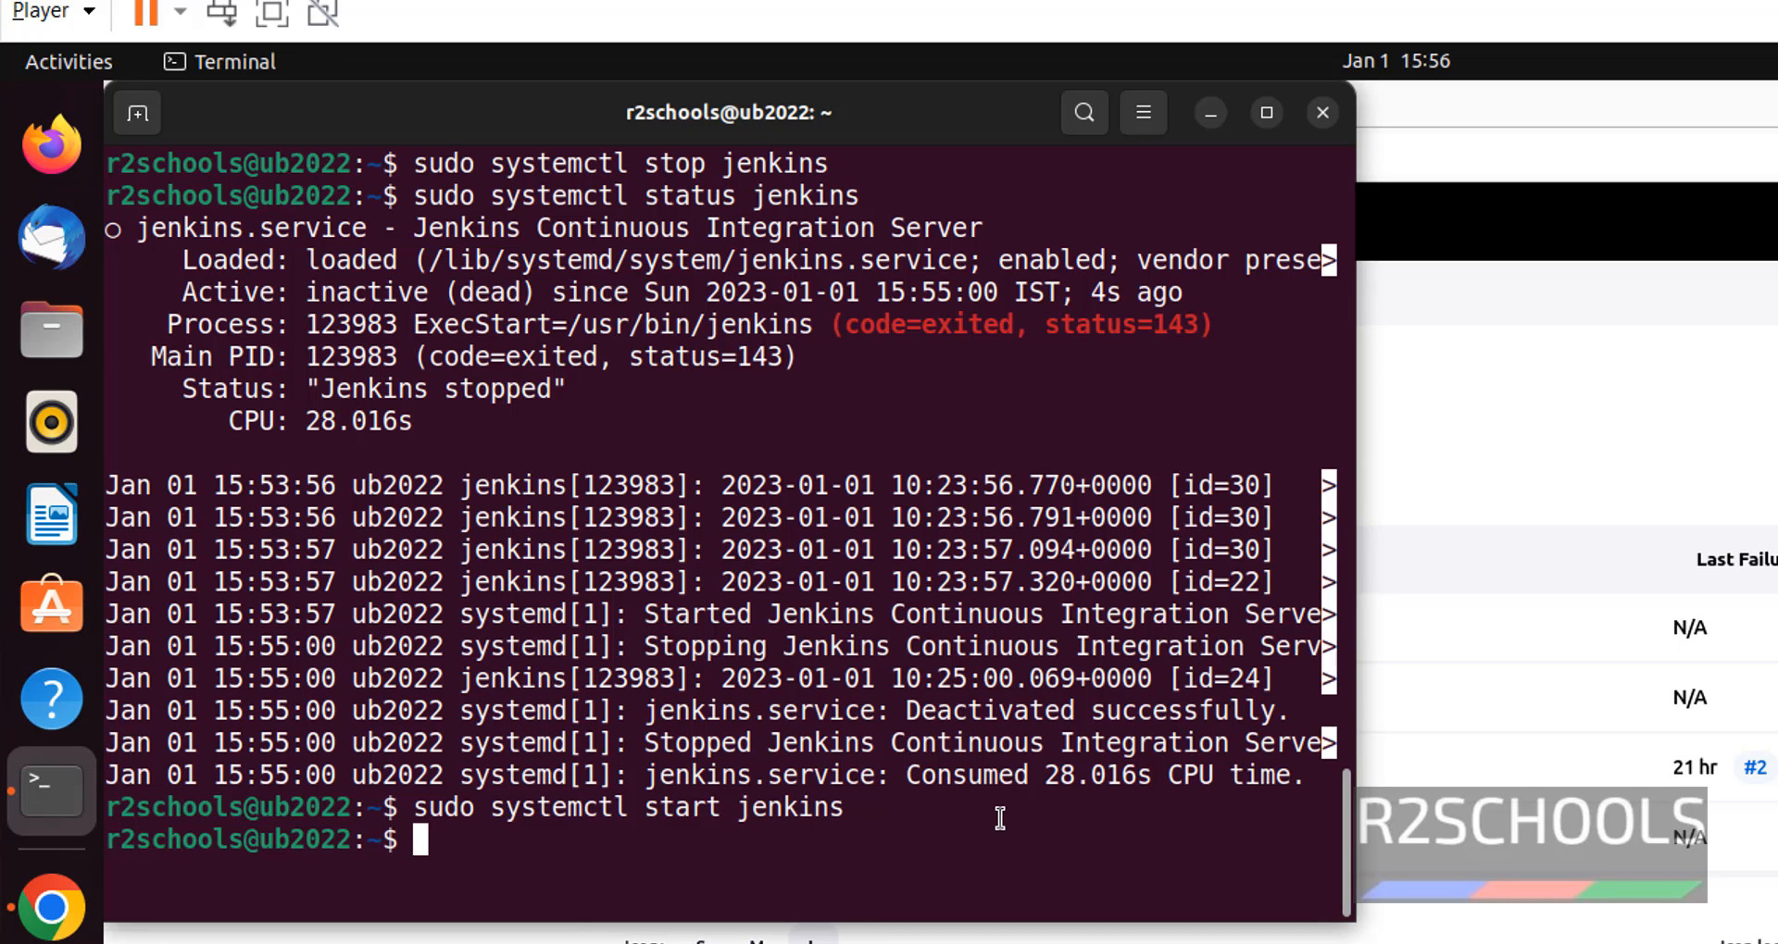
# - Type 'sudo systemctl restart jenkins' in the terminal
pyautogui.write('sudo systemctl restart jek')
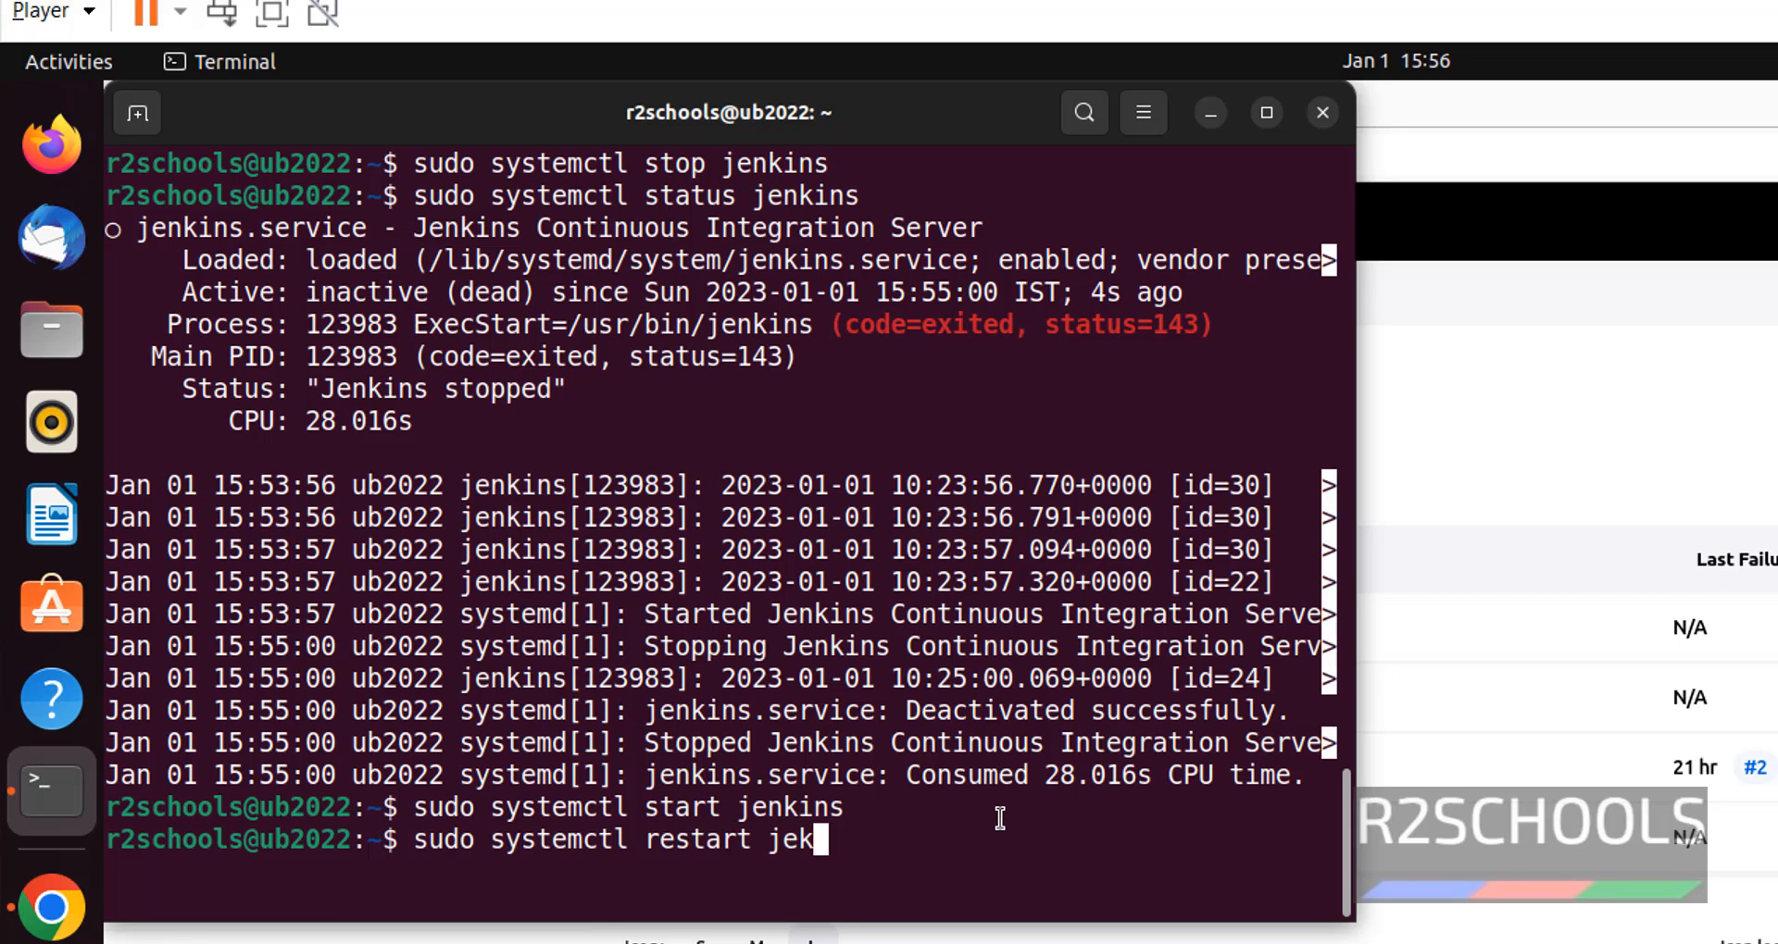
pyautogui.write('nins')
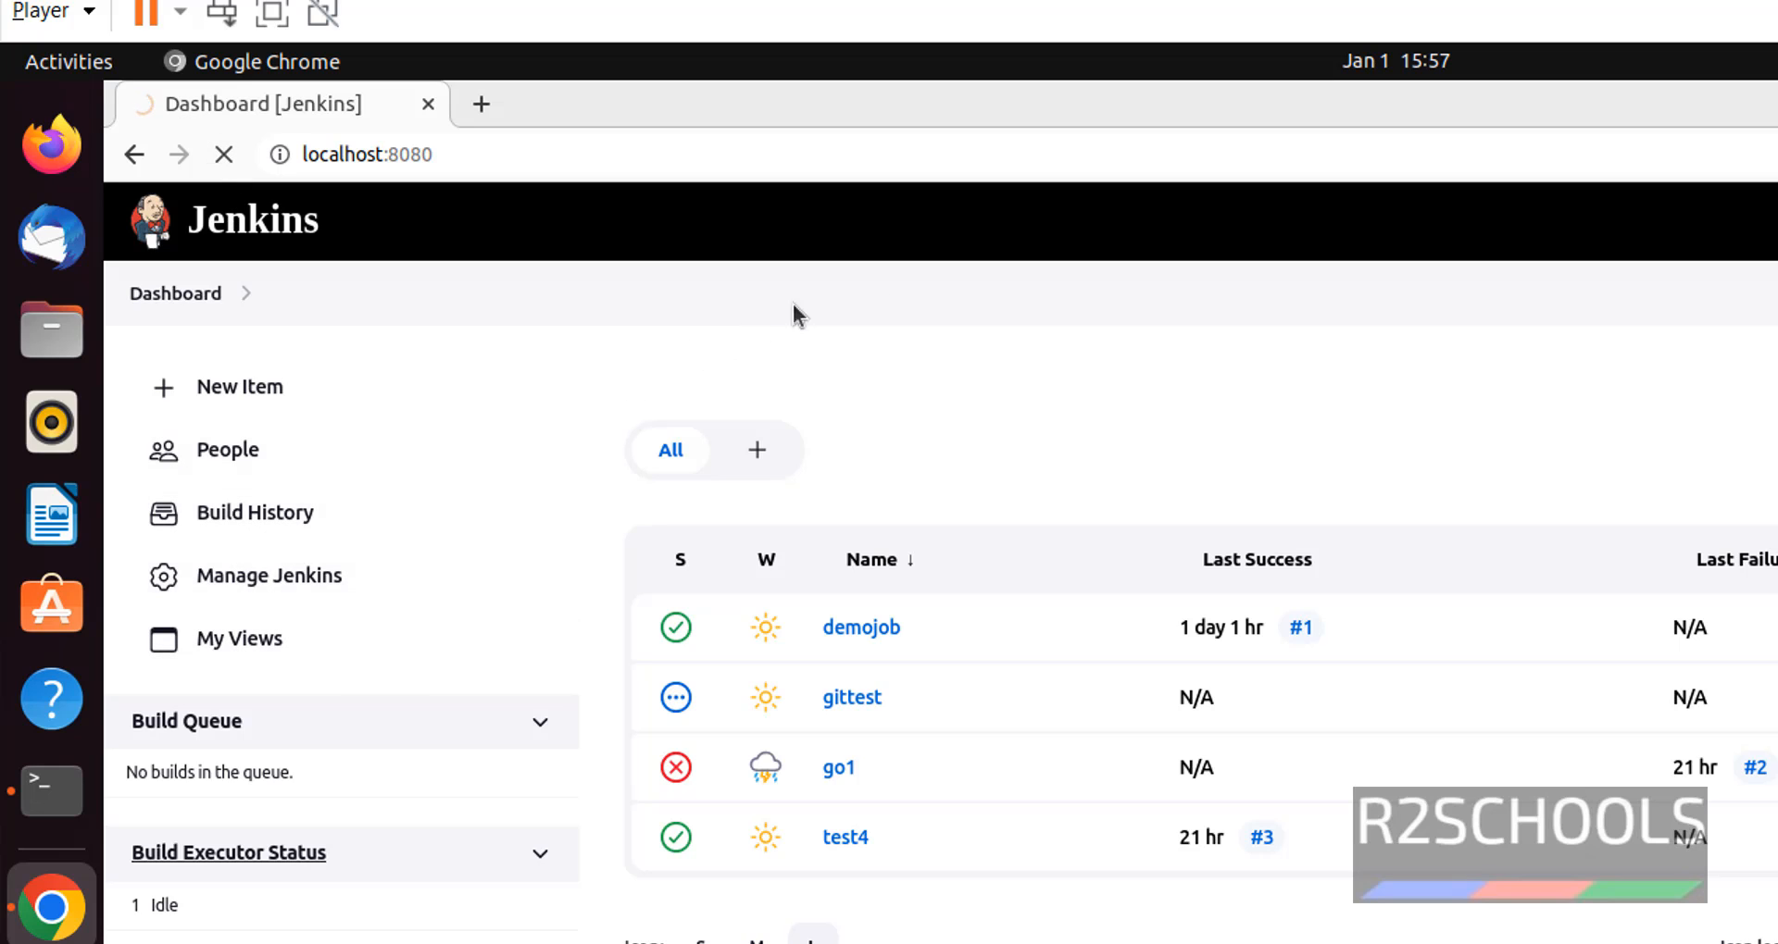
pyautogui.moveTo(1207, 423)
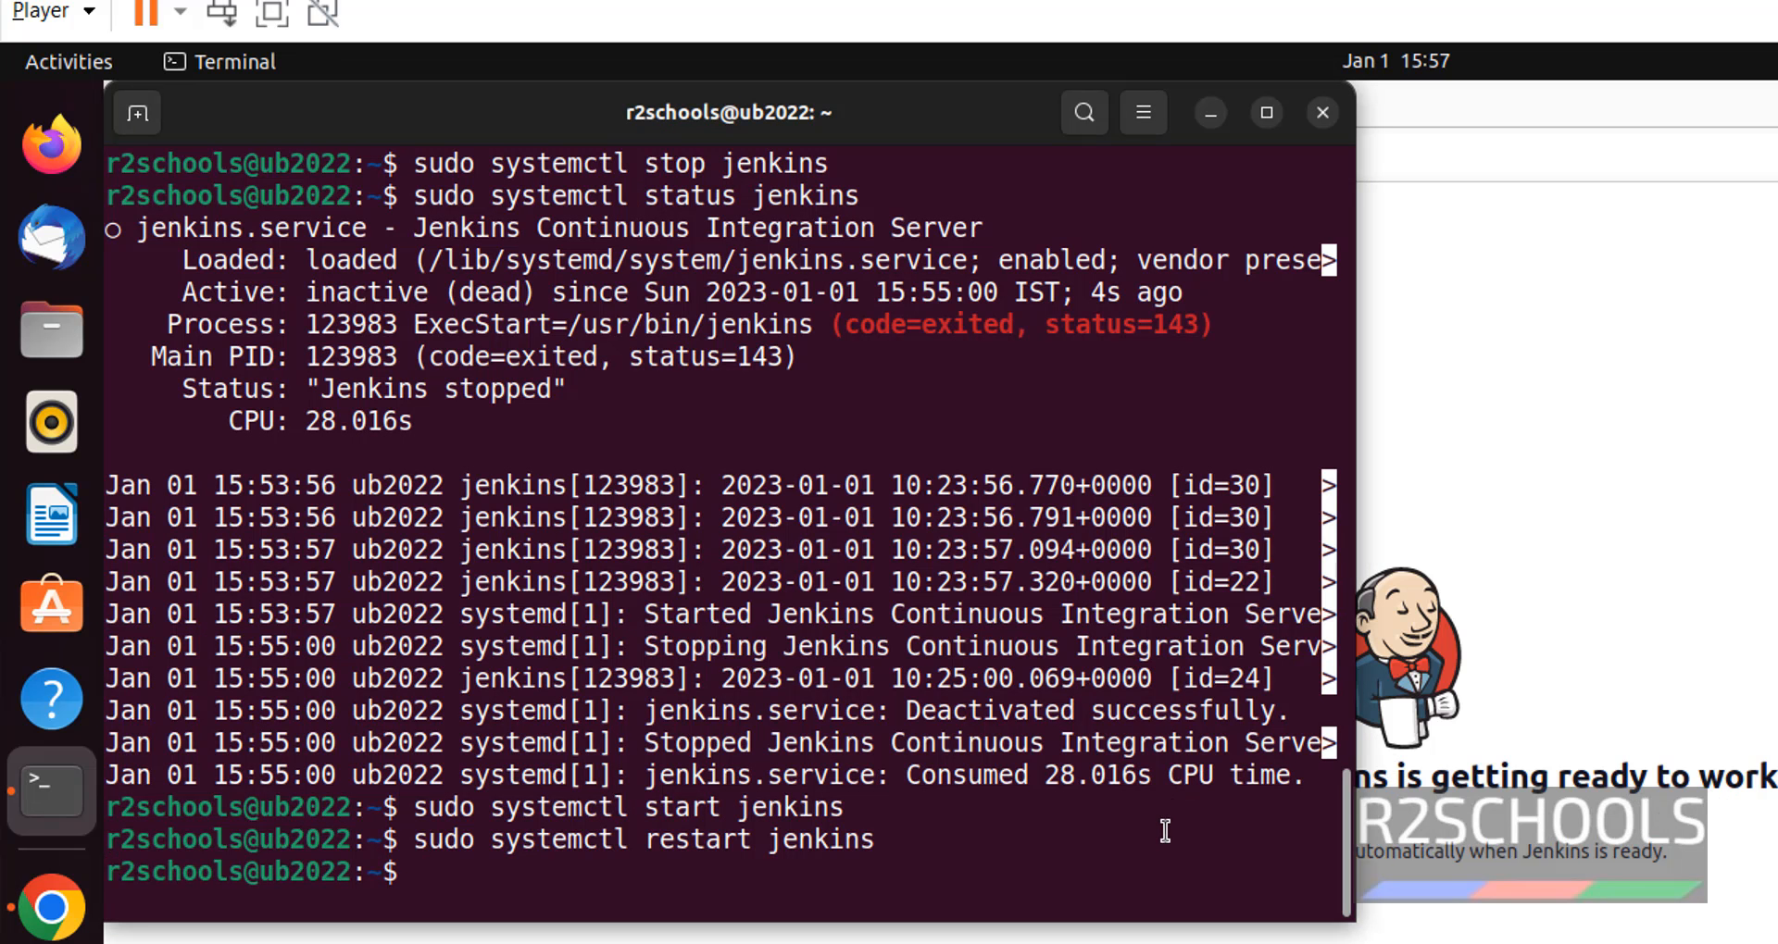
# - Run 'sudo systemctl status jenkins' and confirm it reports active (running)
pyautogui.write('sudo s')
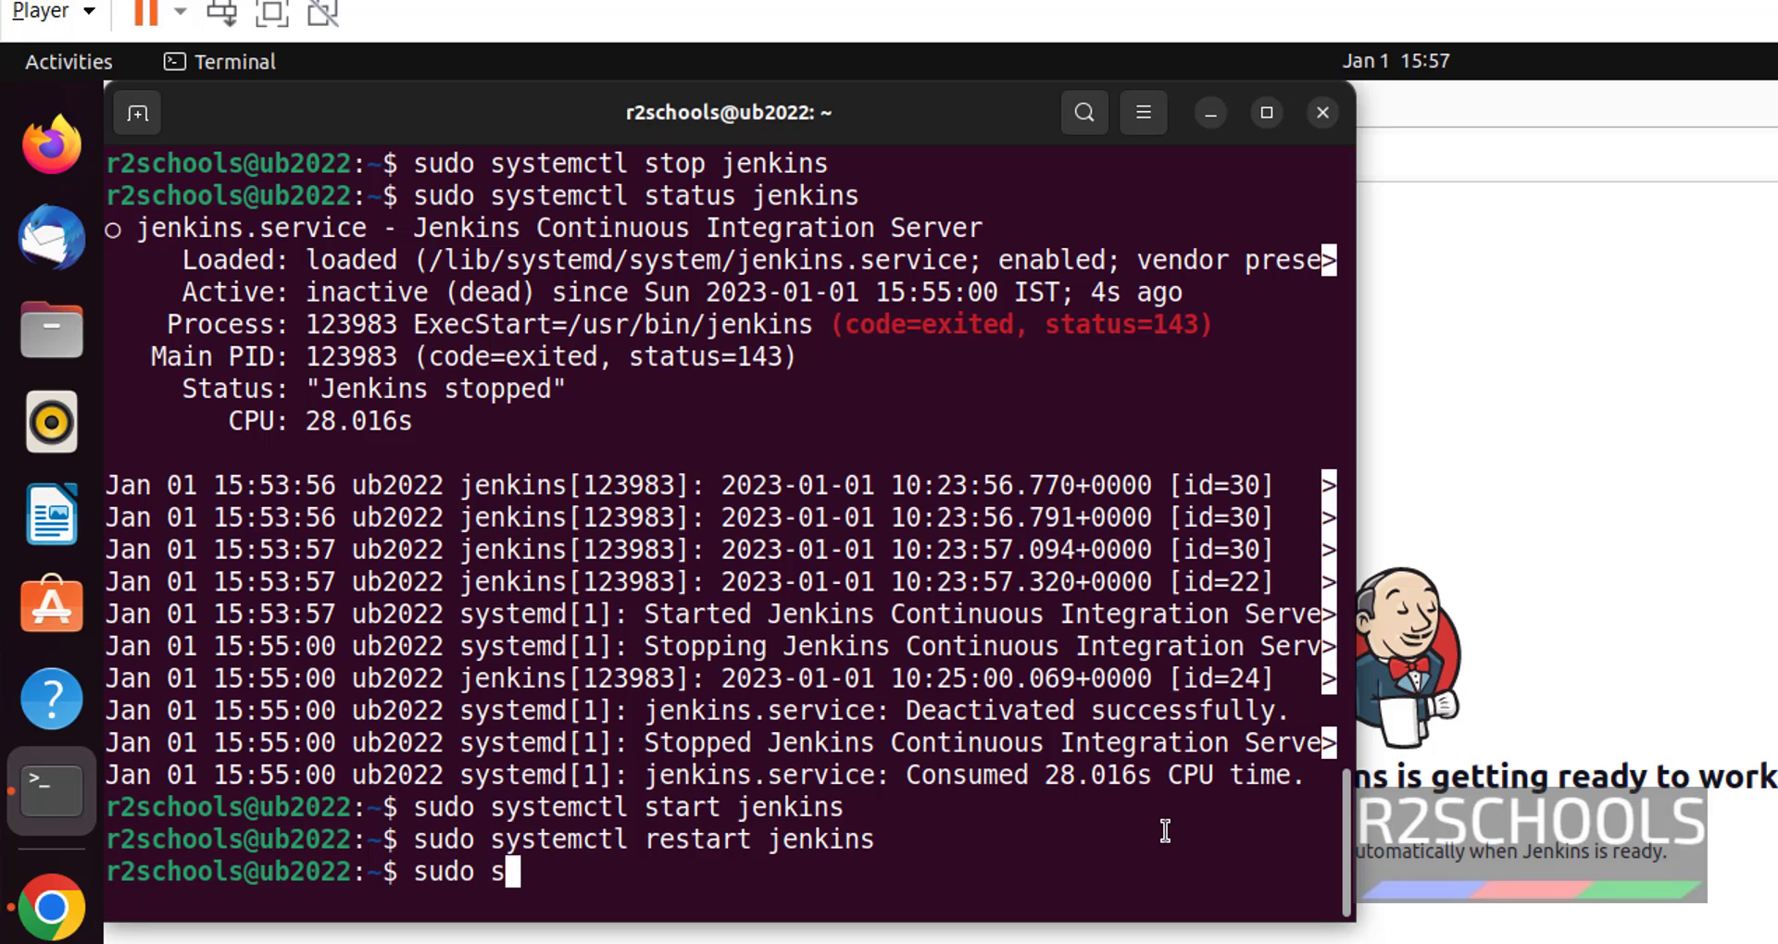
pyautogui.write('ystemctl')
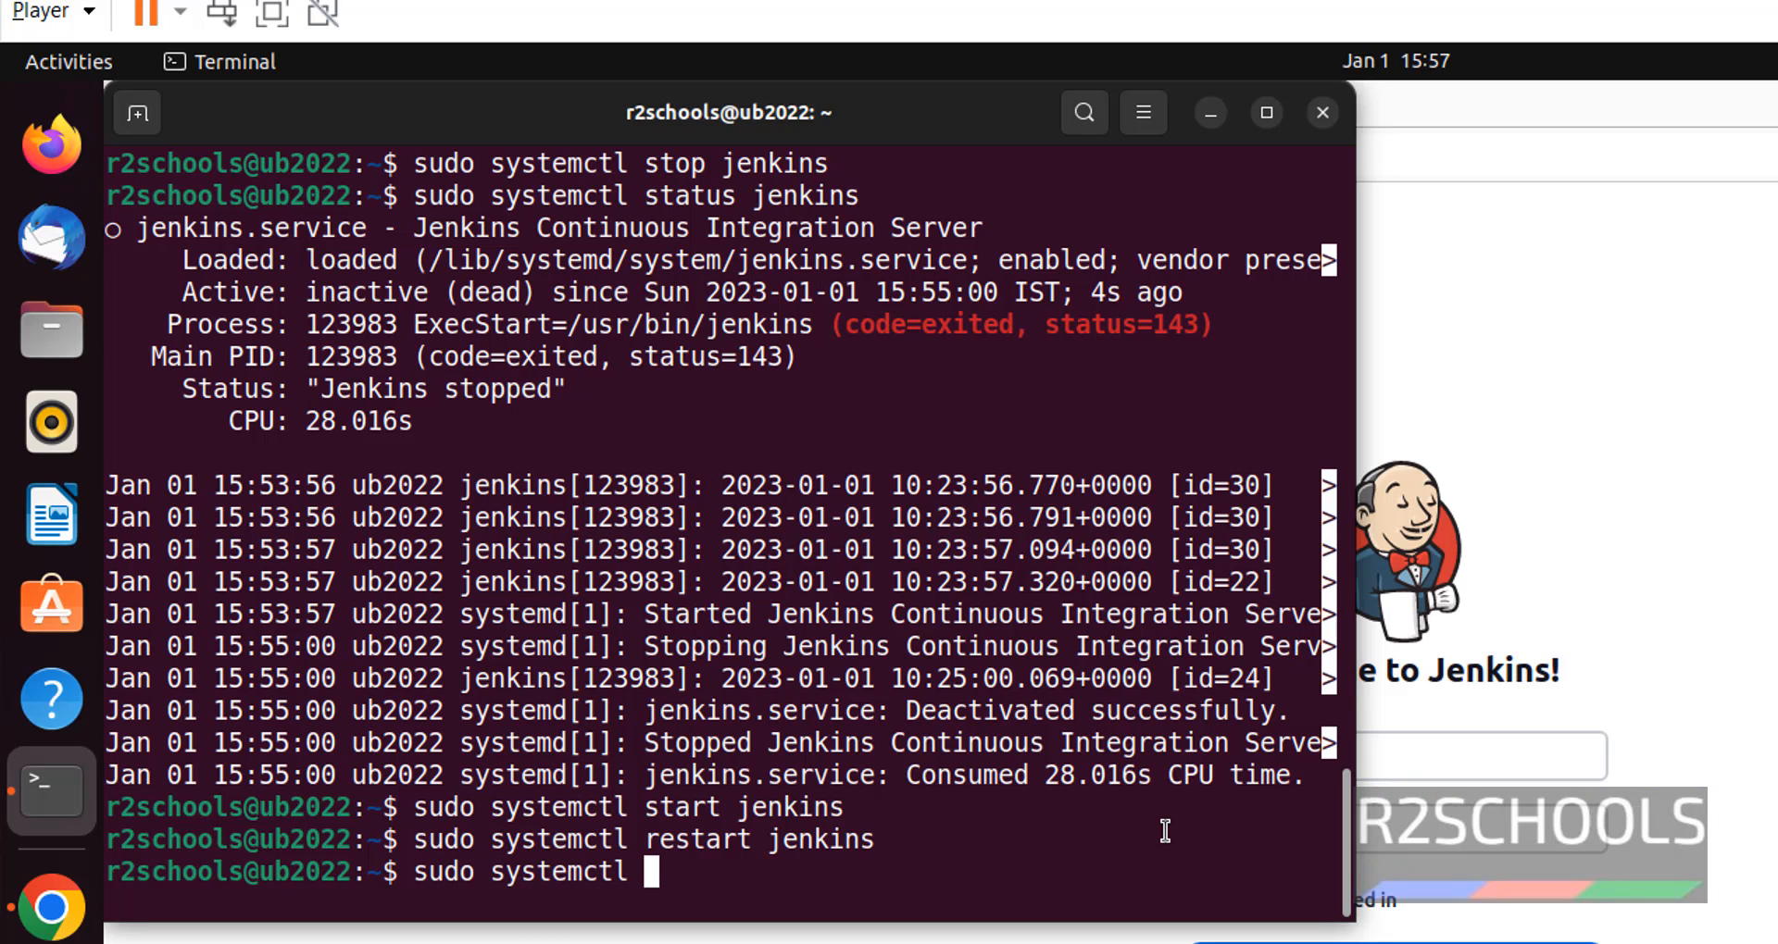
pyautogui.write('status jenkins')
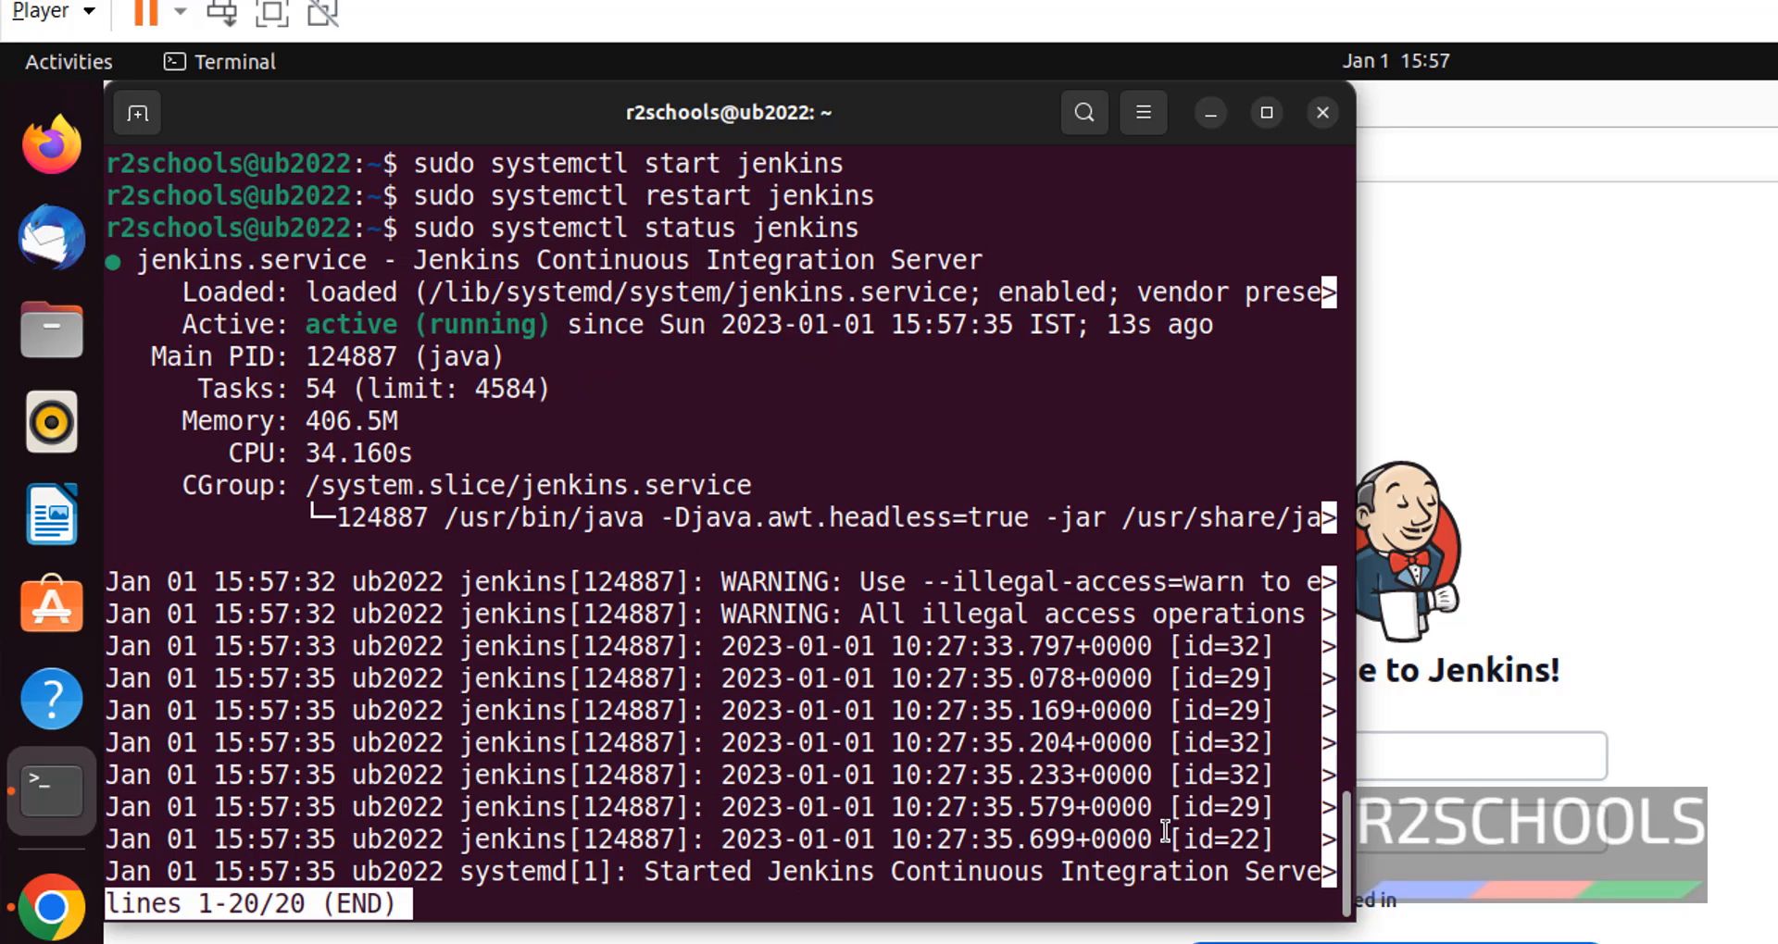
pyautogui.moveTo(1644, 678)
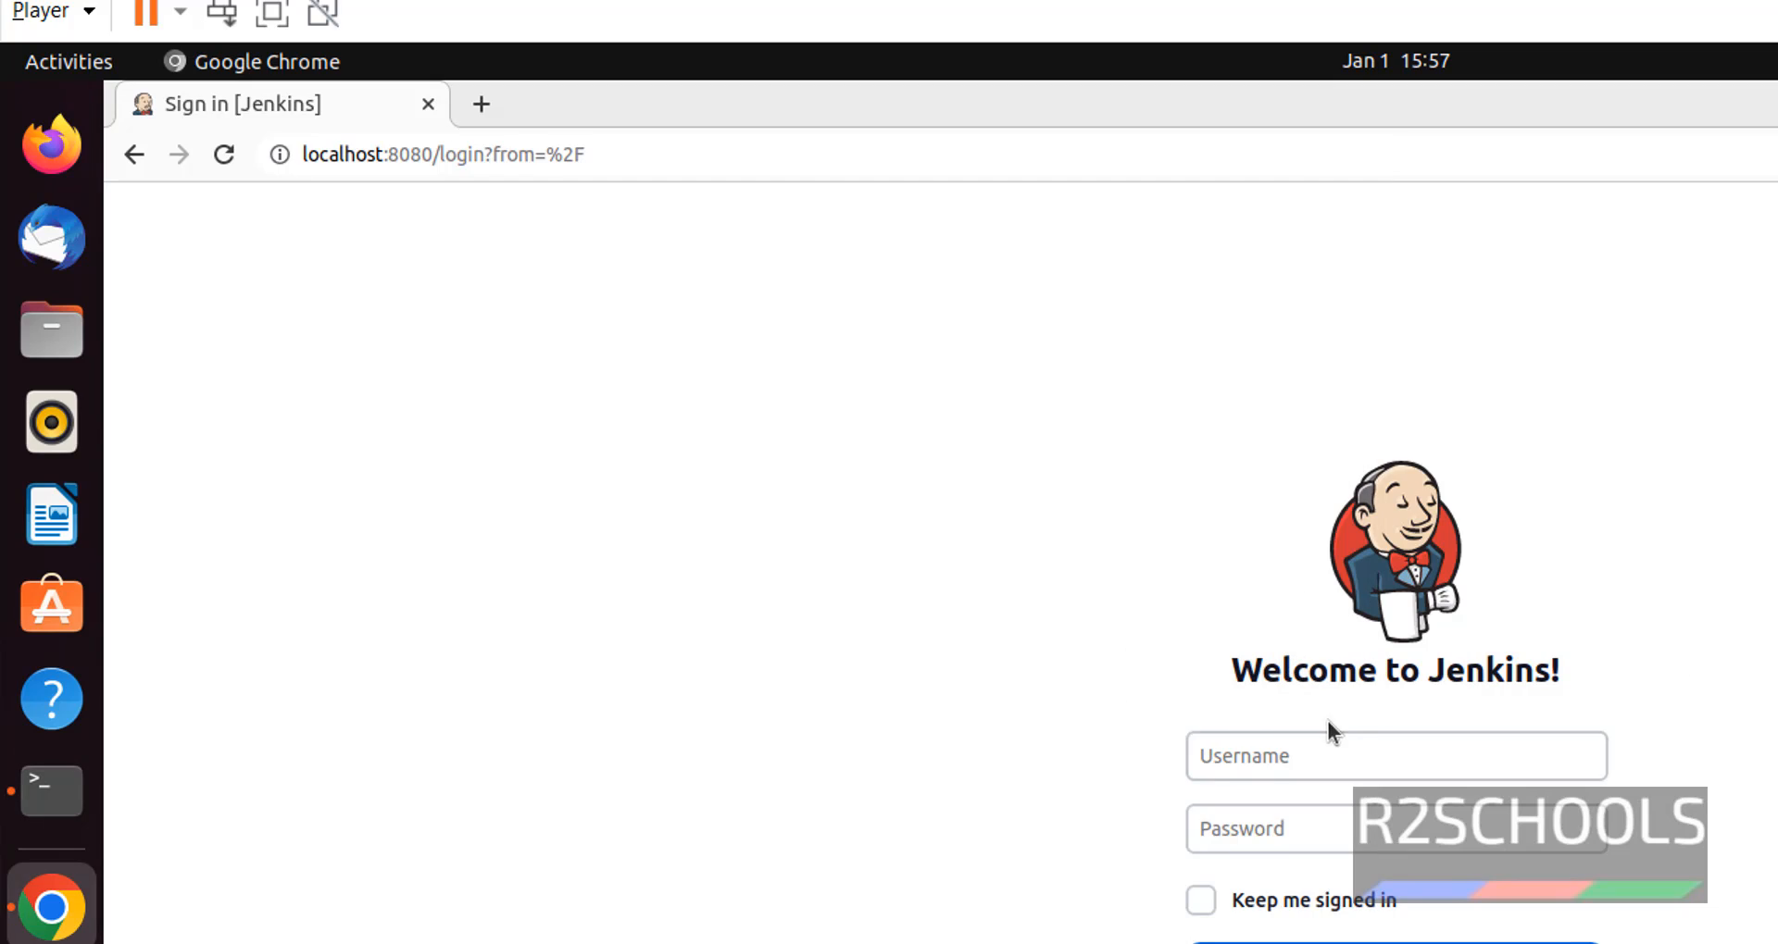
# - Sign in to Jenkins as 'jadmi', reload the dashboard, then quit the terminal status pager
pyautogui.click(1395, 781)
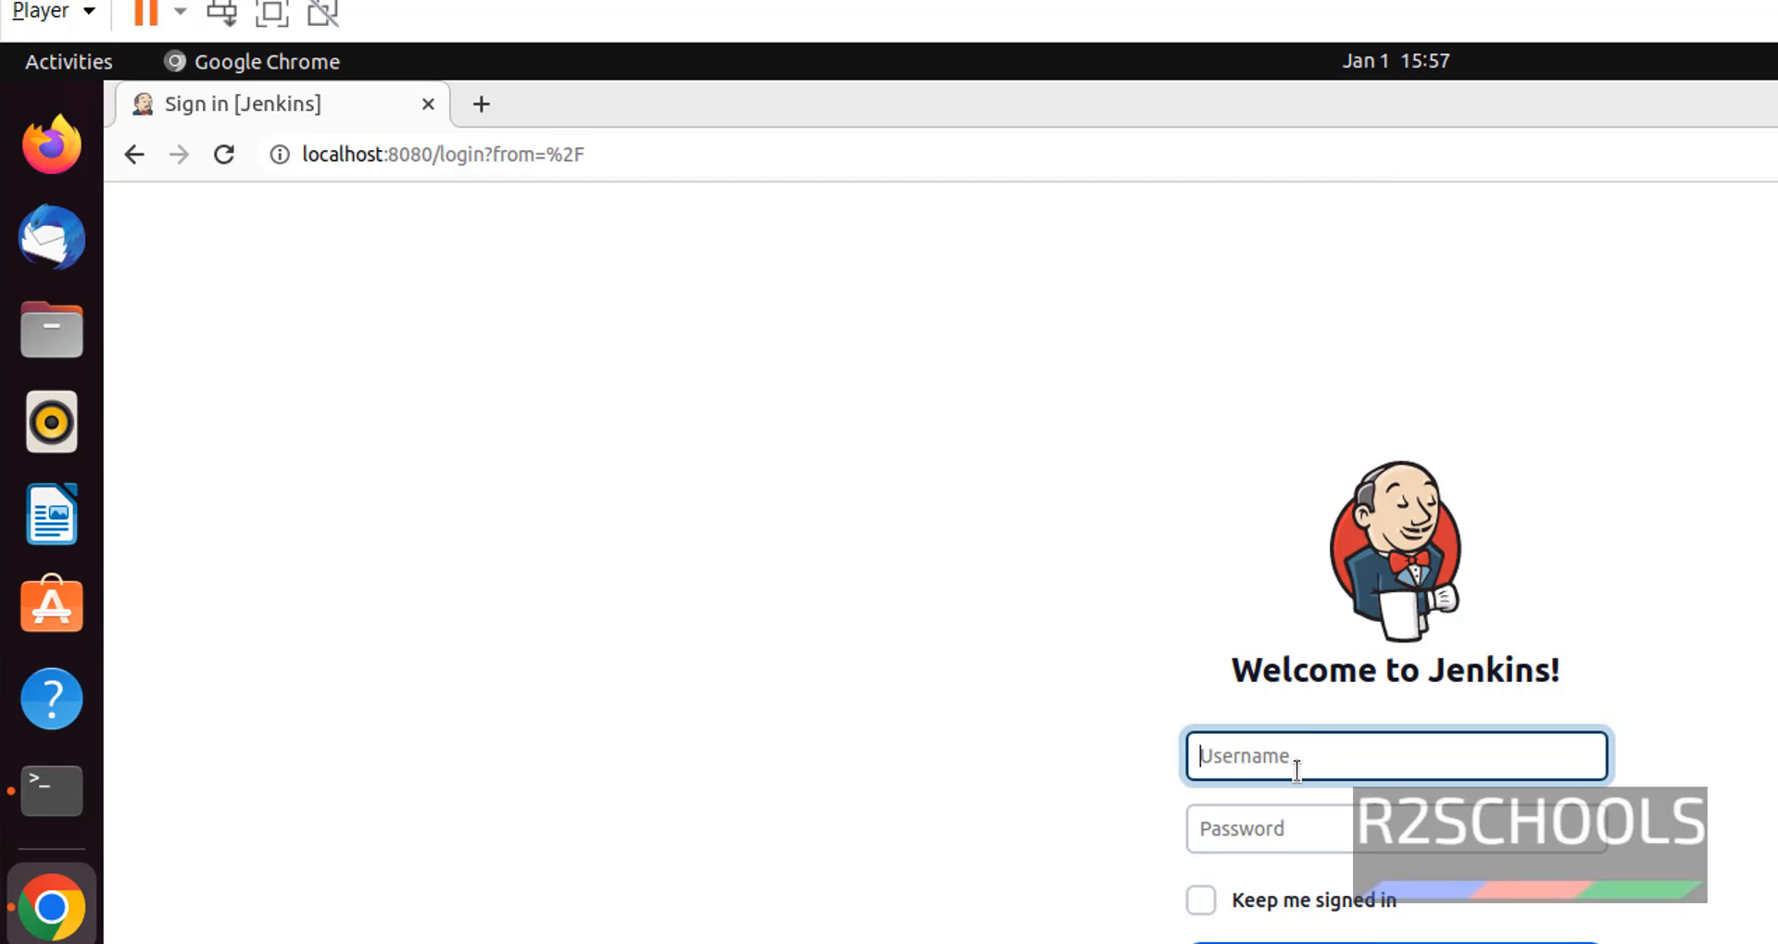
pyautogui.write('jadmi')
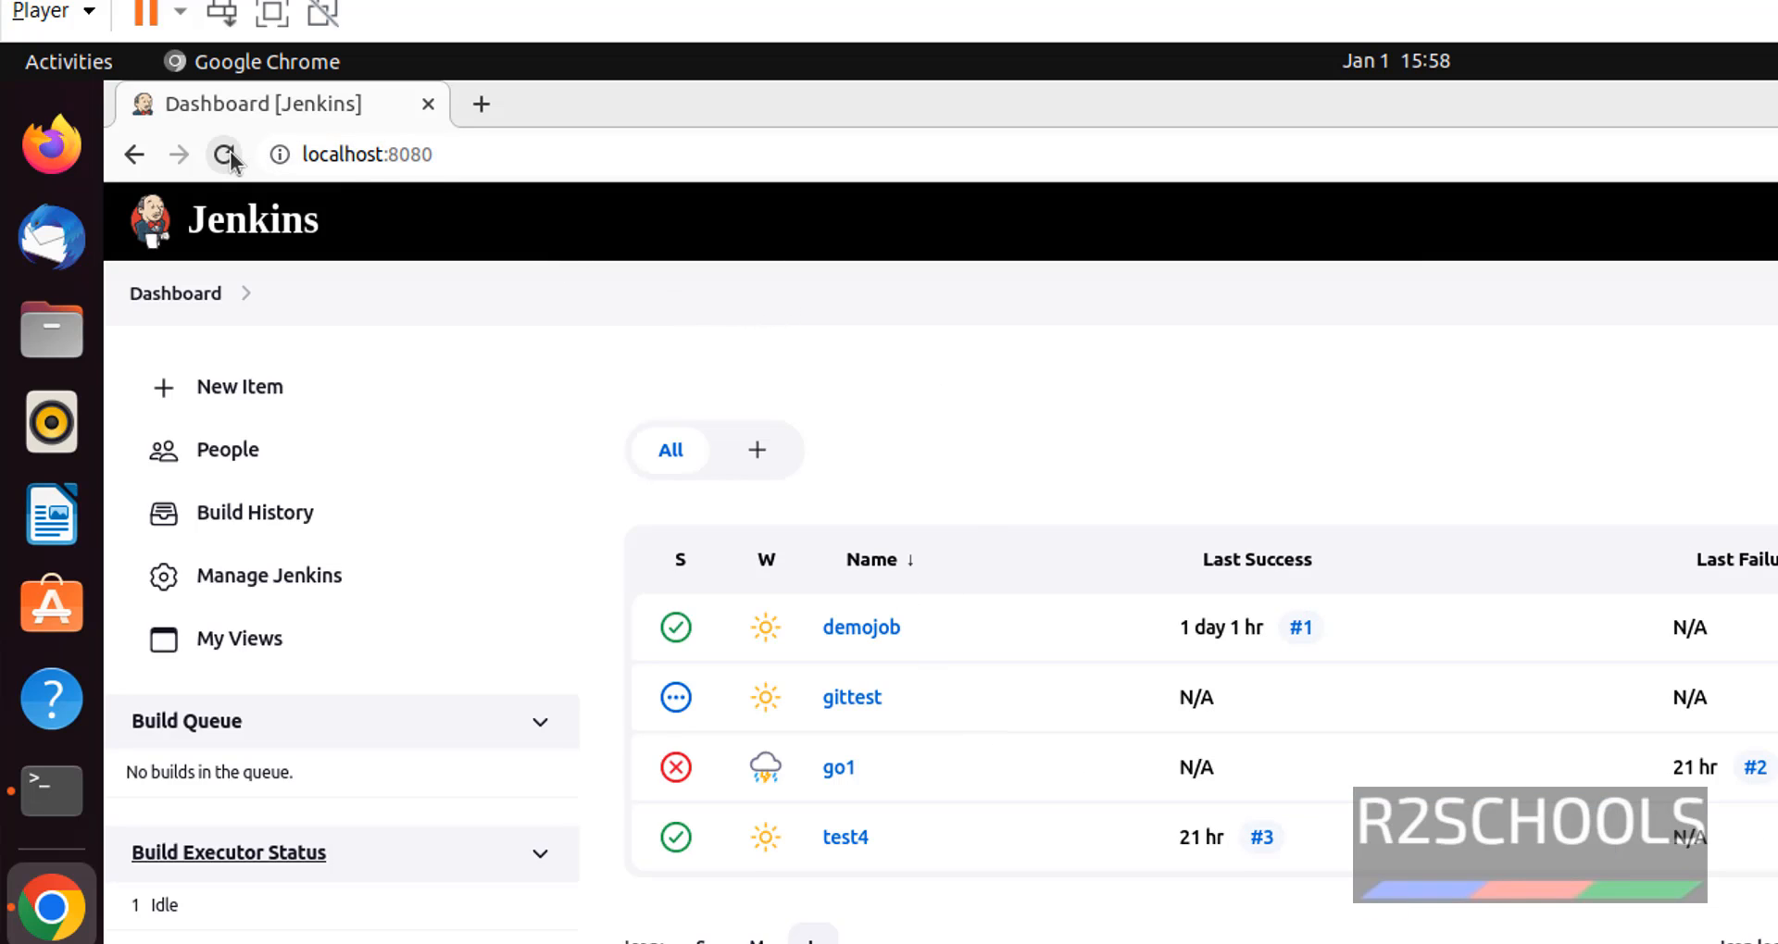
pyautogui.moveTo(223, 154)
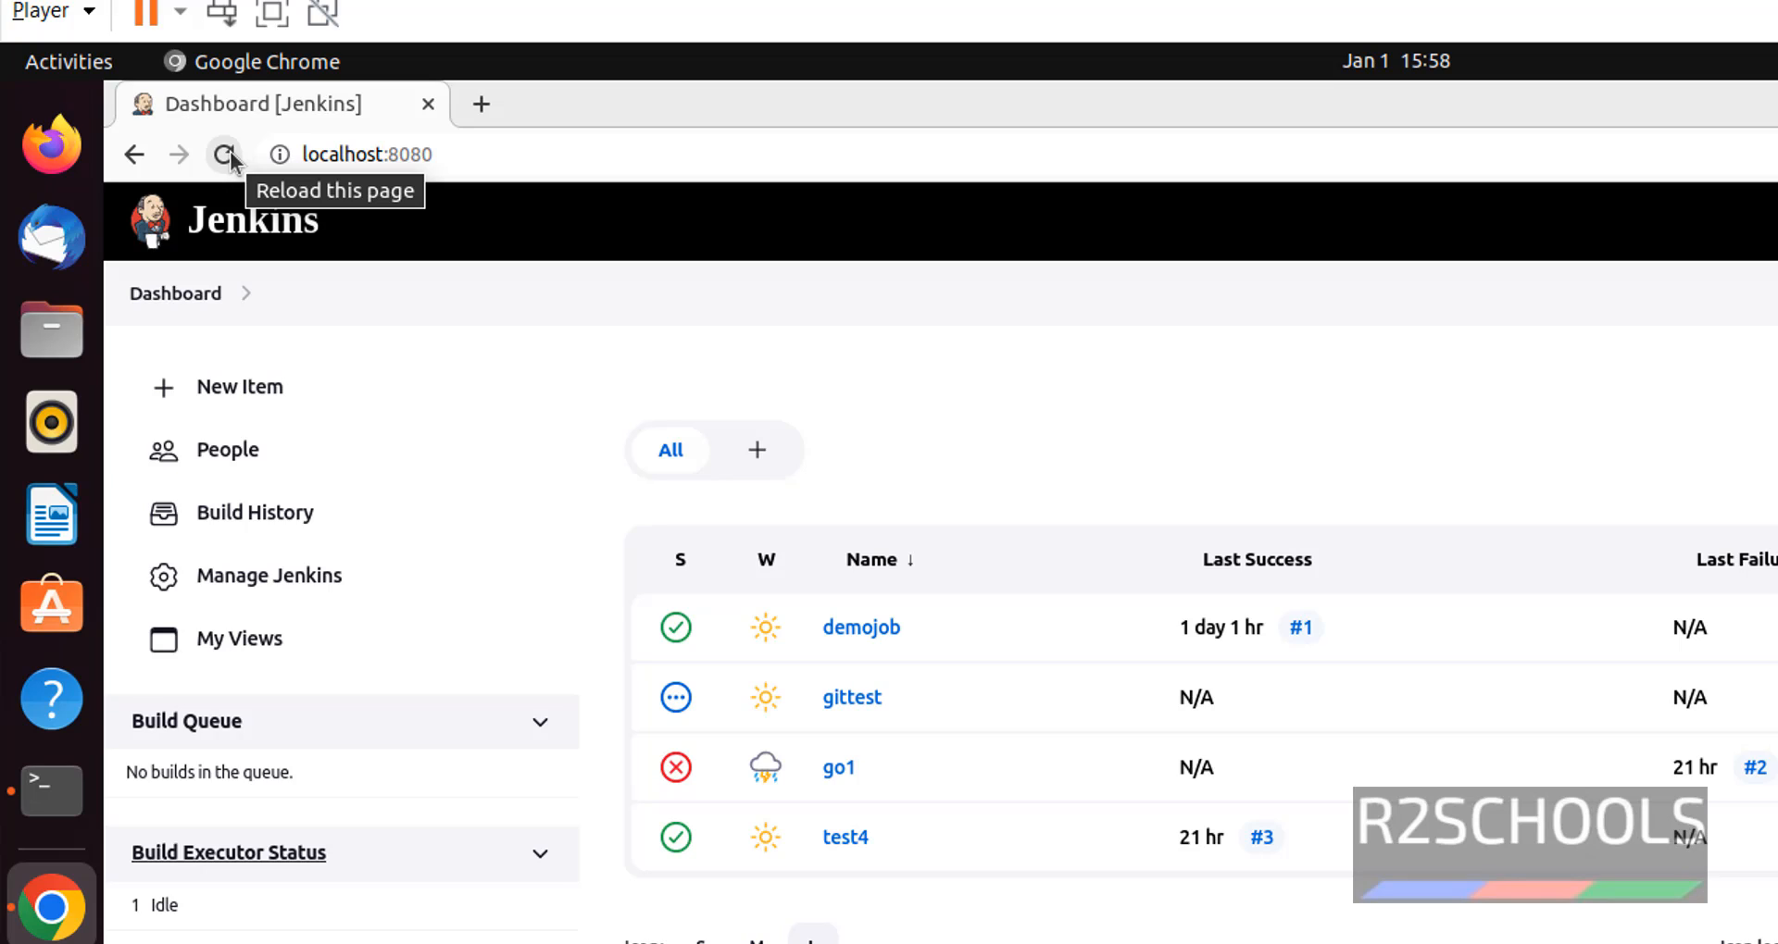
pyautogui.click(221, 155)
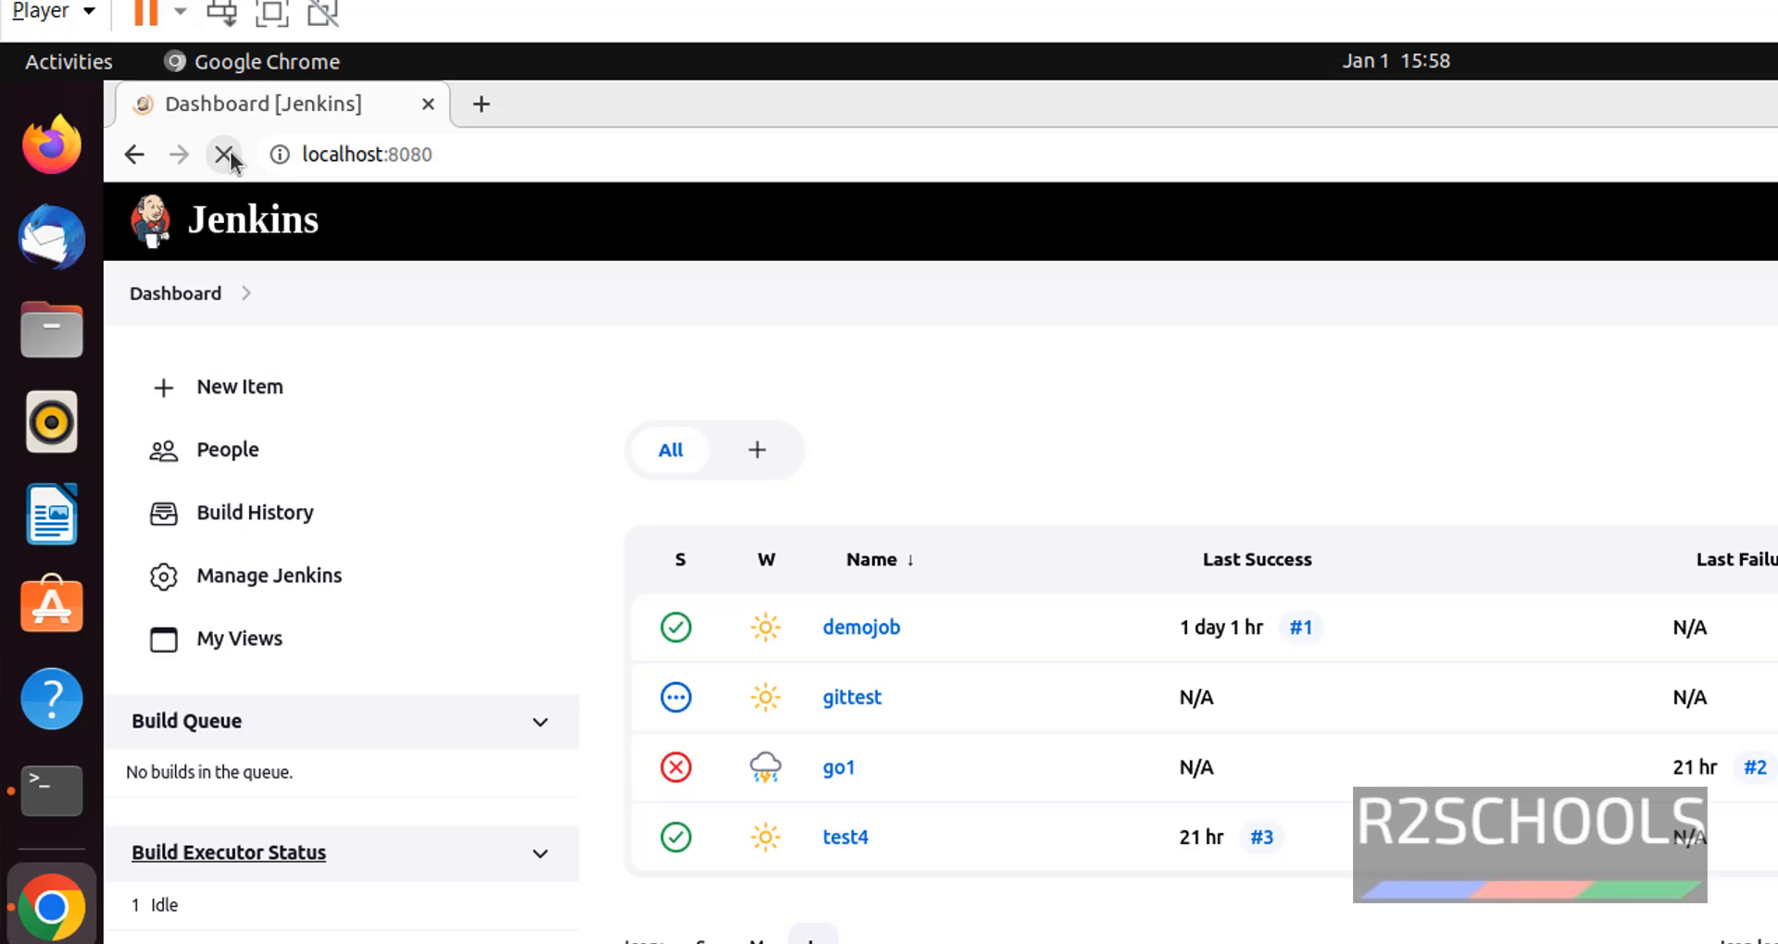
pyautogui.click(223, 154)
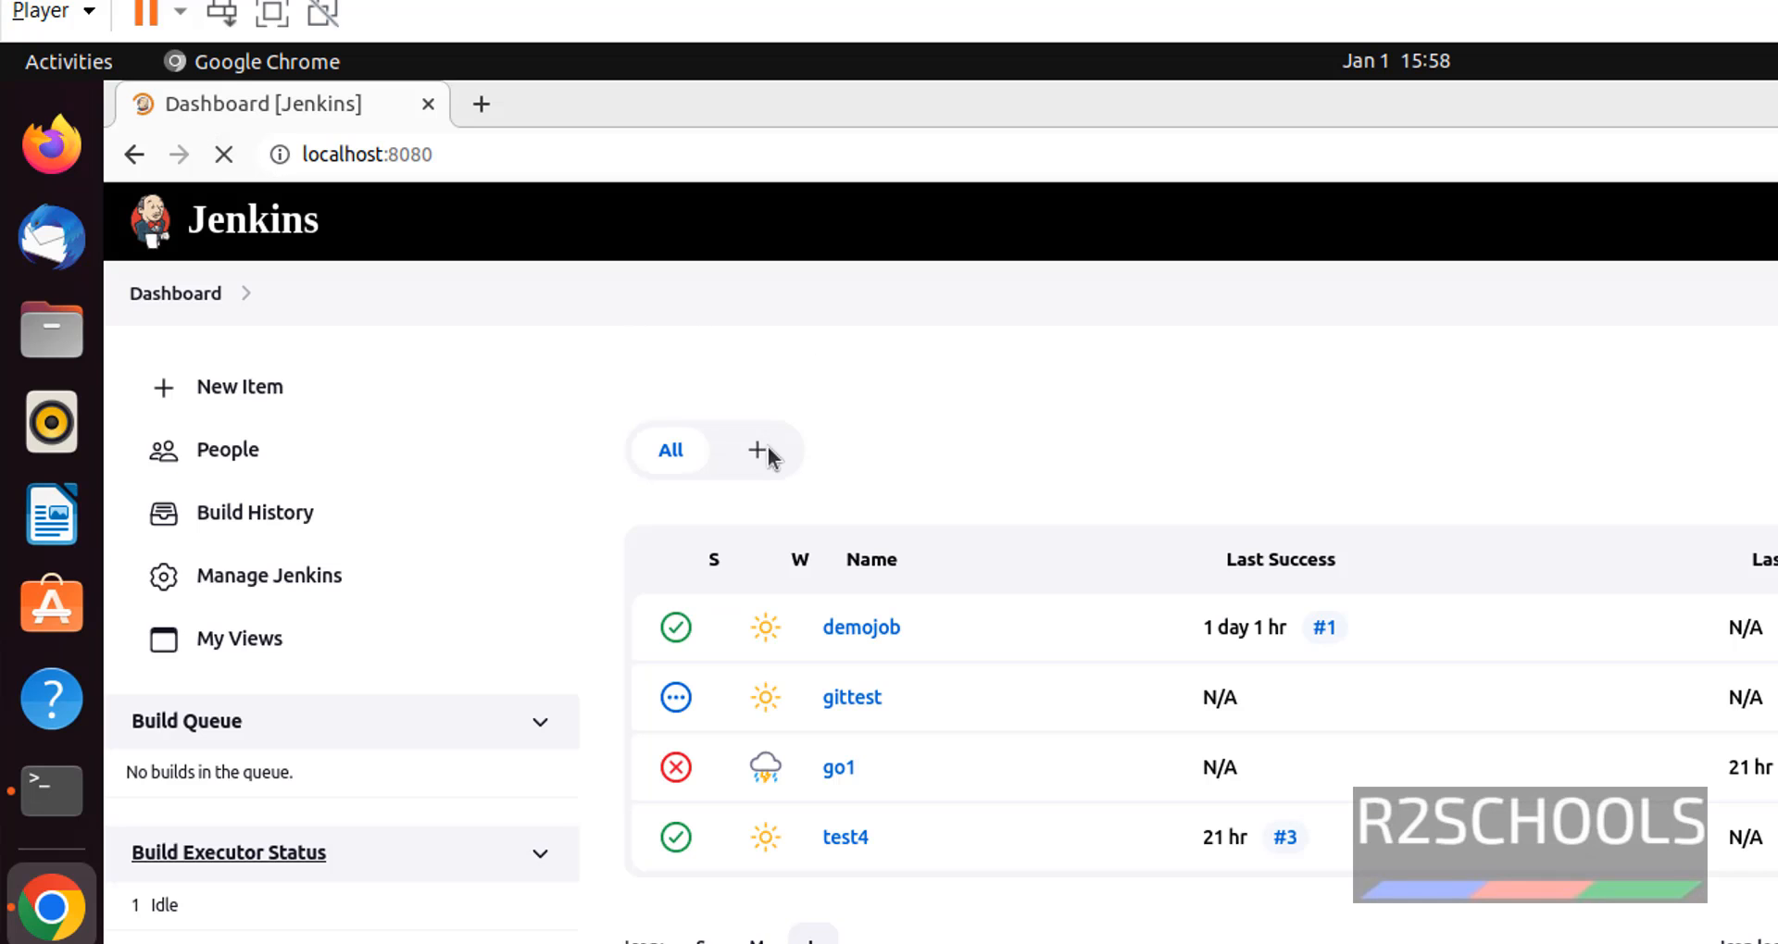
pyautogui.click(47, 792)
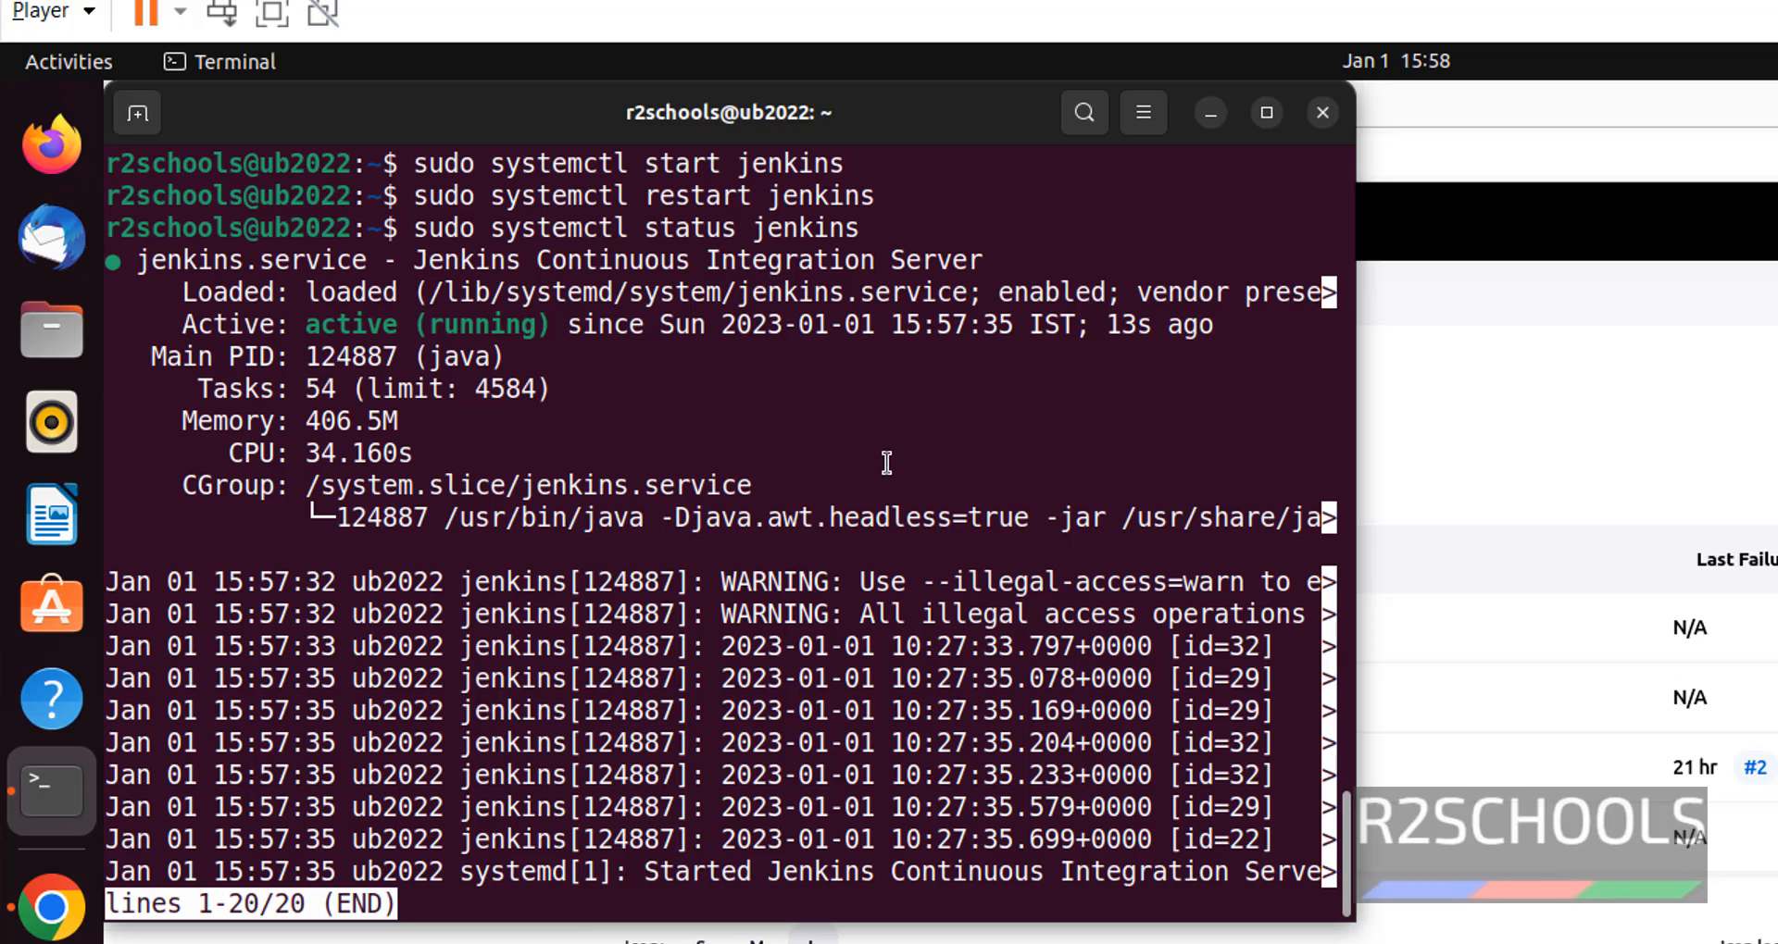
pyautogui.press('q')
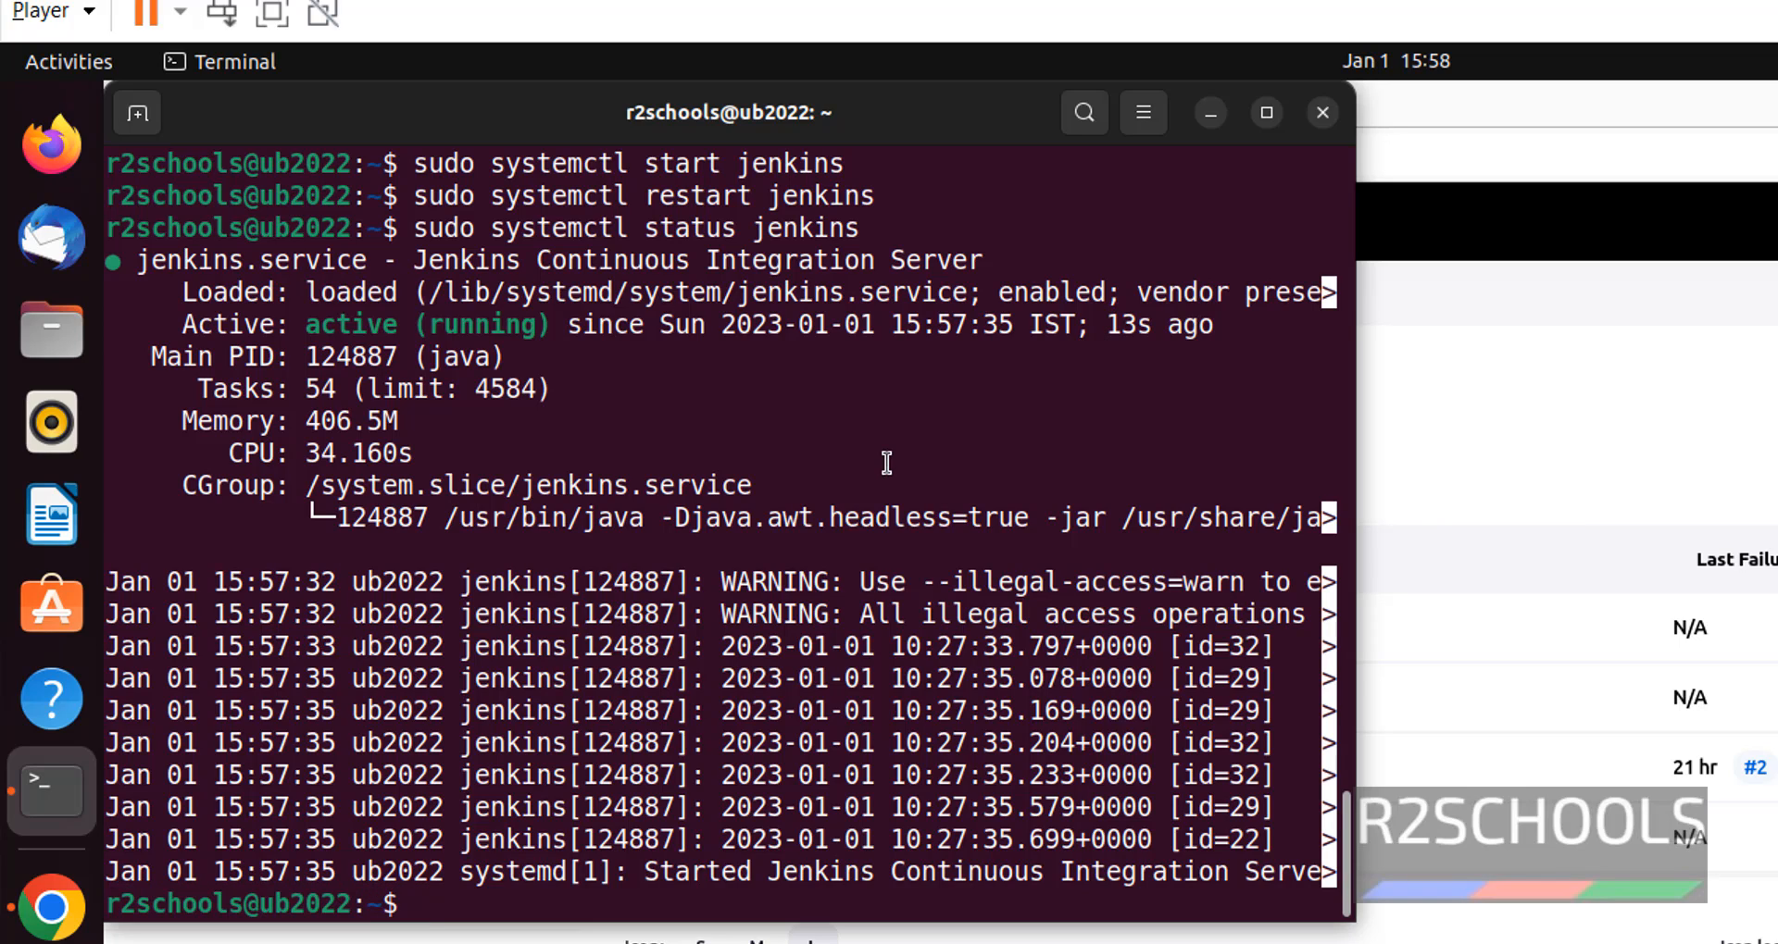